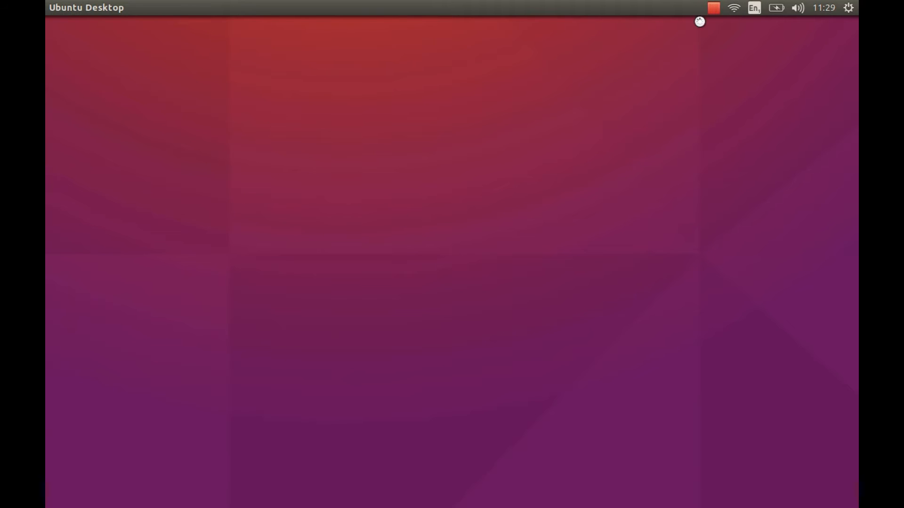
mouse_move(621, 95)
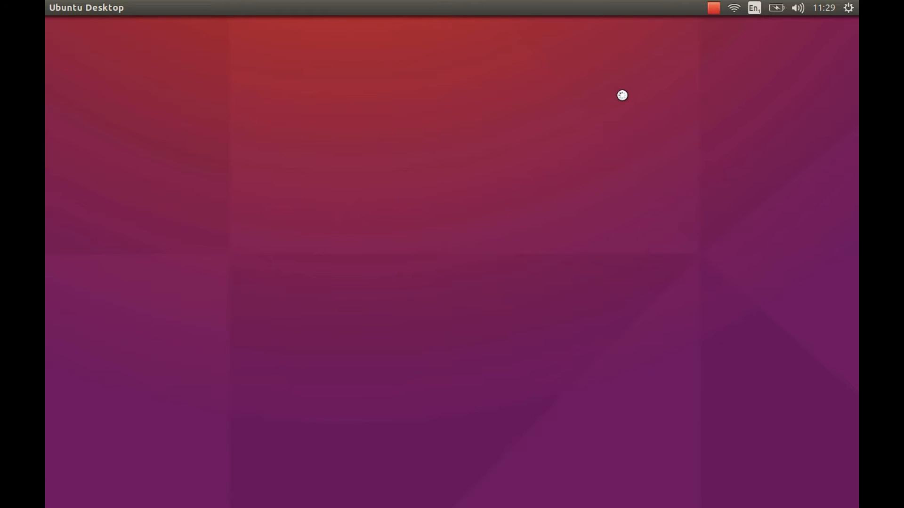
Launch Firefox and open opensourcechannel.co.uk from the 'open' address-bar suggestion.
left_click(621, 95)
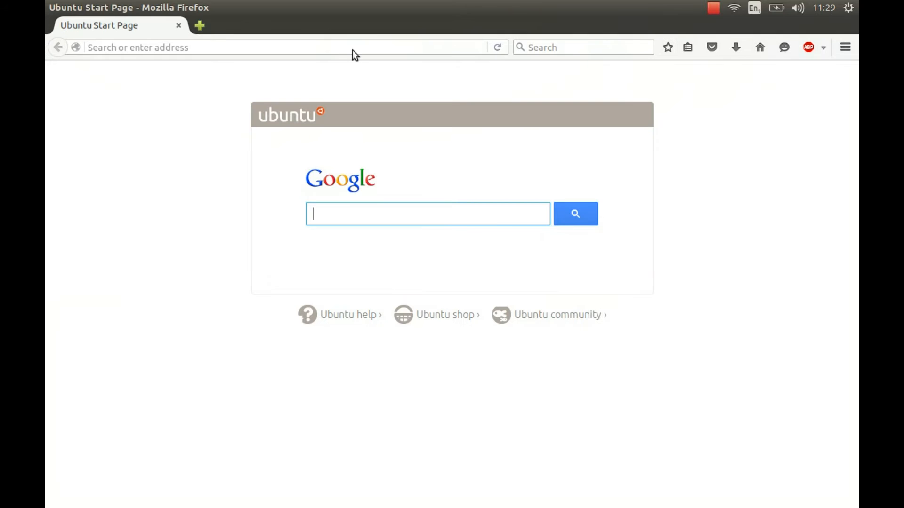
left_click(276, 47)
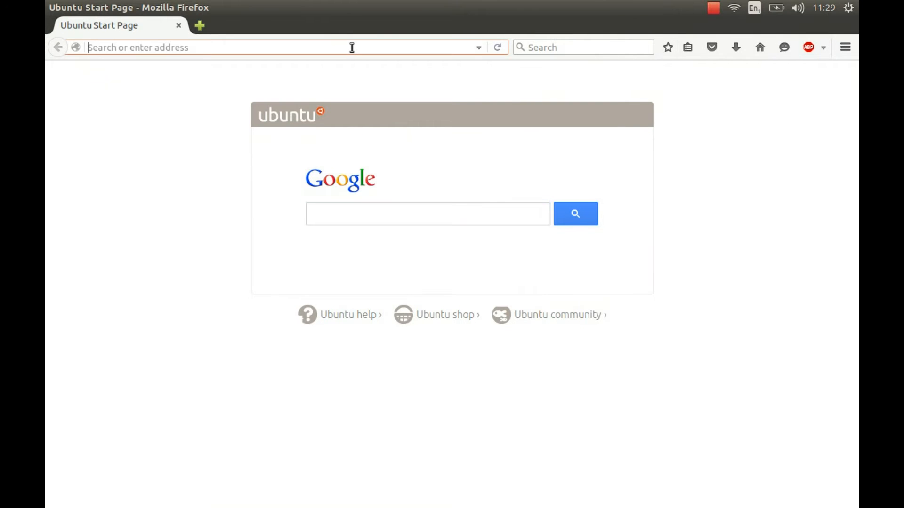
type("o")
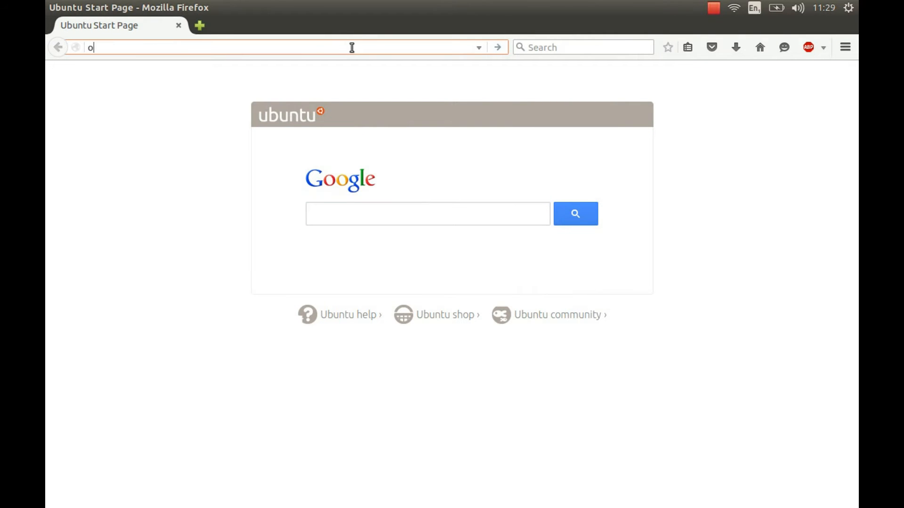
type("pen")
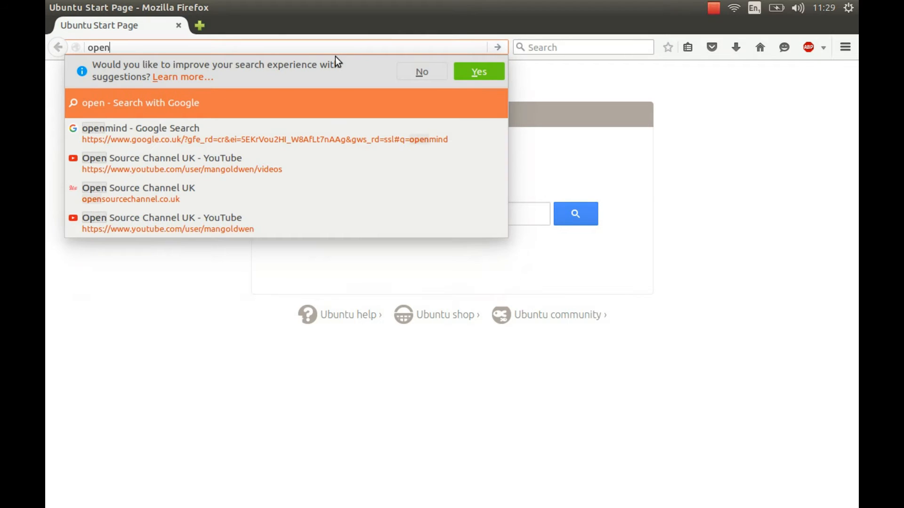
mouse_move(157, 192)
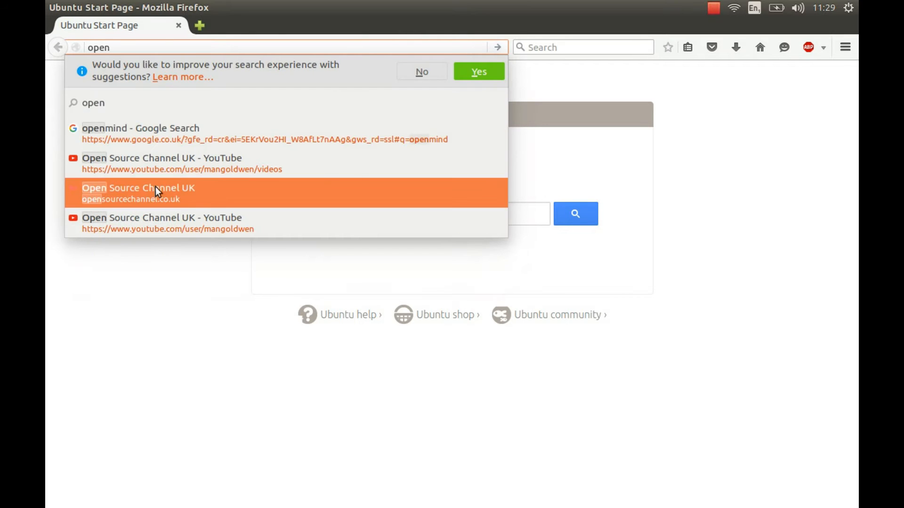
left_click(138, 193)
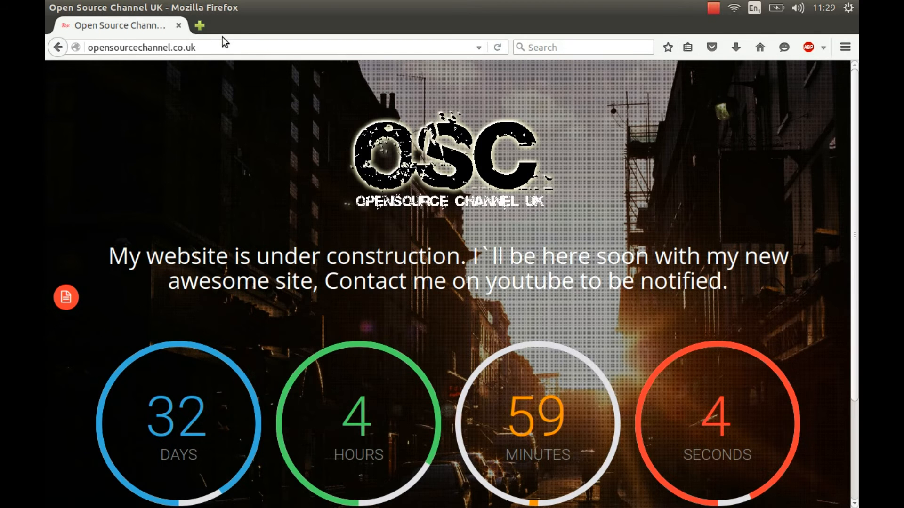
Open youtube.com/mangoldwen and a Kdenlive page in new tabs, and show the channel's Videos.
left_click(198, 25)
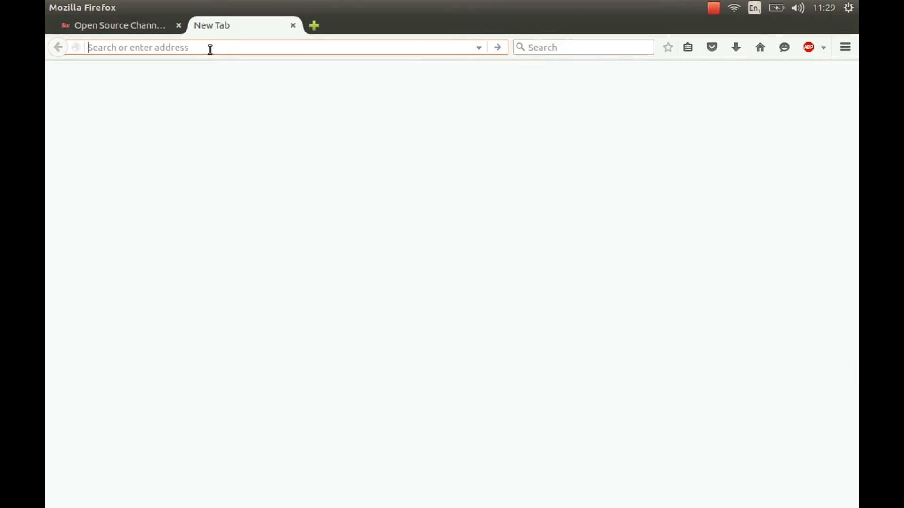
type("youtube.com/")
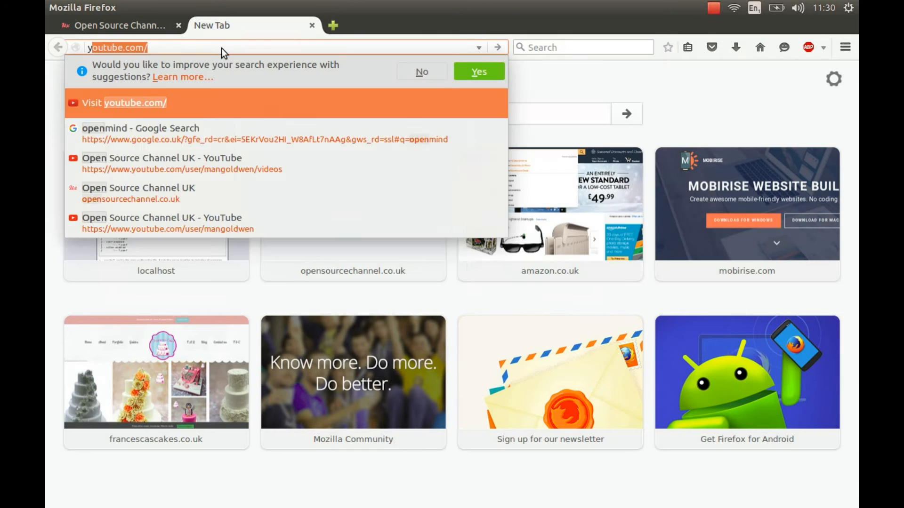
type("www.youtube.com/mangoldwen")
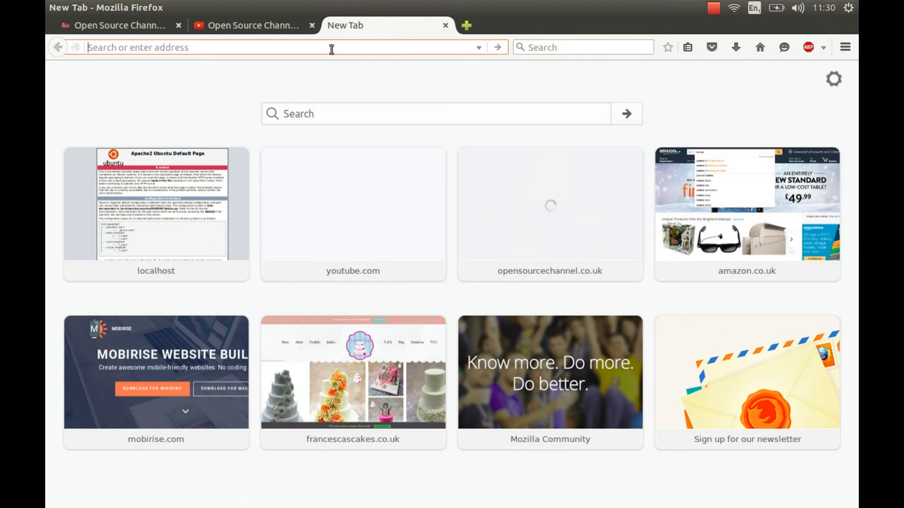
type("kdenli")
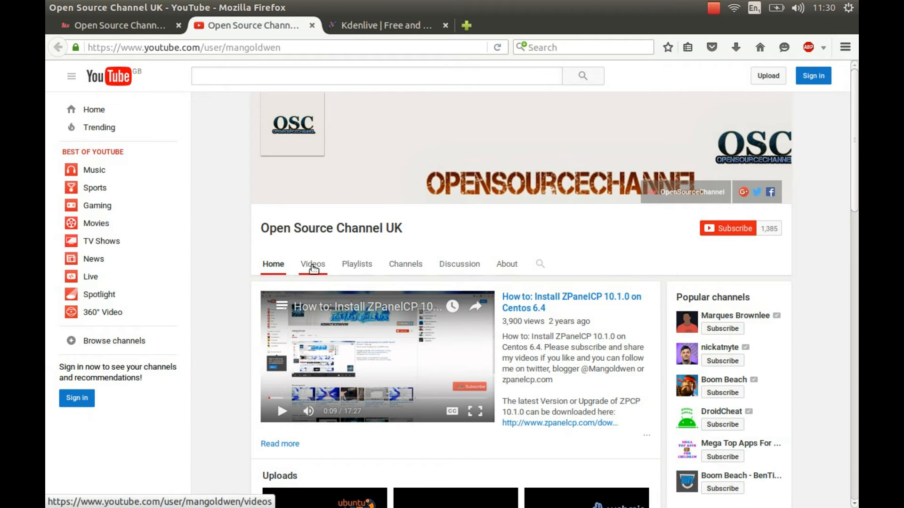
left_click(311, 263)
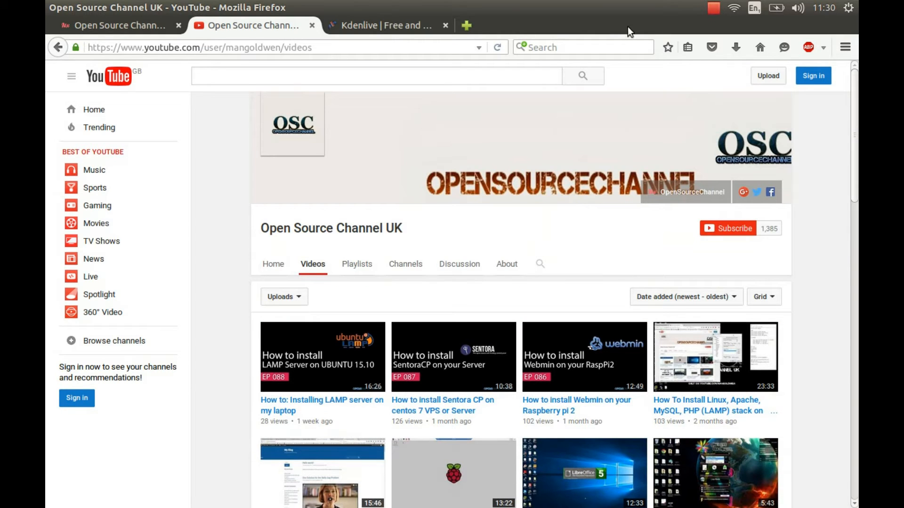
mouse_move(380, 26)
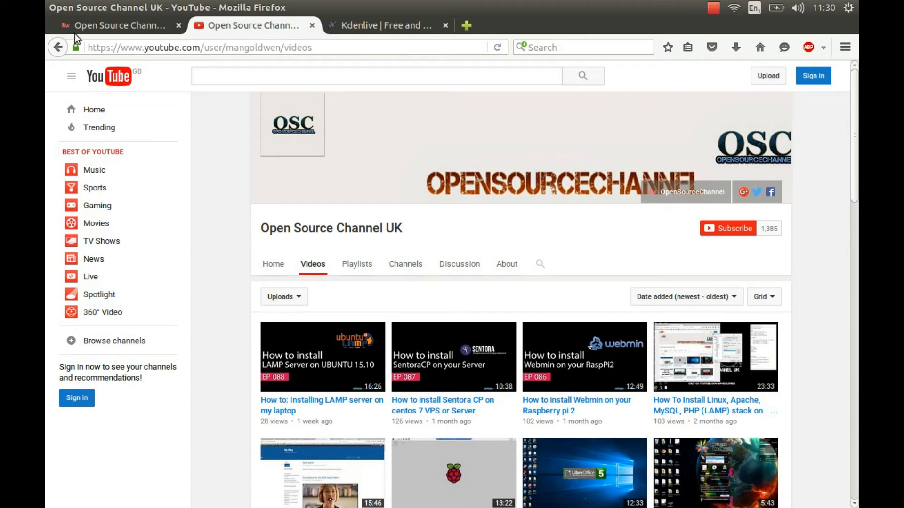
Switch from the Open Source Channel UK tab to the Kdenlive homepage and scroll through it.
left_click(119, 25)
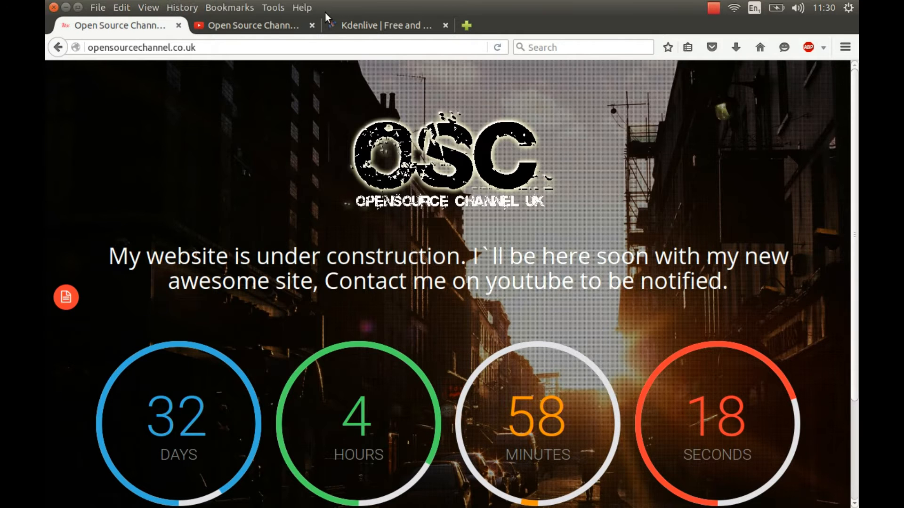
left_click(383, 25)
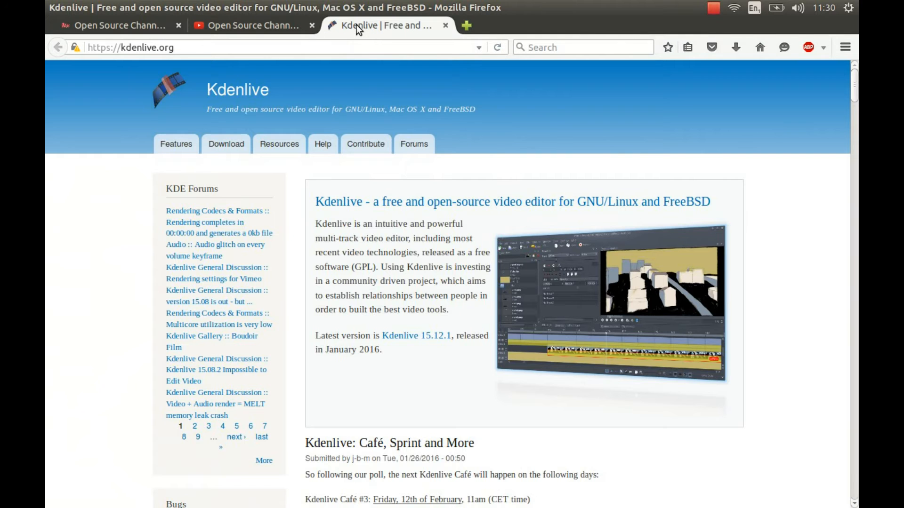
mouse_move(384, 283)
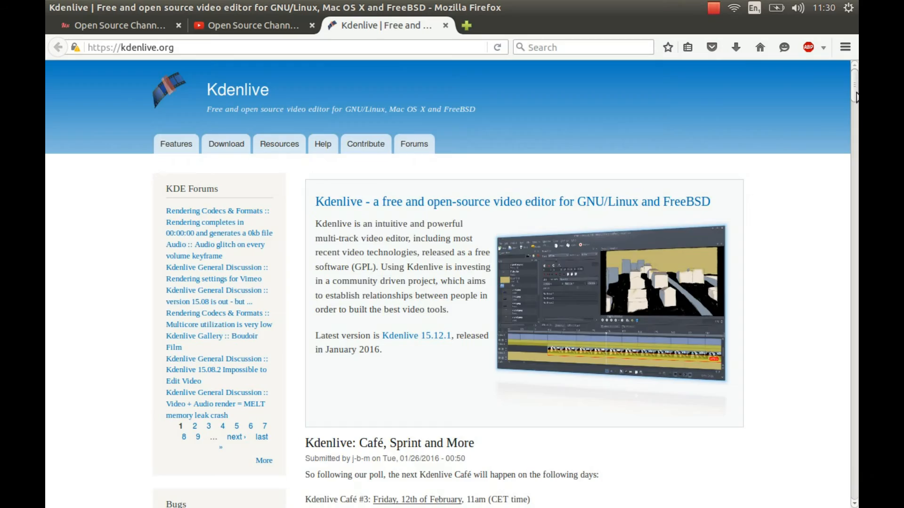
scroll("down", 3)
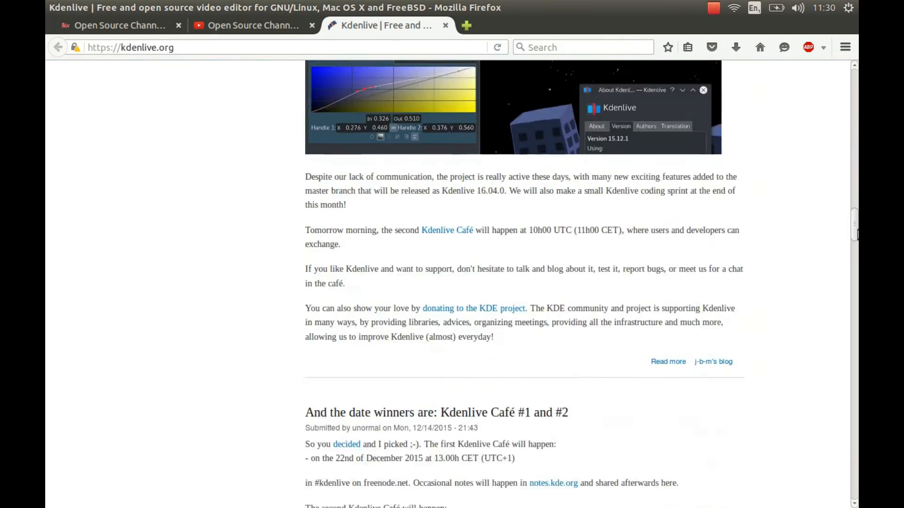
scroll("down", 3)
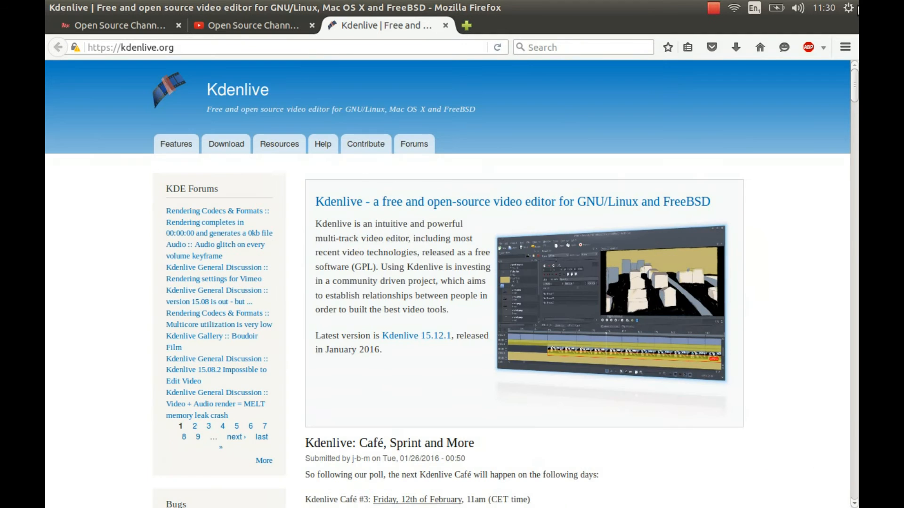
mouse_move(209, 433)
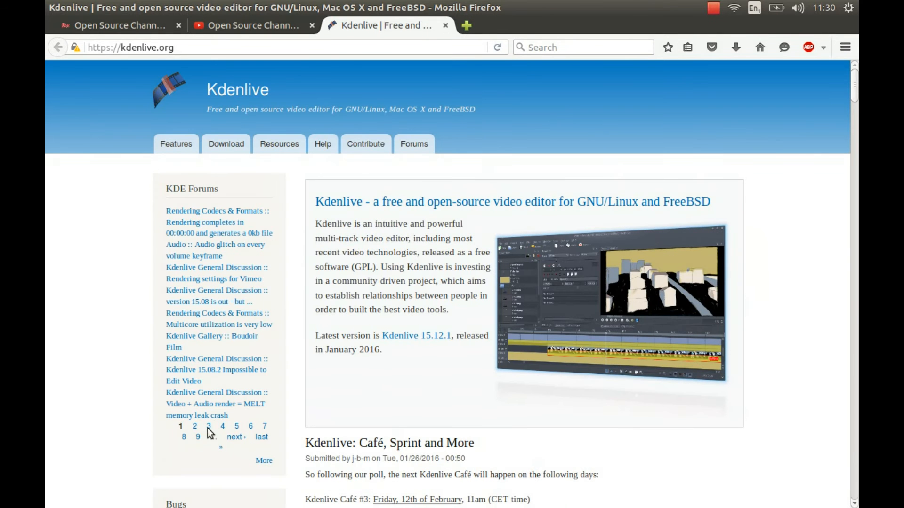
Go to kdenlive.org's Download page and scroll to the Linux distribution options.
left_click(225, 144)
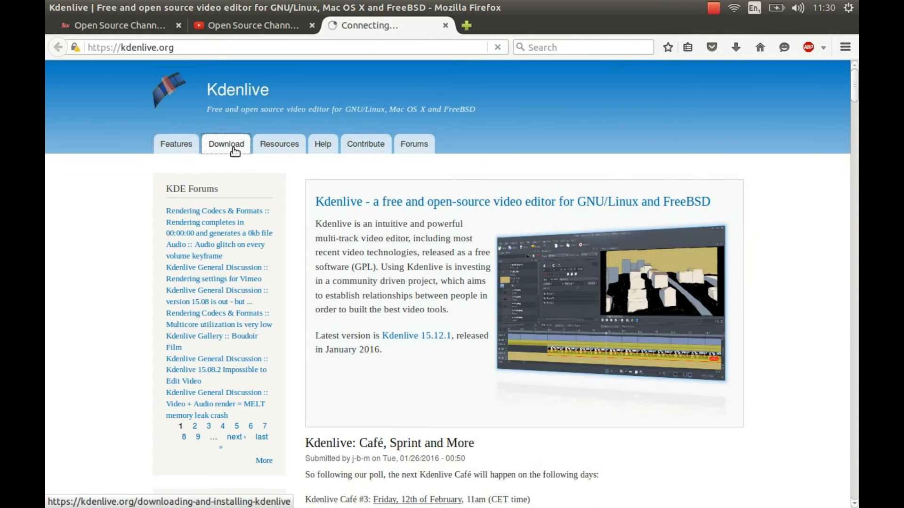
left_click(226, 144)
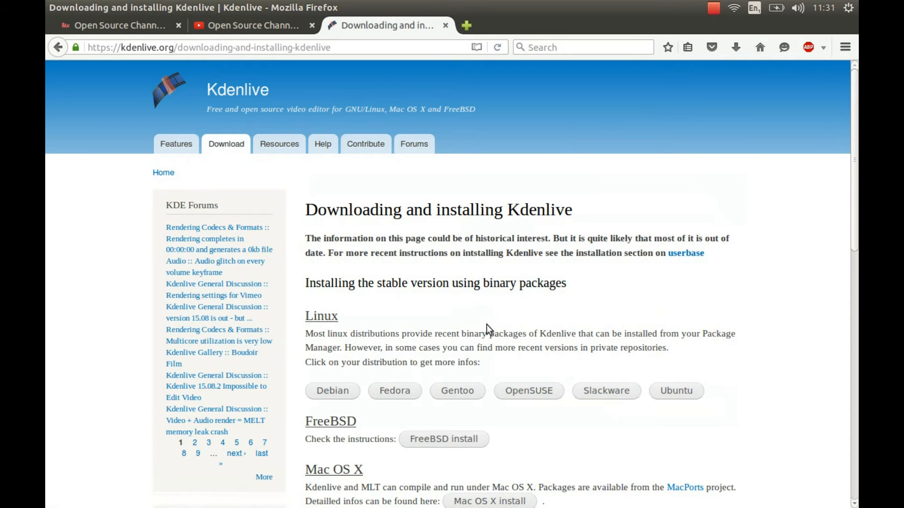
scroll("down", 3)
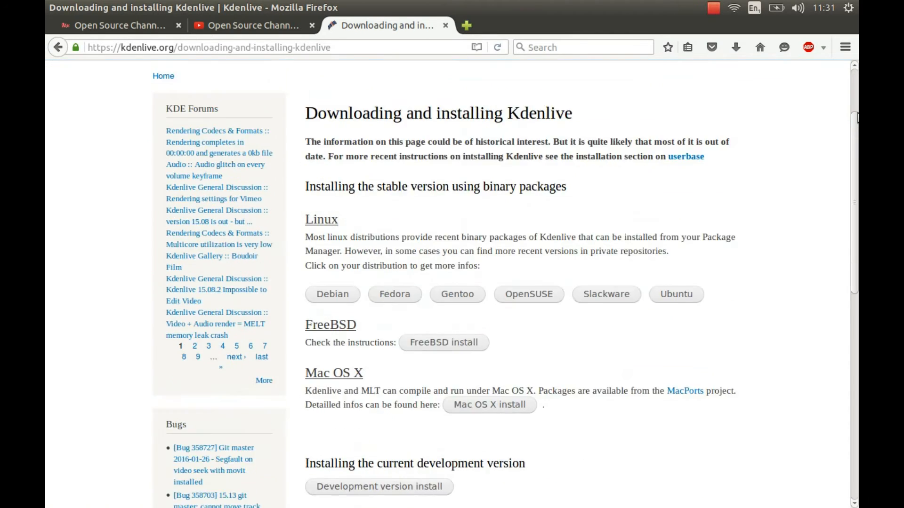
scroll("down", 3)
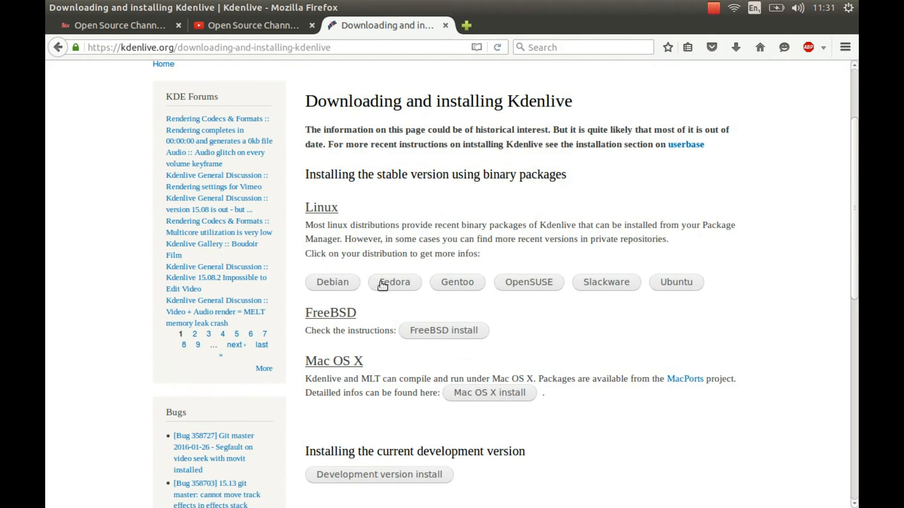
mouse_move(328, 395)
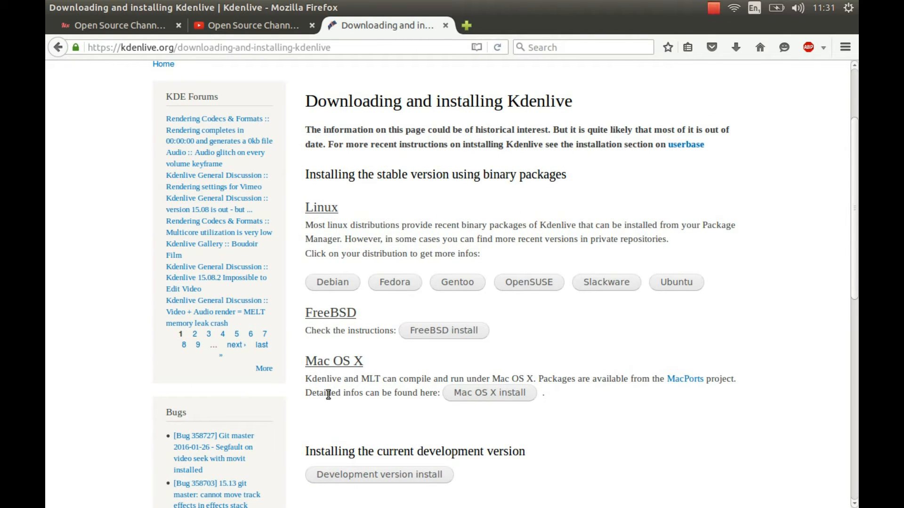
mouse_move(489, 392)
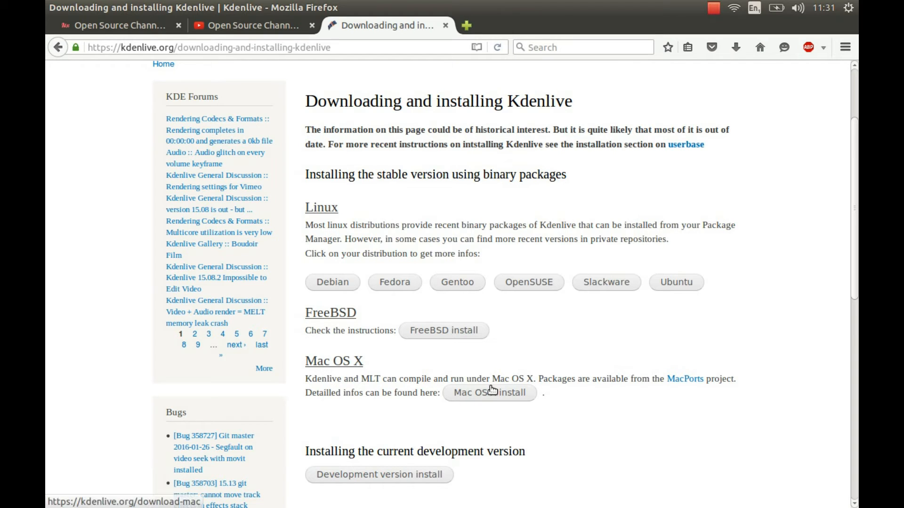
mouse_move(676, 282)
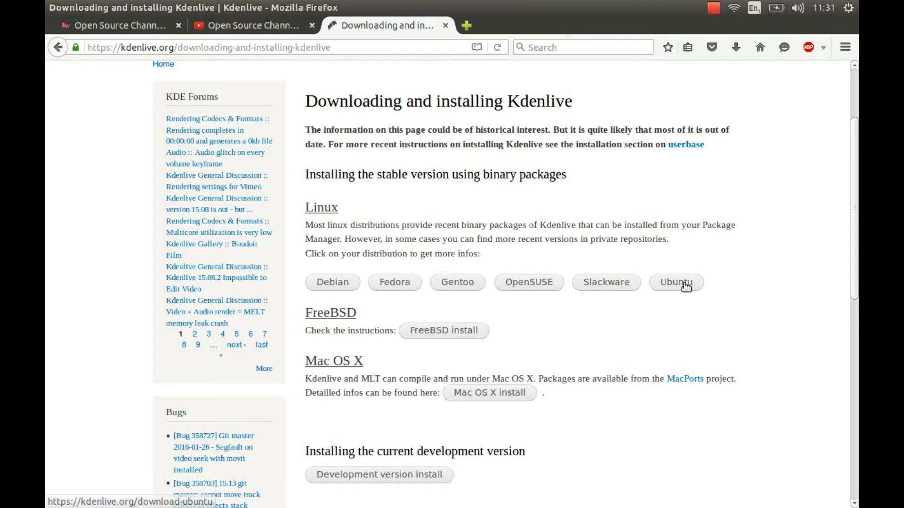
Open Kdenlive's Ubuntu instructions and select the ppa:sunab/kdenlive-release line.
left_click(675, 282)
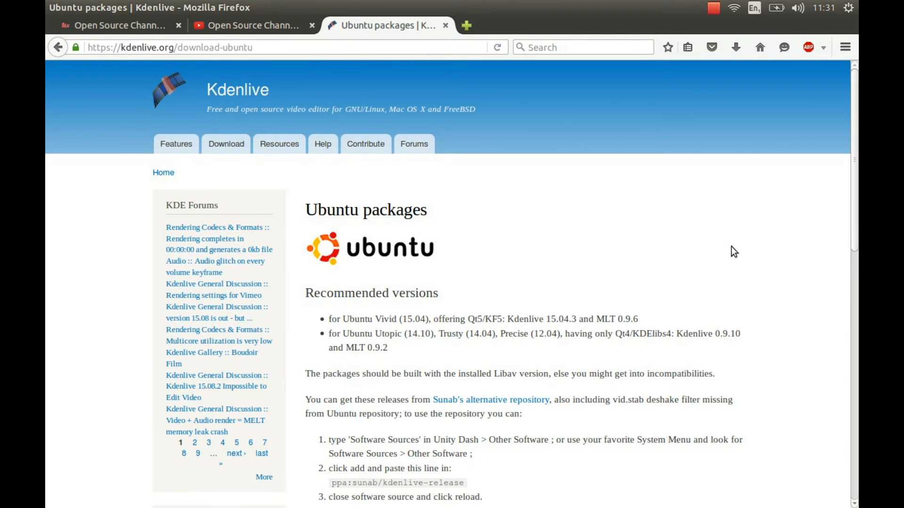
scroll("down", 3)
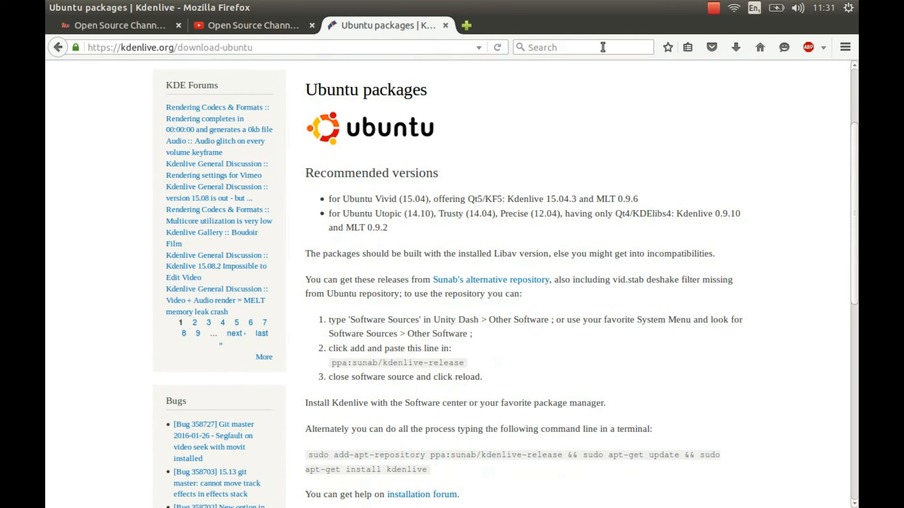
double_click(413, 199)
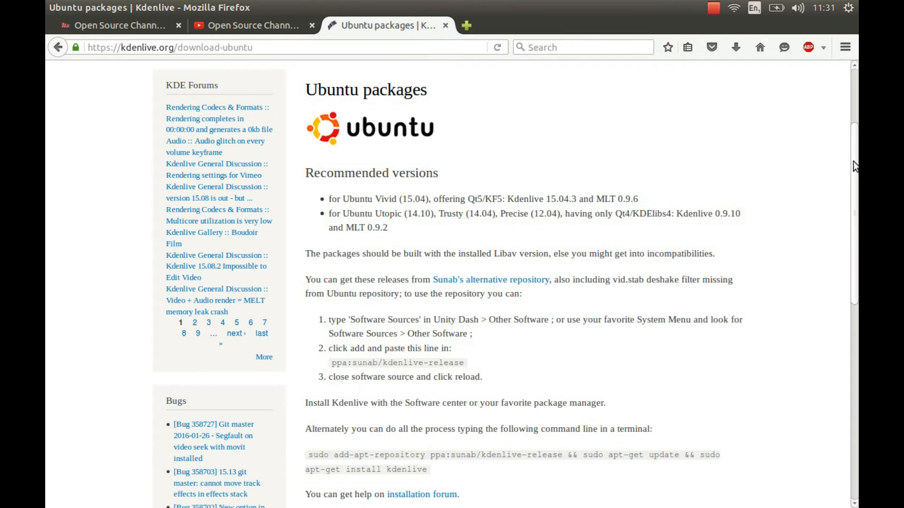
scroll("down", 3)
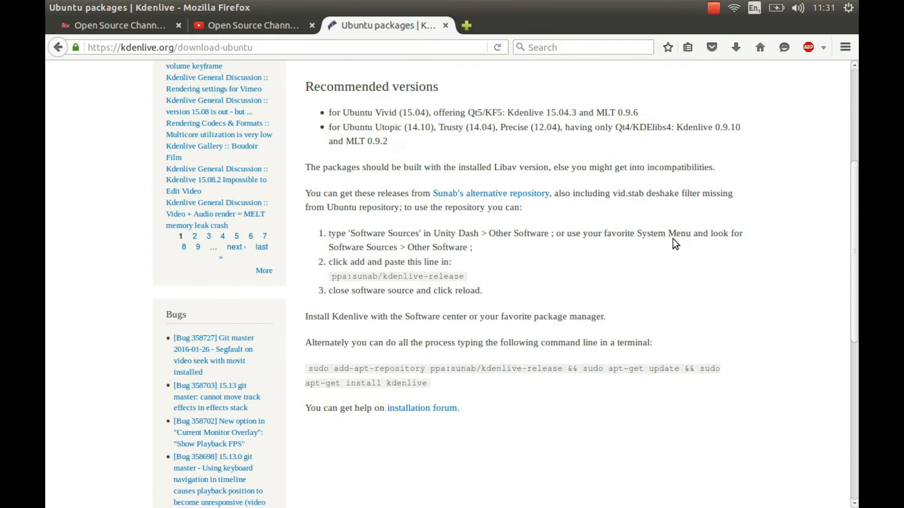
mouse_move(454, 275)
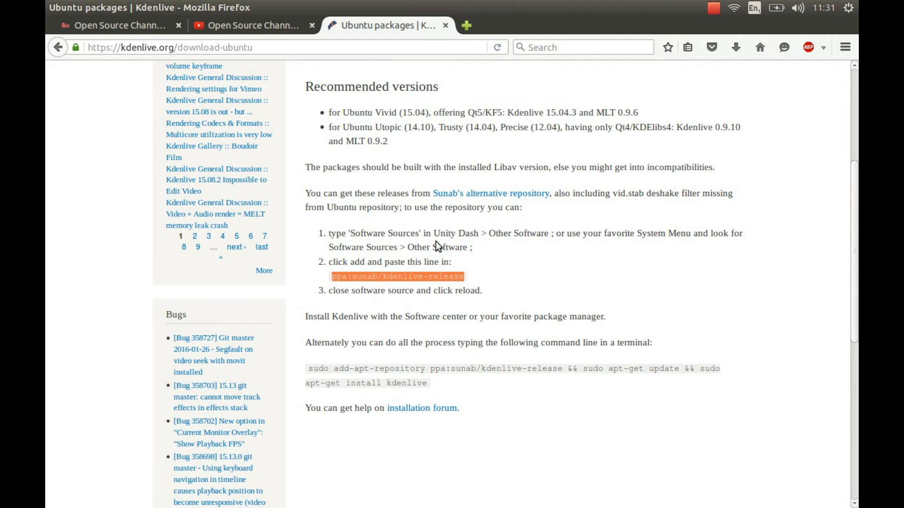
mouse_move(453, 231)
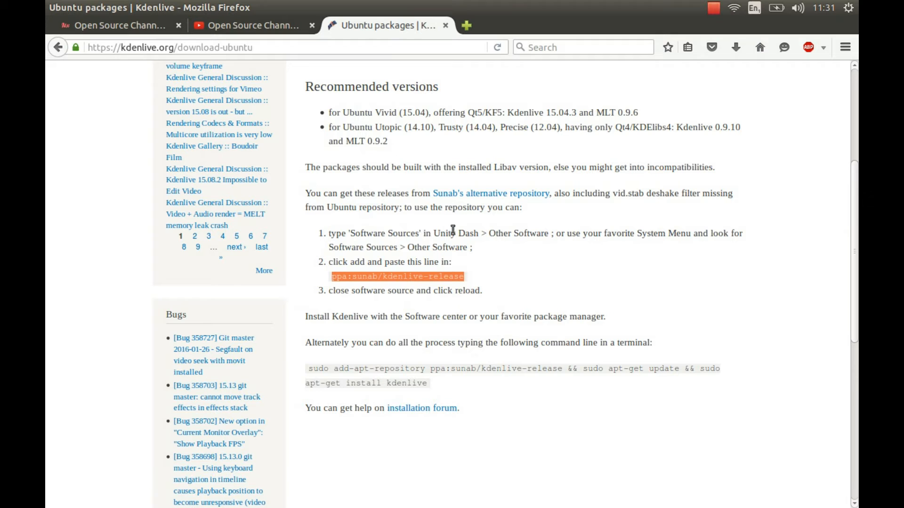
mouse_move(416, 205)
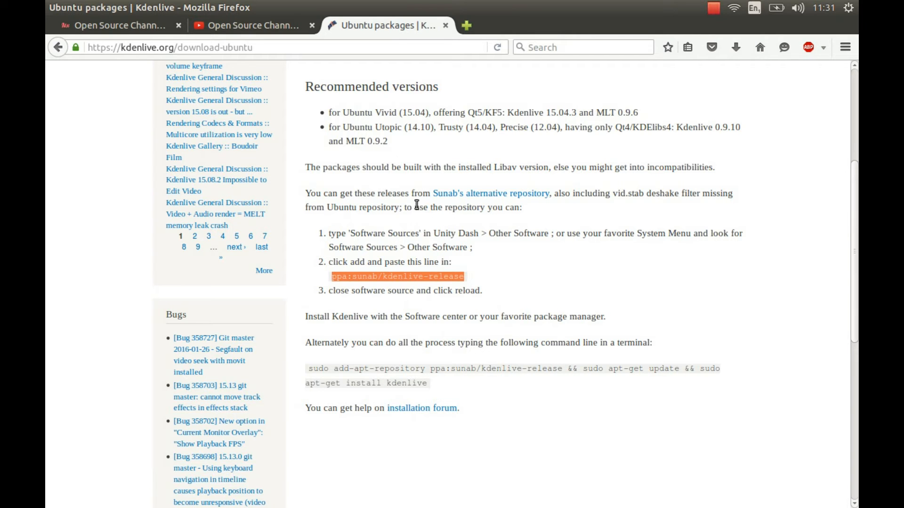
mouse_move(48, 66)
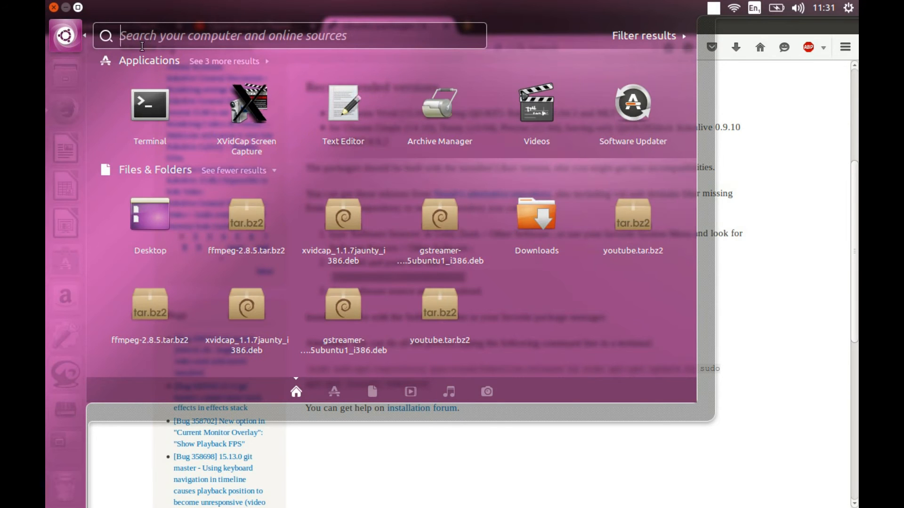
mouse_move(632, 214)
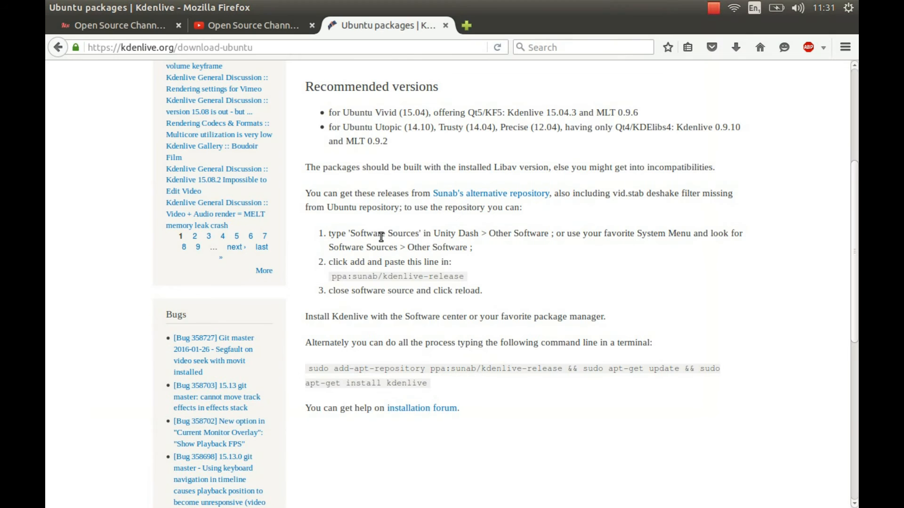
Search Unity Dash for 'software' to launch Software & Updates.
key("super")
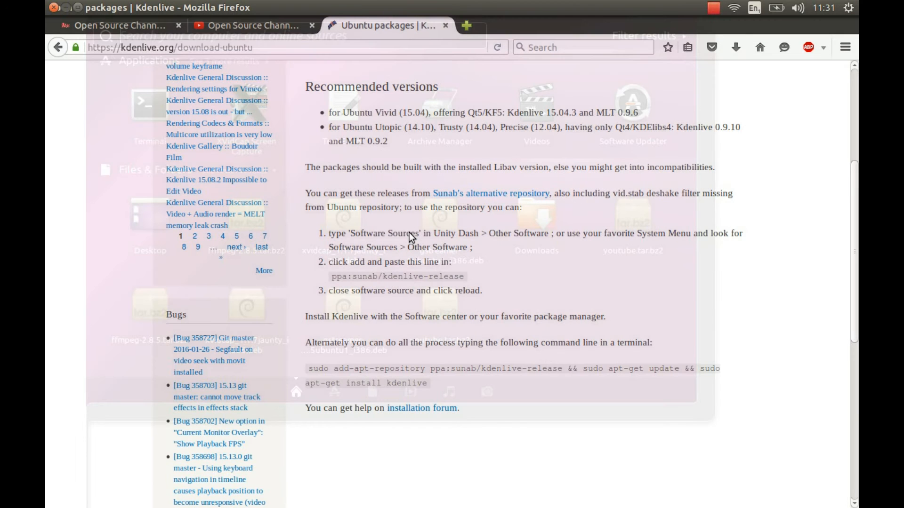
type("s")
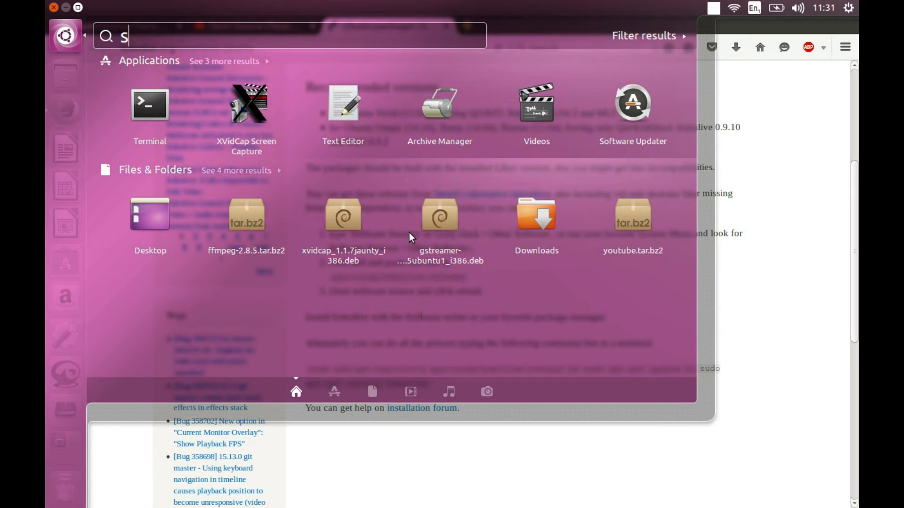
type("of")
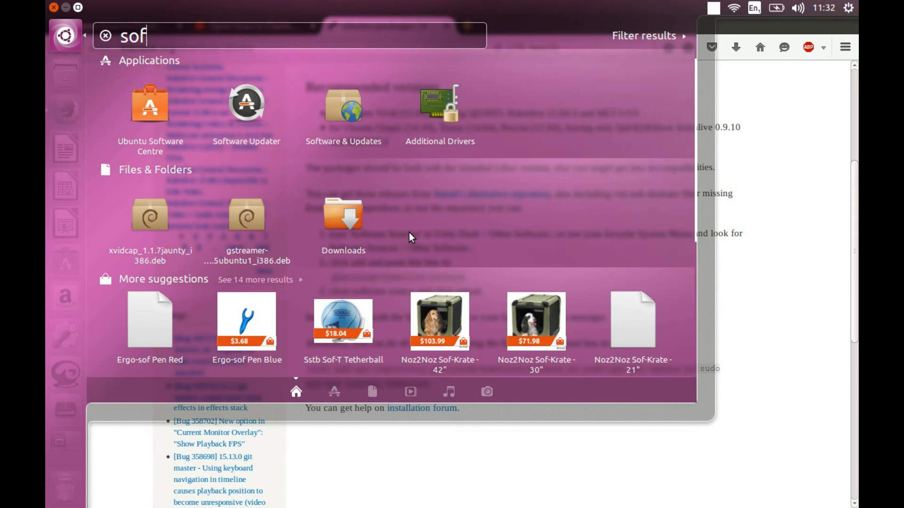
type("t")
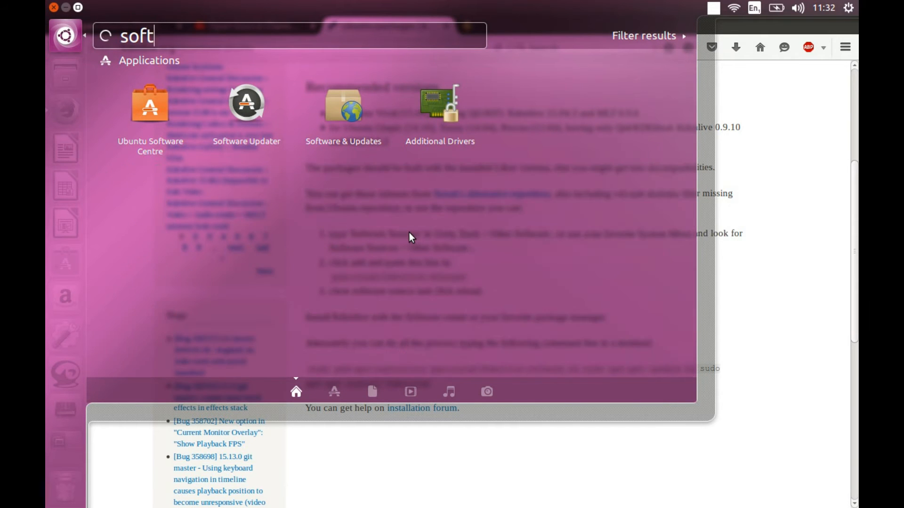
type("wa")
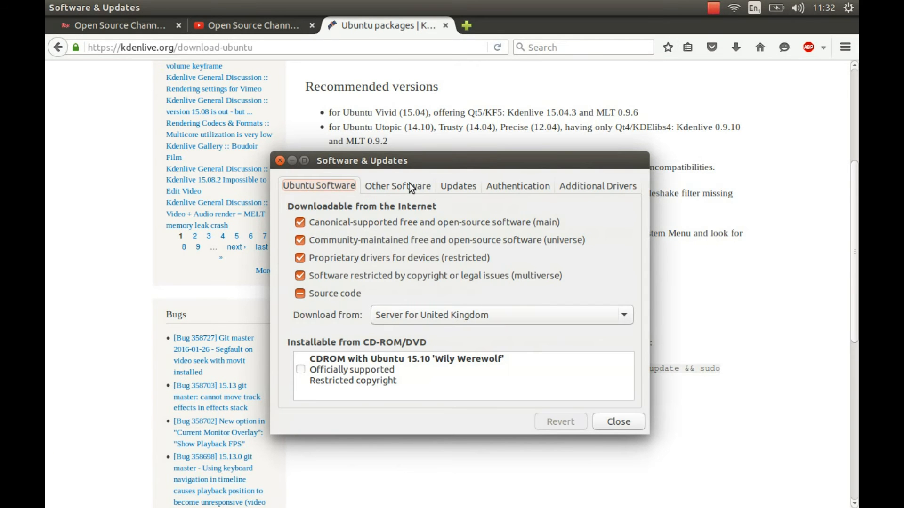
Review the Other Software and Updates tabs, then start adding a new source.
left_click(397, 185)
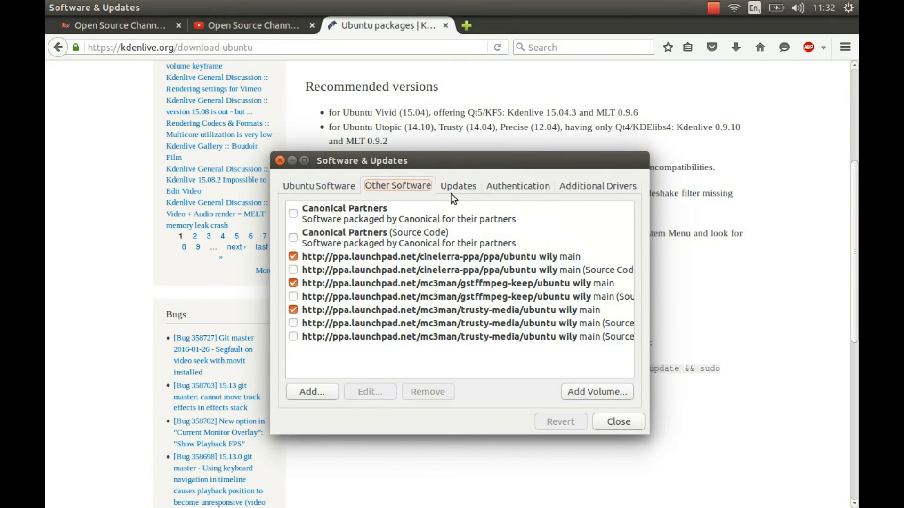
left_click(457, 185)
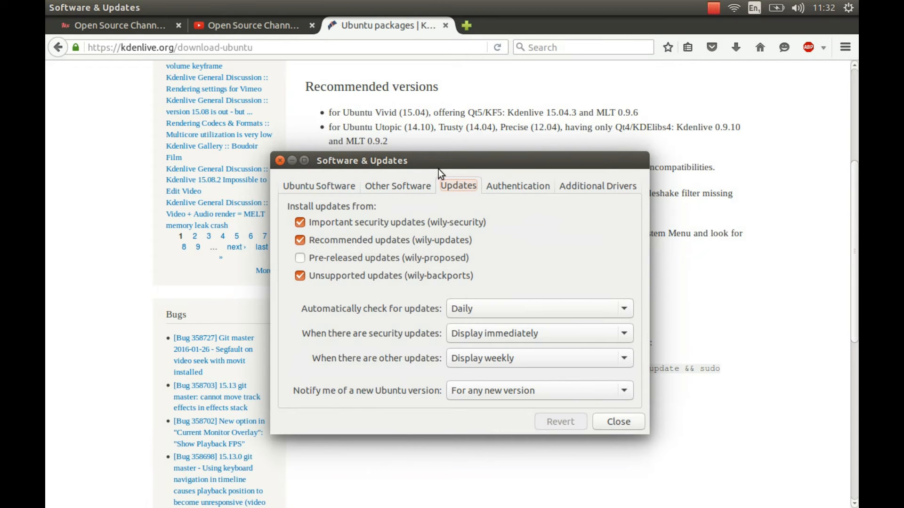
left_click(397, 185)
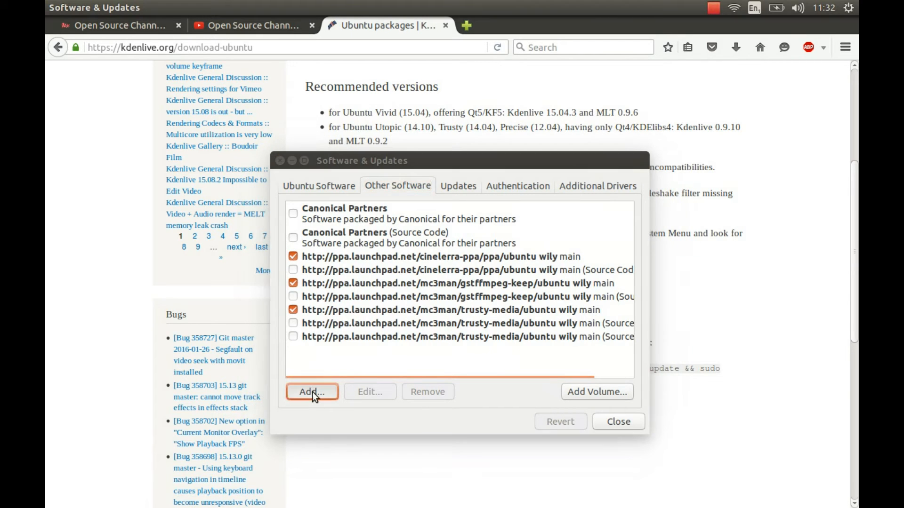
left_click(311, 392)
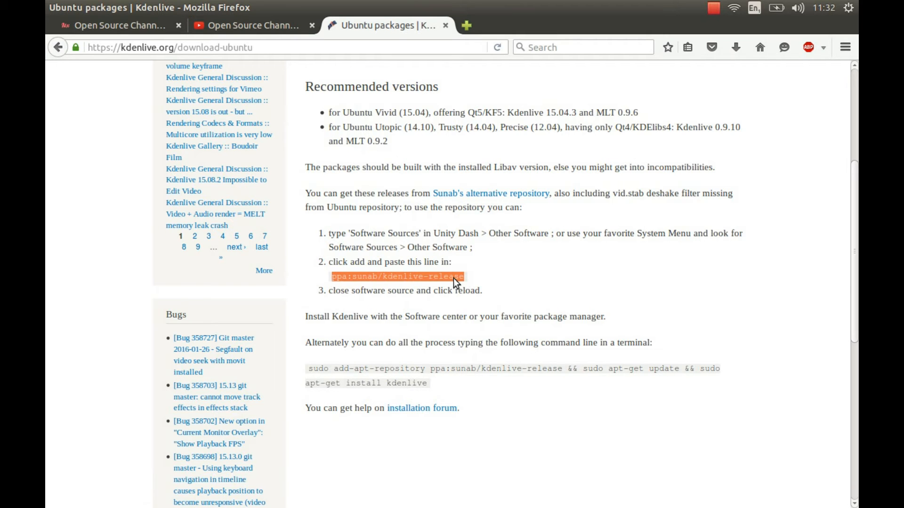
Add ppa:sunab/kdenlive-release as an APT source and authenticate with the password.
left_click(311, 391)
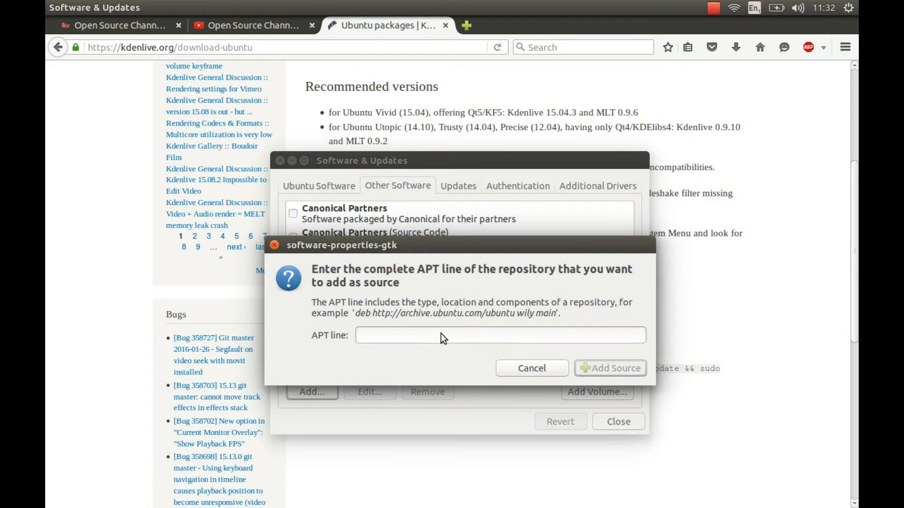
type("ppa:sunab/kdenlive-release")
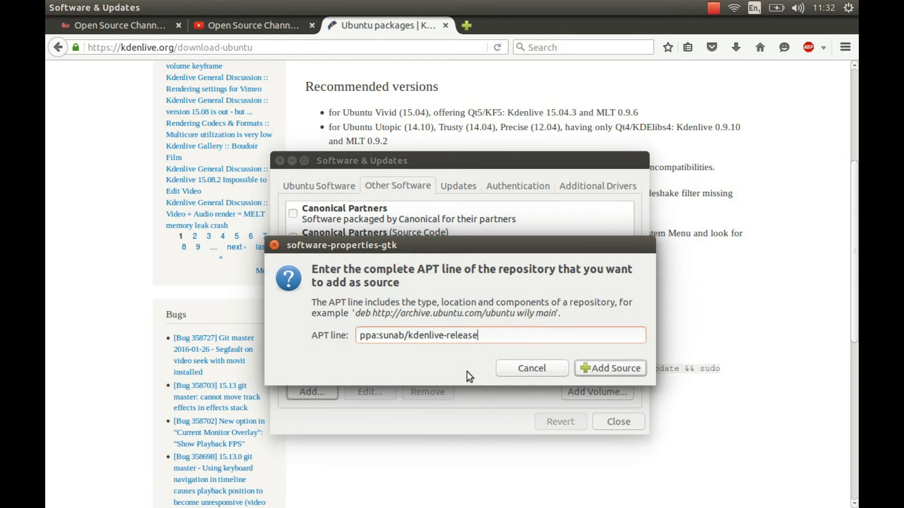
left_click(610, 368)
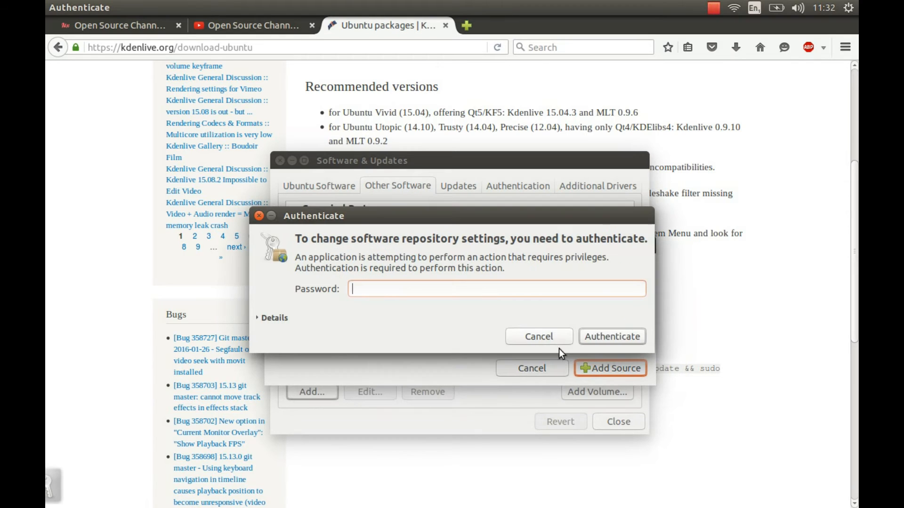
mouse_move(397, 328)
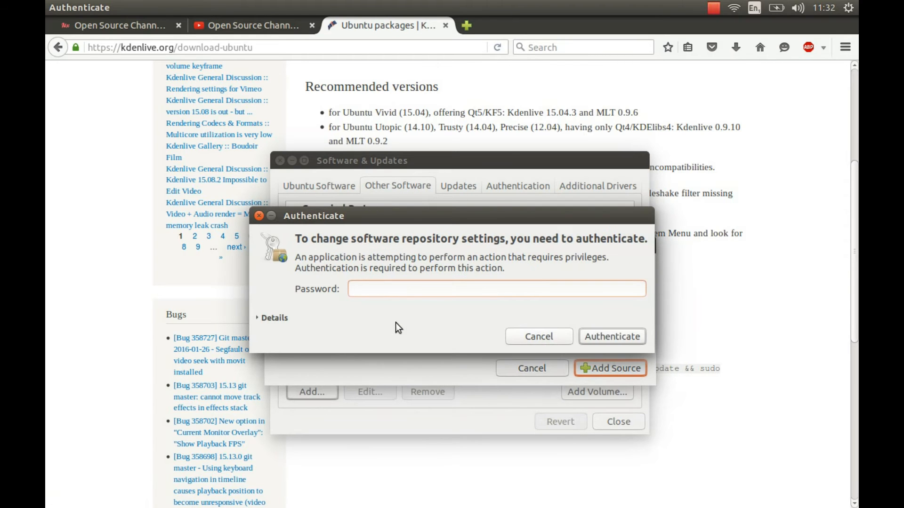
type("password")
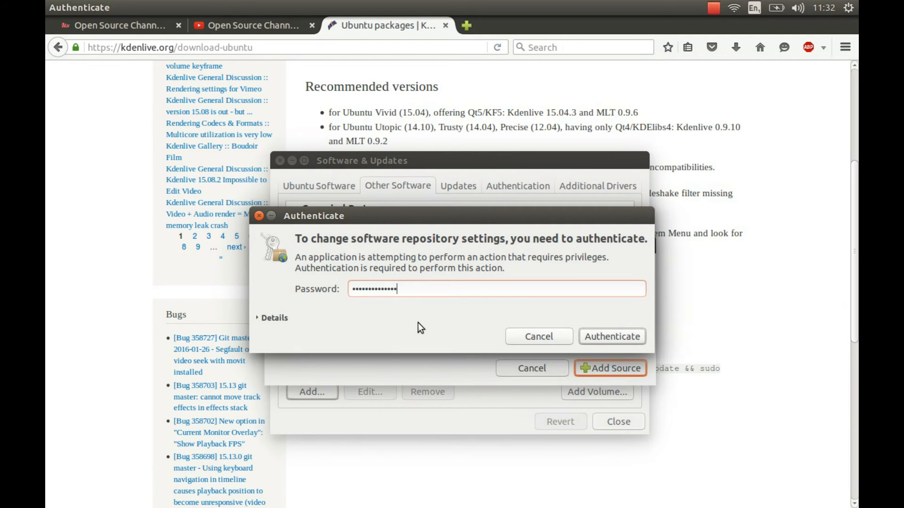
left_click(612, 336)
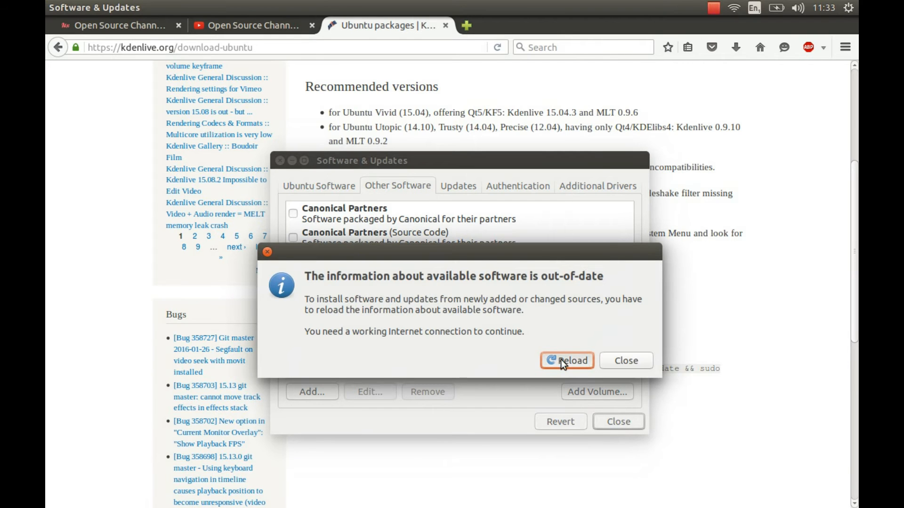
Reload the software information and highlight the 'close software sources and reload' instruction.
left_click(566, 360)
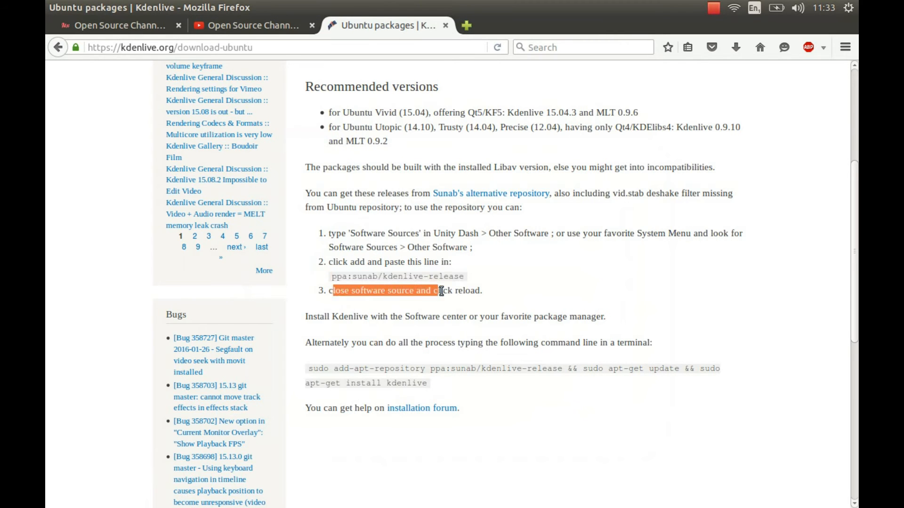
left_click_drag(331, 291, 481, 290)
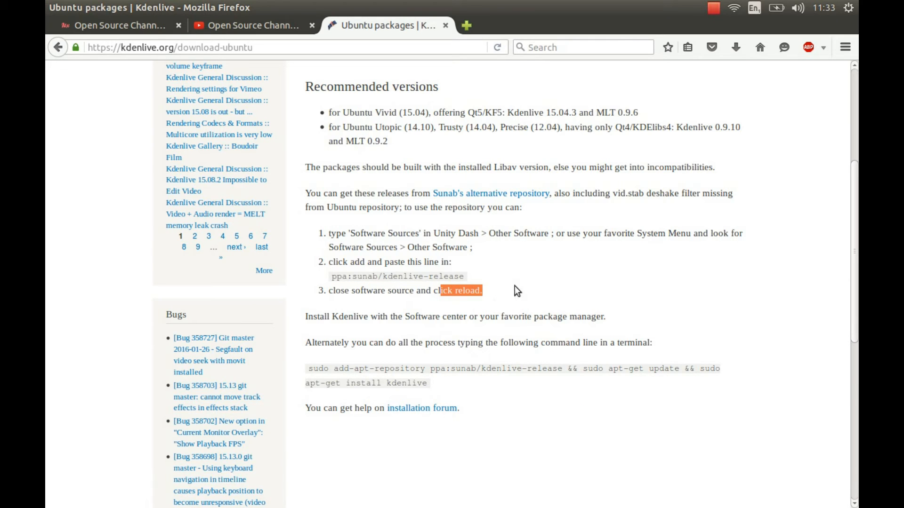
mouse_move(303, 325)
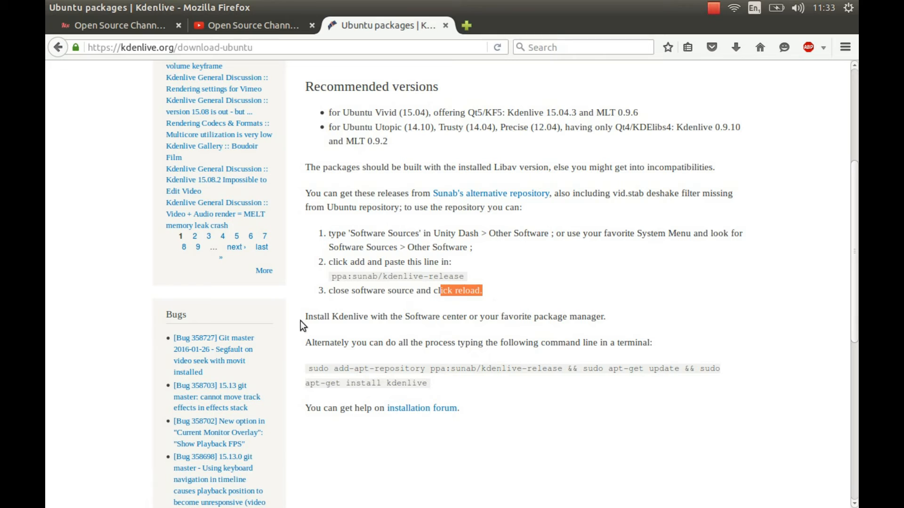
left_click_drag(306, 317, 389, 316)
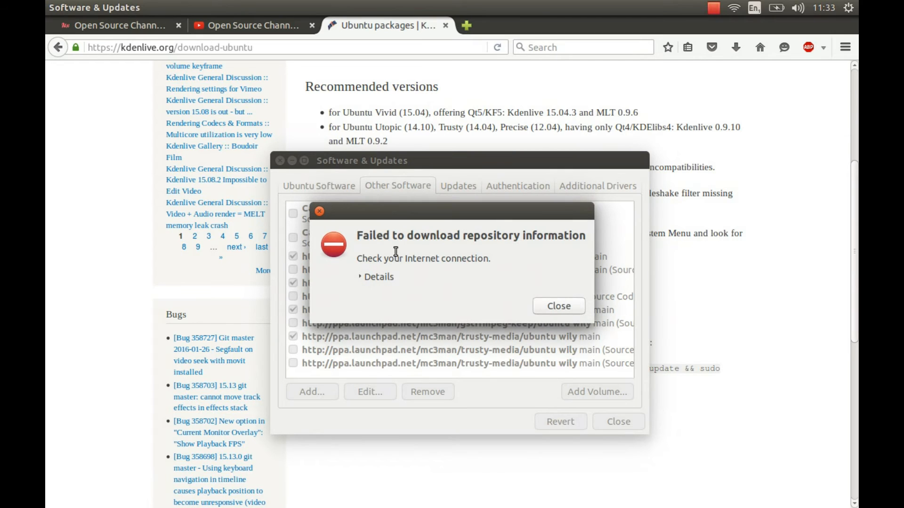
Expand and enlarge the failure details listing 404 errors, then close the error.
left_click(377, 277)
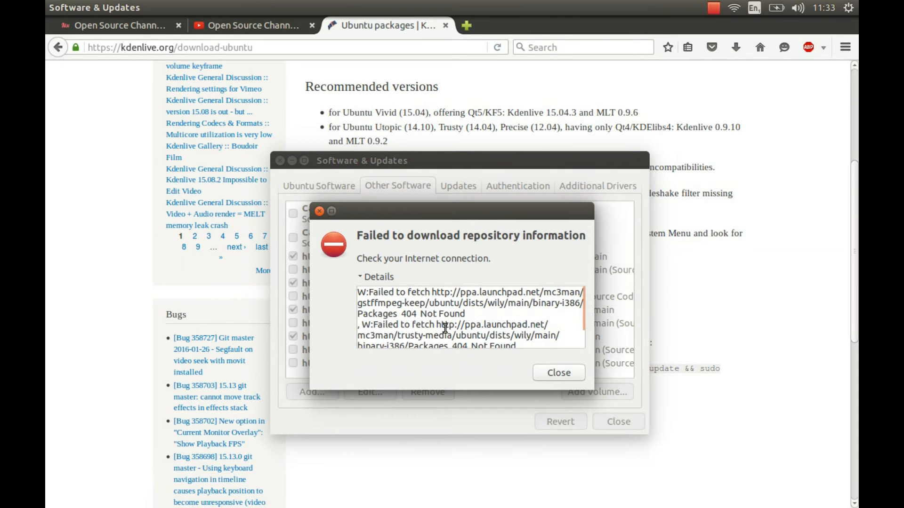
mouse_move(476, 205)
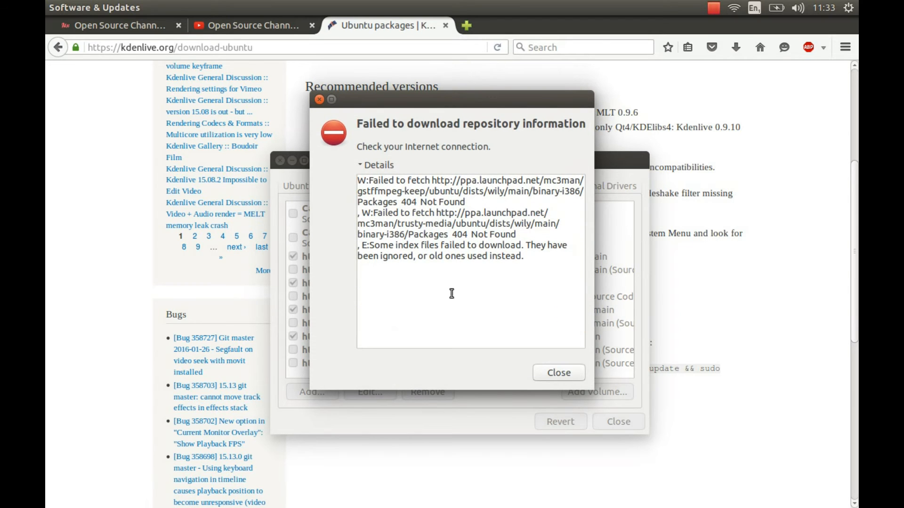
double_click(410, 212)
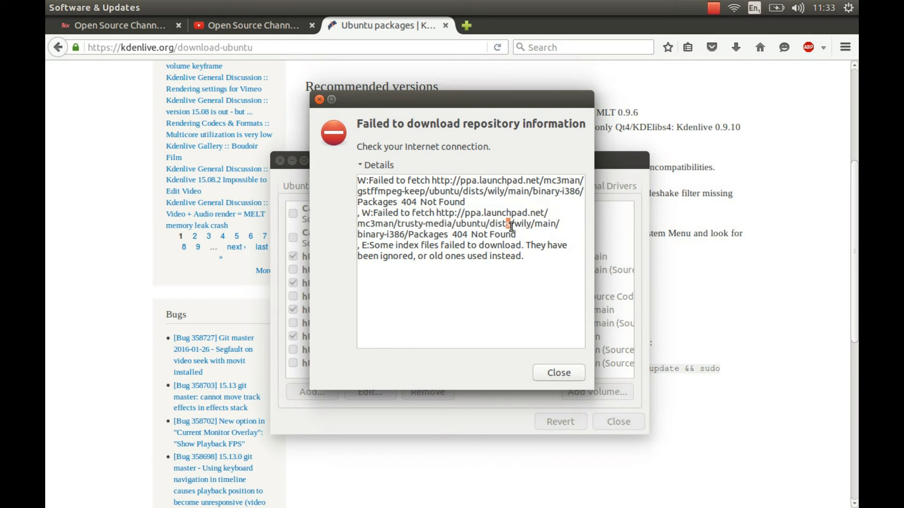
mouse_move(452, 313)
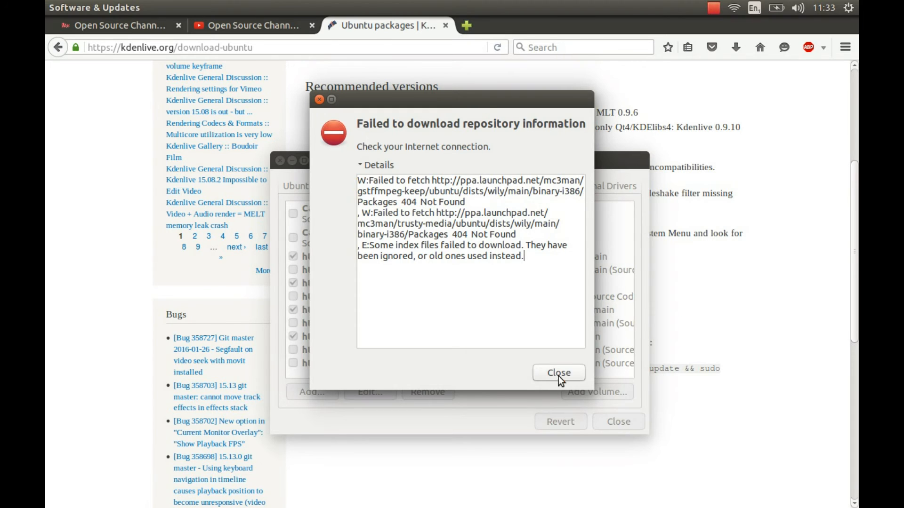
left_click(557, 373)
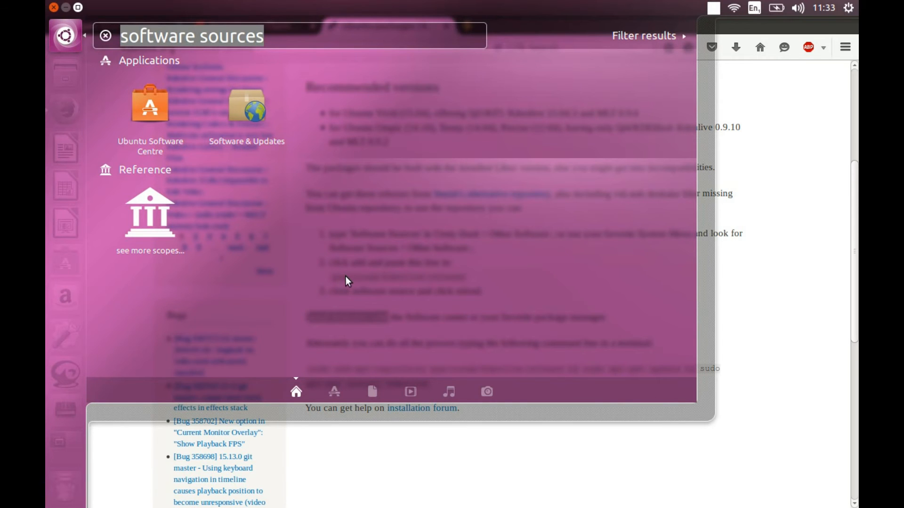
Search Unity Dash for 'kdenlive' and click a search result.
type("k")
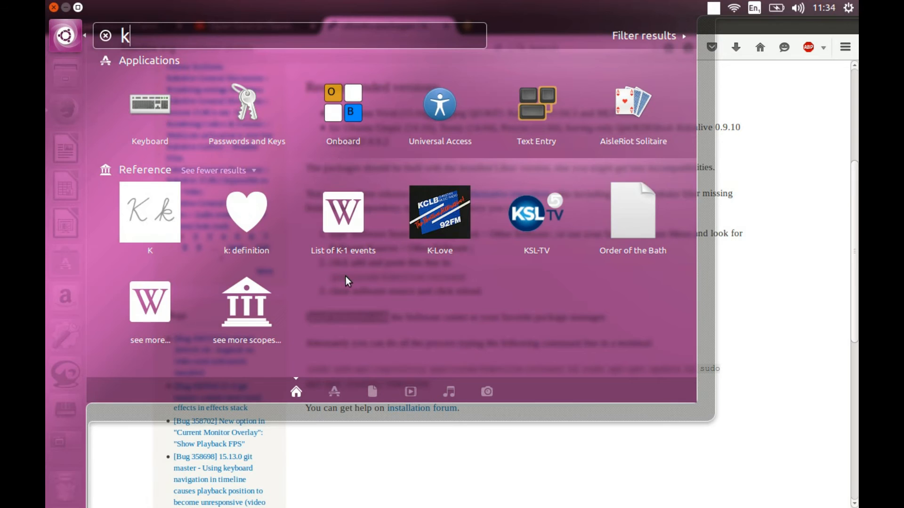
type("den")
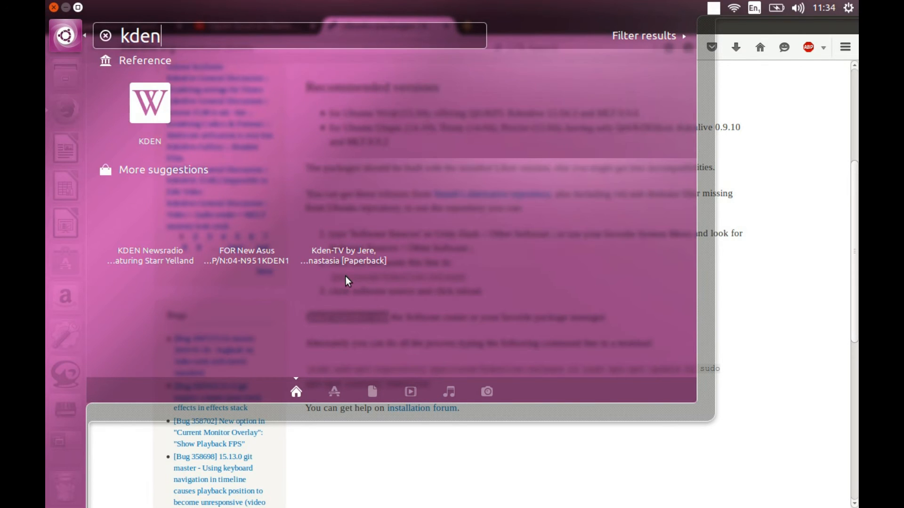
type("live")
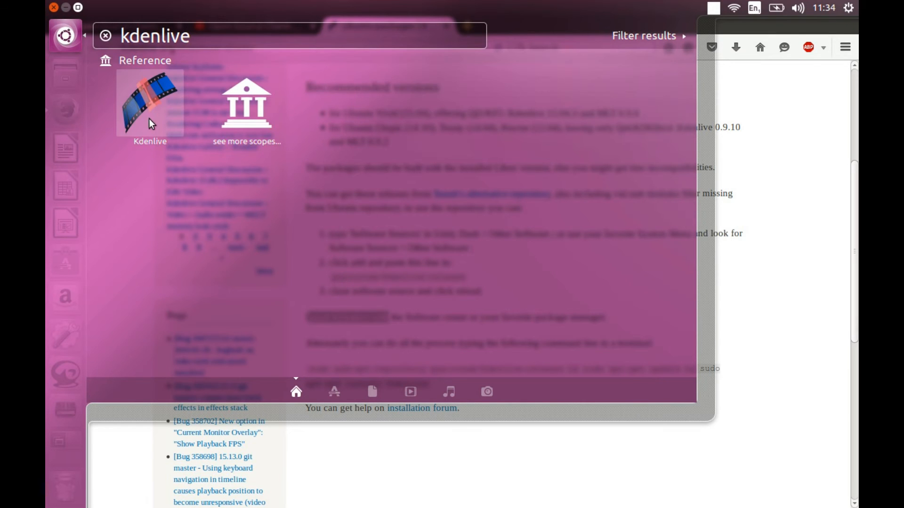
left_click(149, 102)
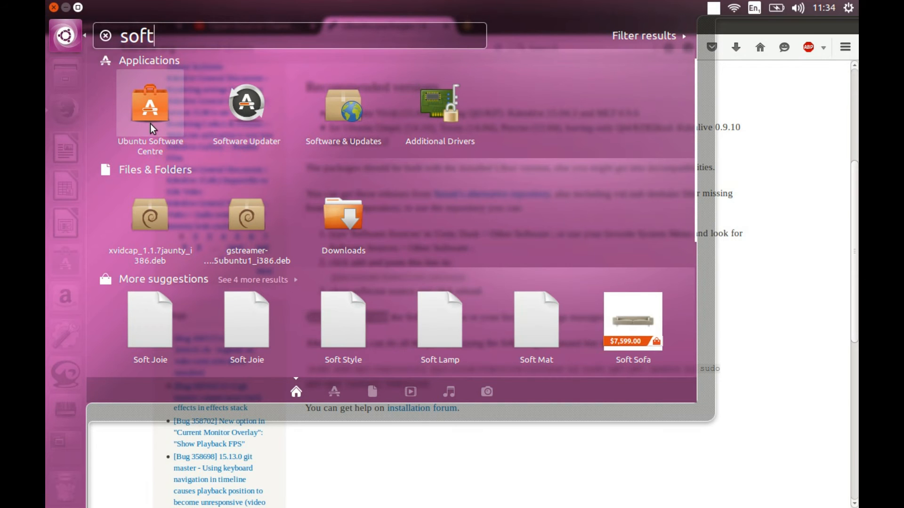
mouse_move(154, 103)
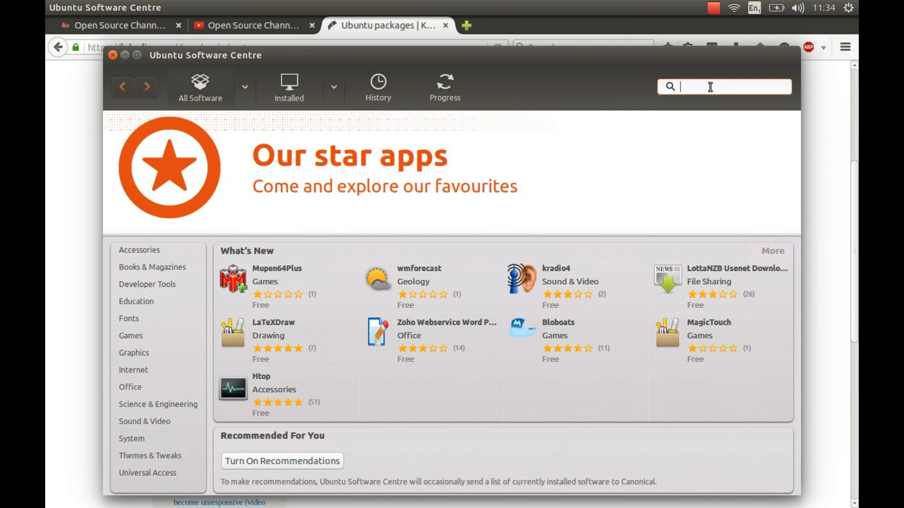
Highlight the sudo add-apt-repository install command on the kdenlive.org Ubuntu download page.
type("kd")
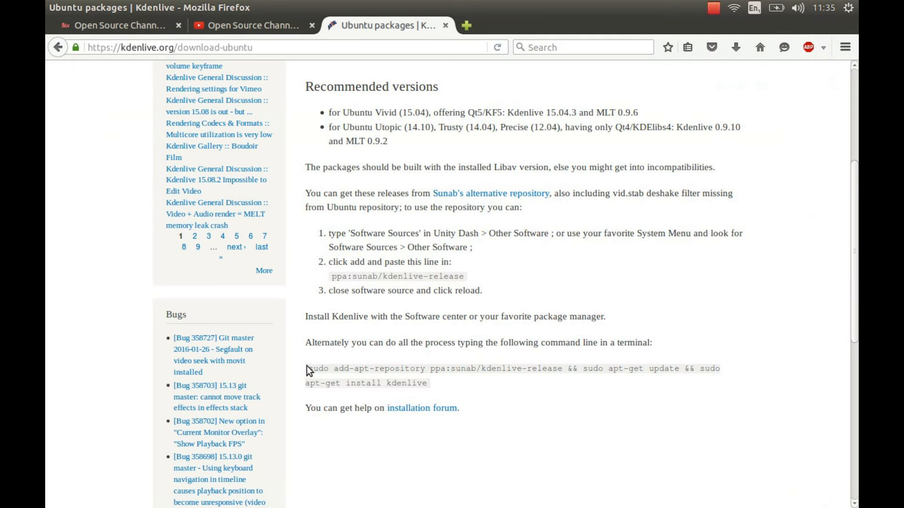
left_click_drag(308, 368, 427, 383)
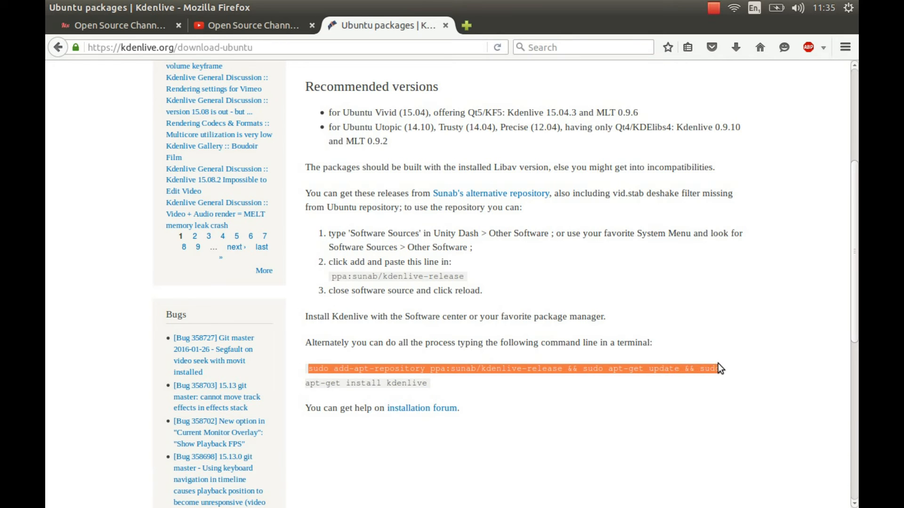
left_click_drag(718, 367, 352, 312)
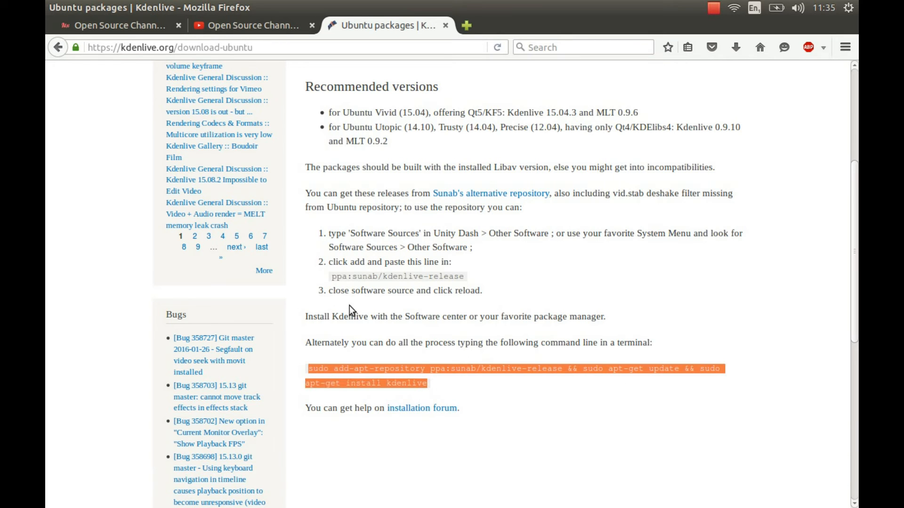
mouse_move(523, 342)
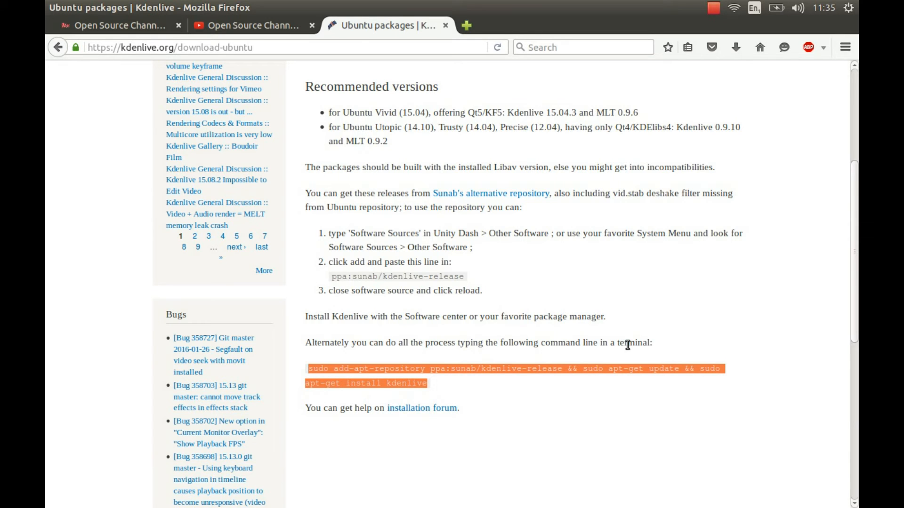
left_click(670, 336)
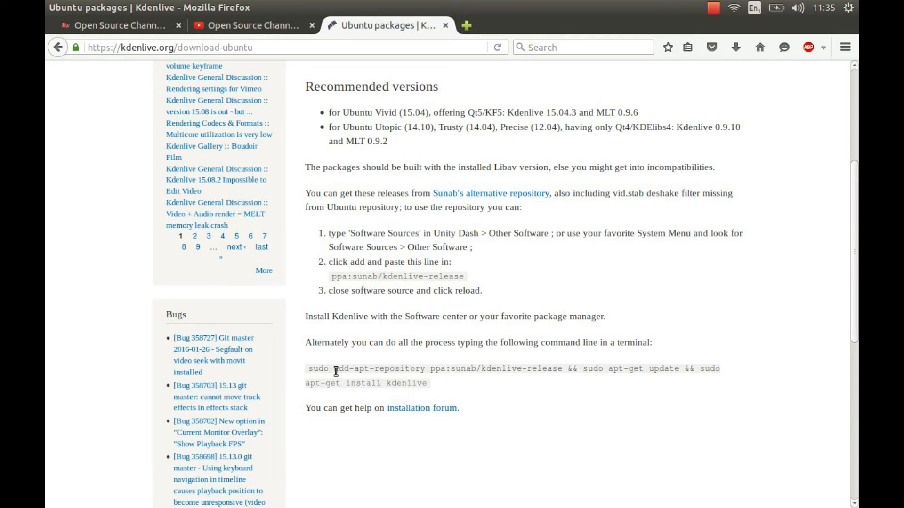
left_click_drag(308, 369, 477, 372)
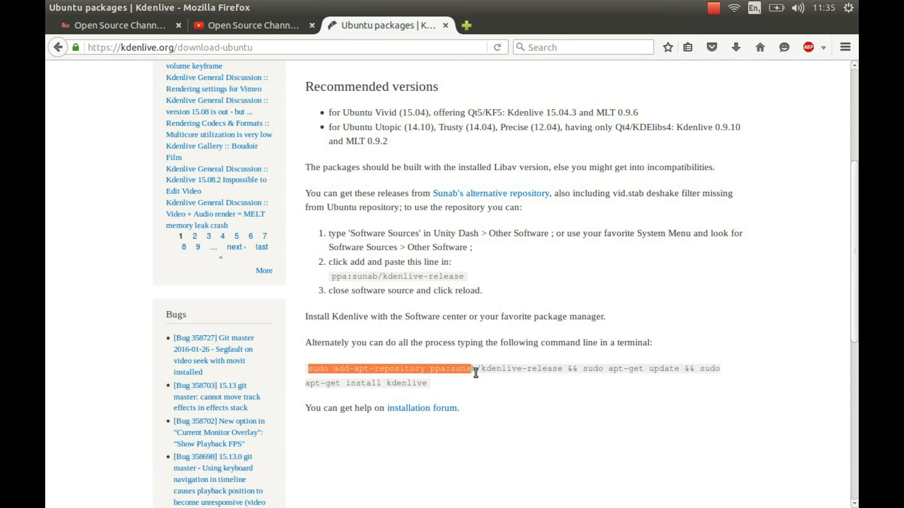
left_click_drag(475, 369, 583, 369)
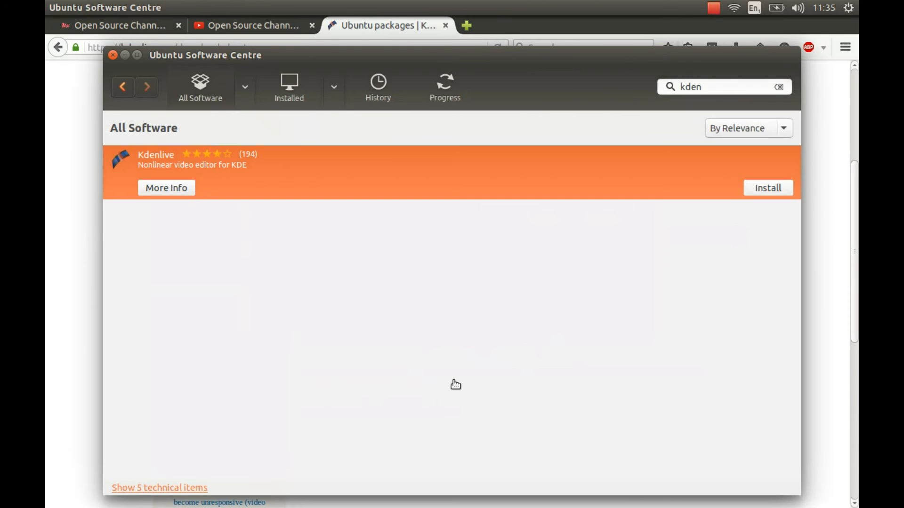
mouse_move(207, 174)
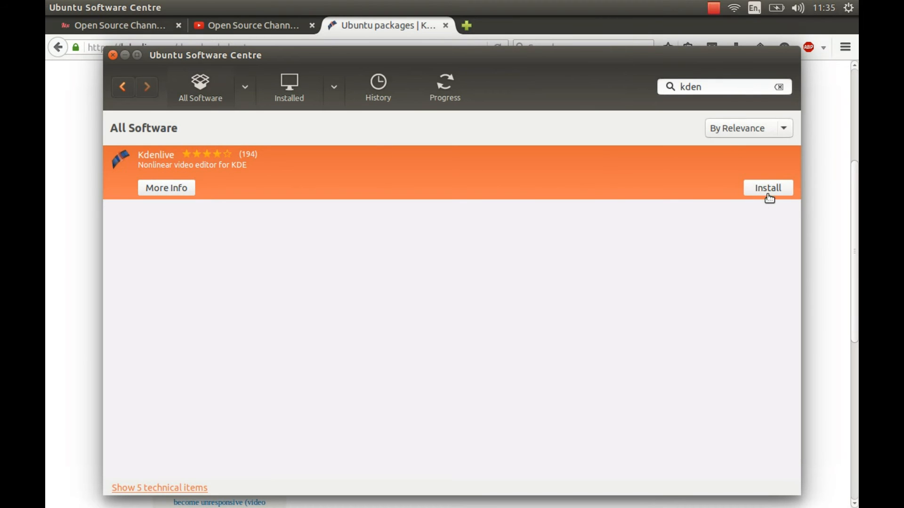
Start installing the Kdenlive result from the 'kden' search.
left_click(768, 188)
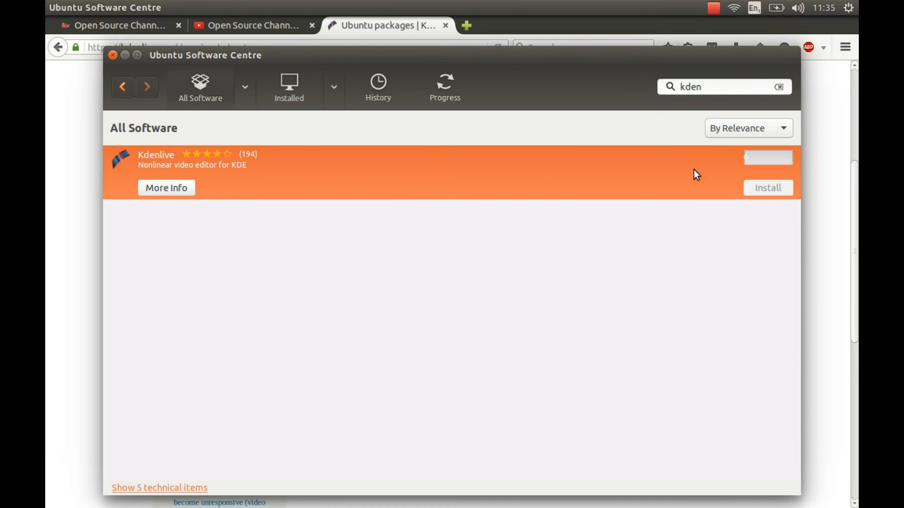
mouse_move(435, 80)
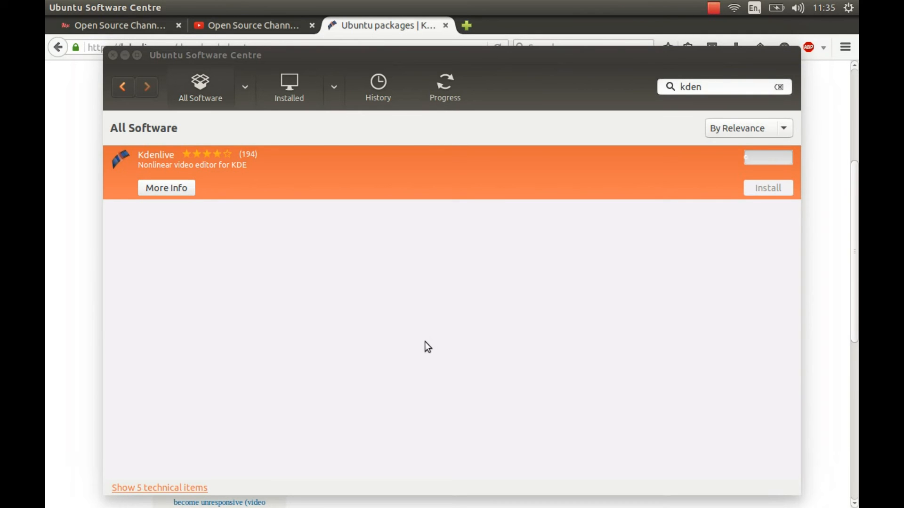
left_click(767, 188)
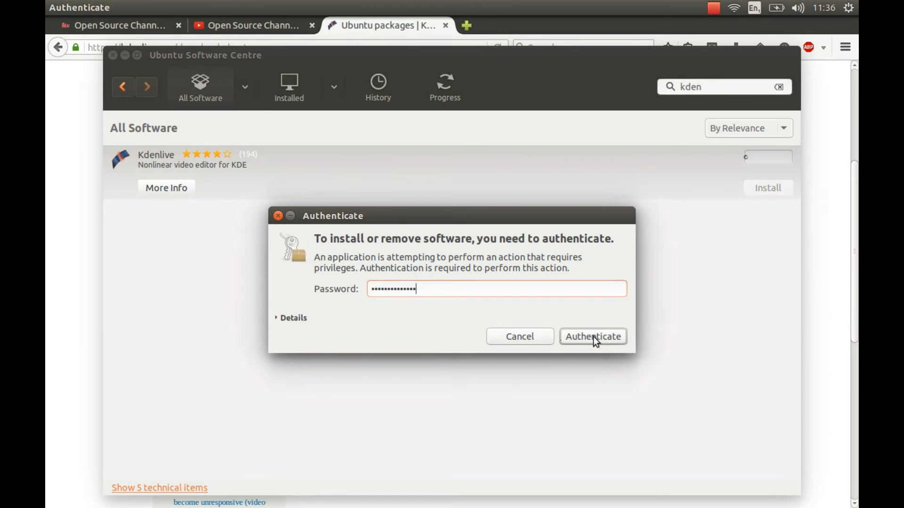
Confirm the entered password in the Authenticate dialog so Kdenlive installs.
left_click(593, 336)
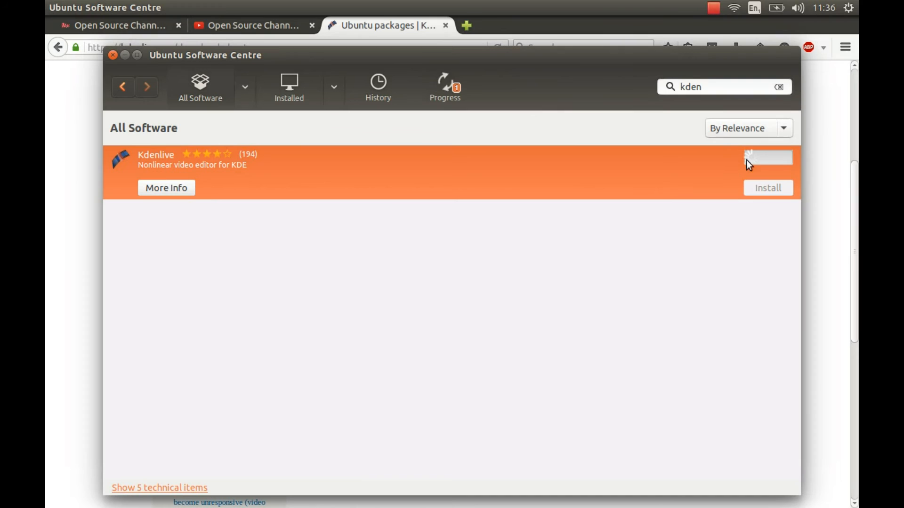
mouse_move(691, 235)
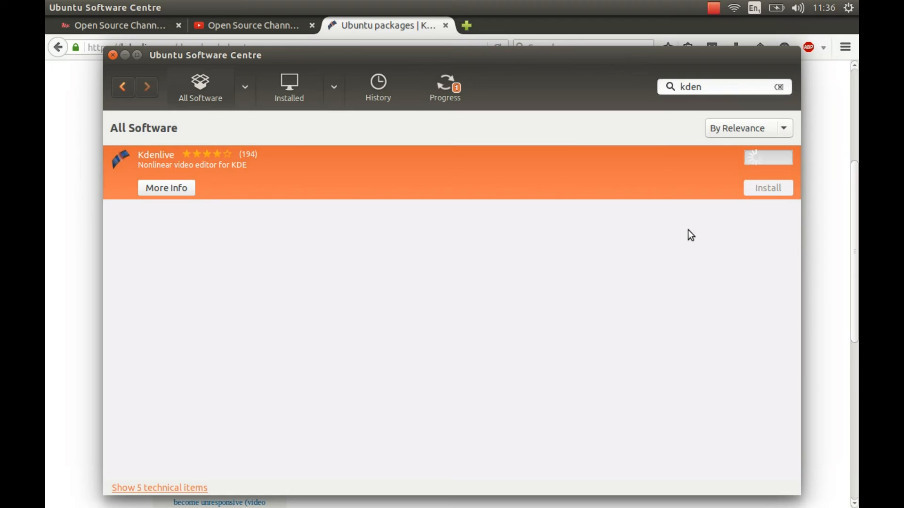
left_click(767, 188)
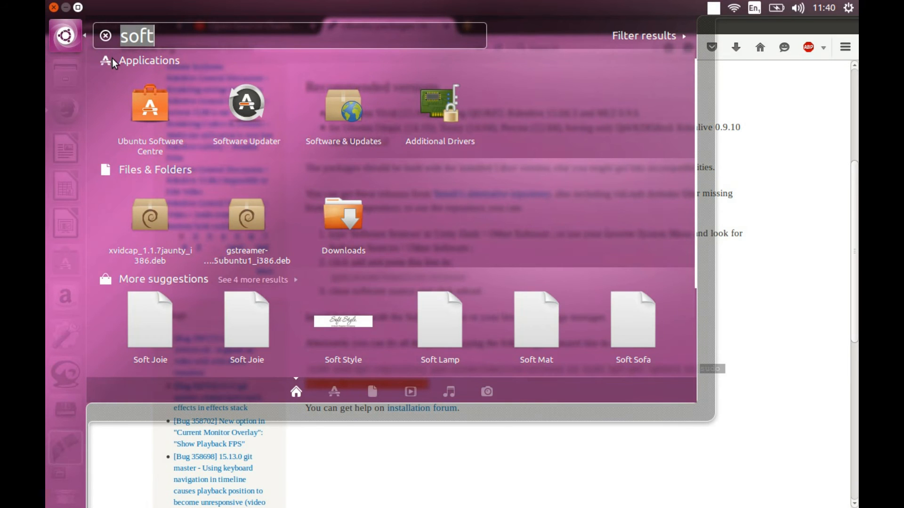
Close the kdenlive.org download tab, then quit the Firefox window.
type("k")
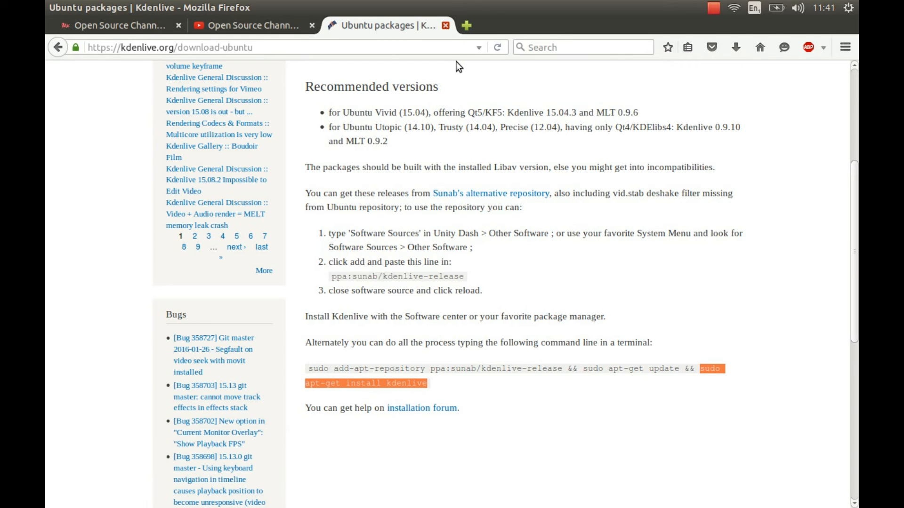
left_click(248, 25)
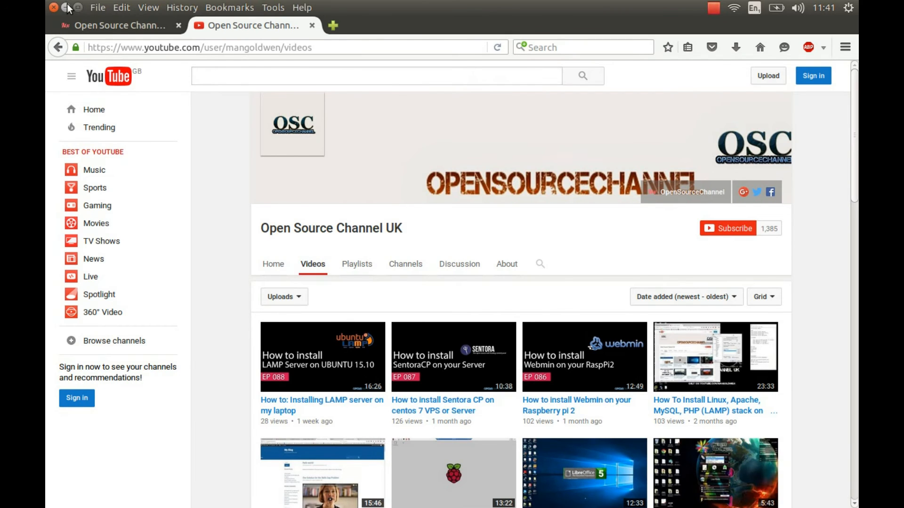
left_click(57, 8)
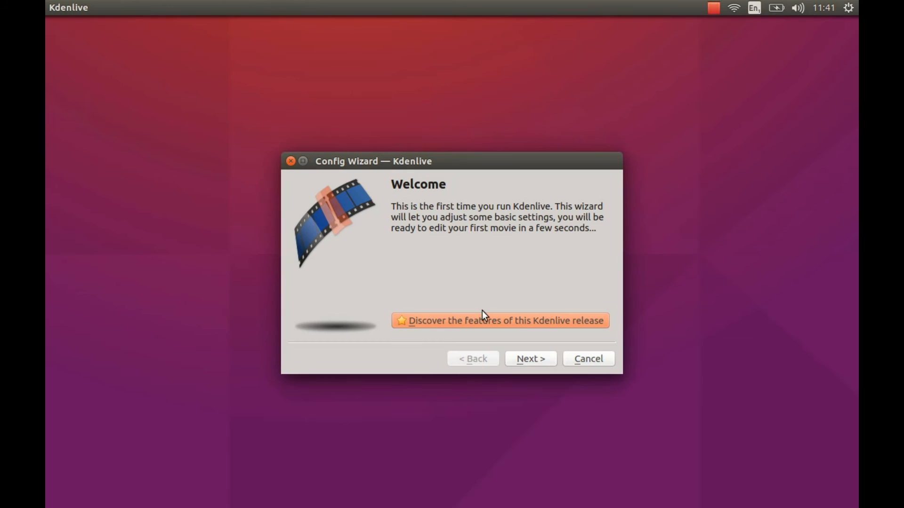
mouse_move(433, 324)
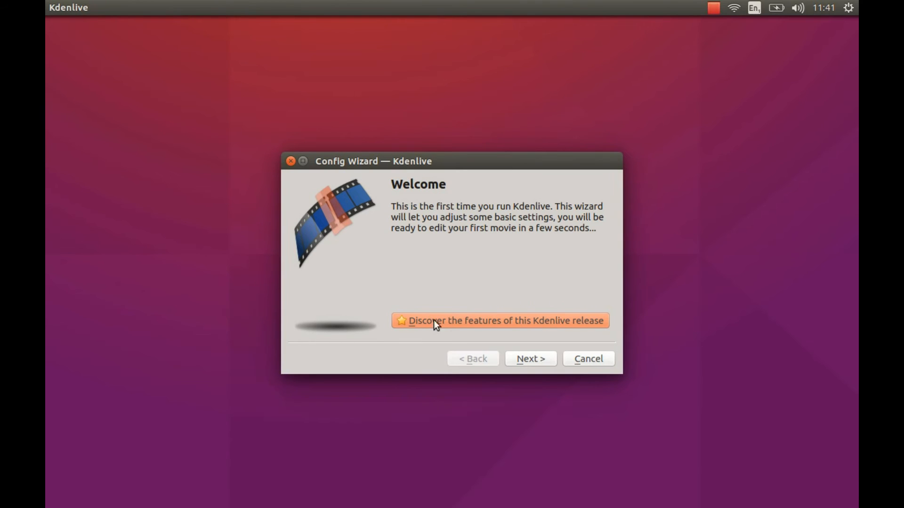
Pass the MLT engine check, browsing installed modules and available audio and video codecs.
left_click(529, 359)
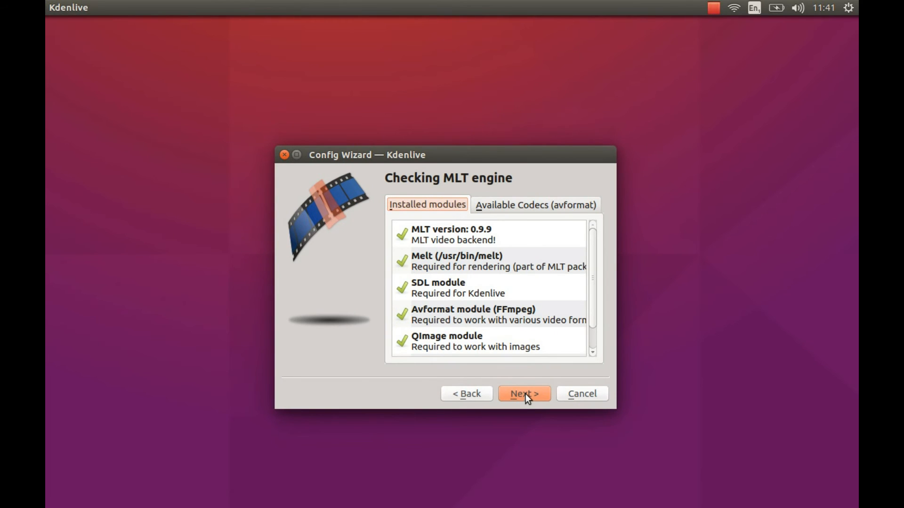
mouse_move(529, 213)
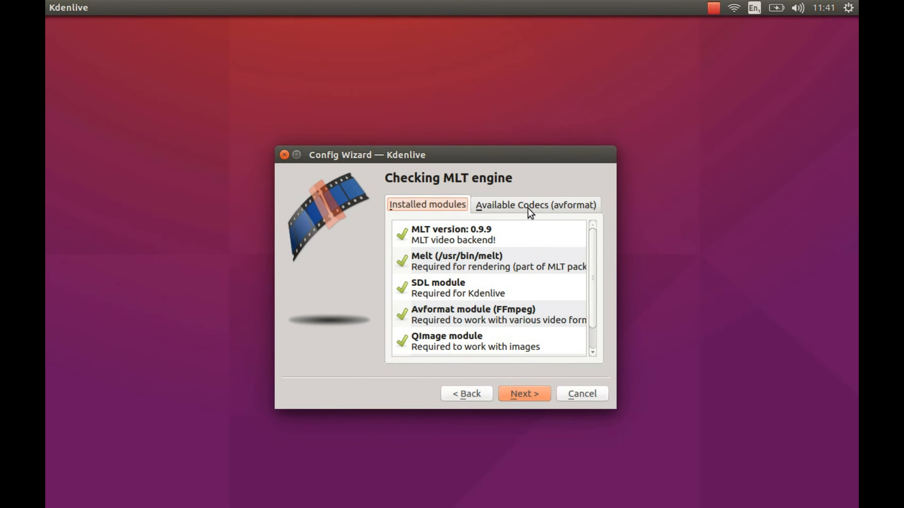
left_click(534, 205)
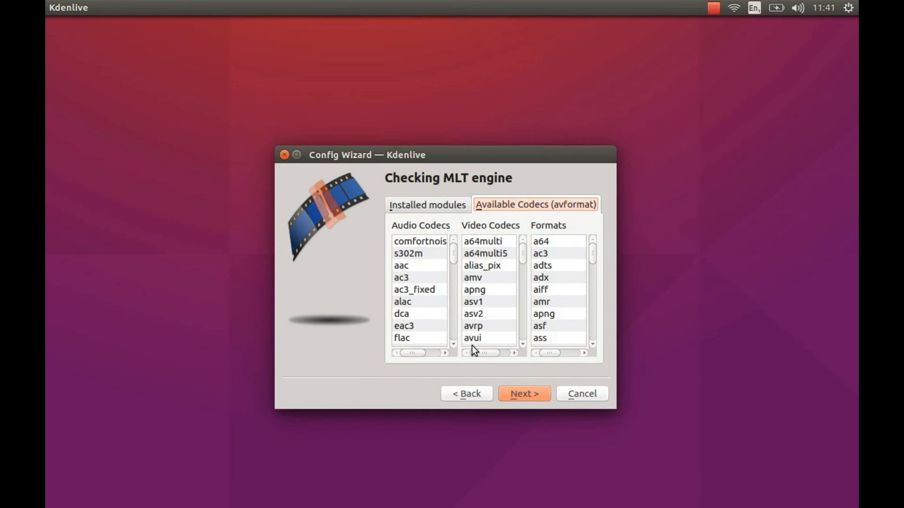
scroll("down", 3)
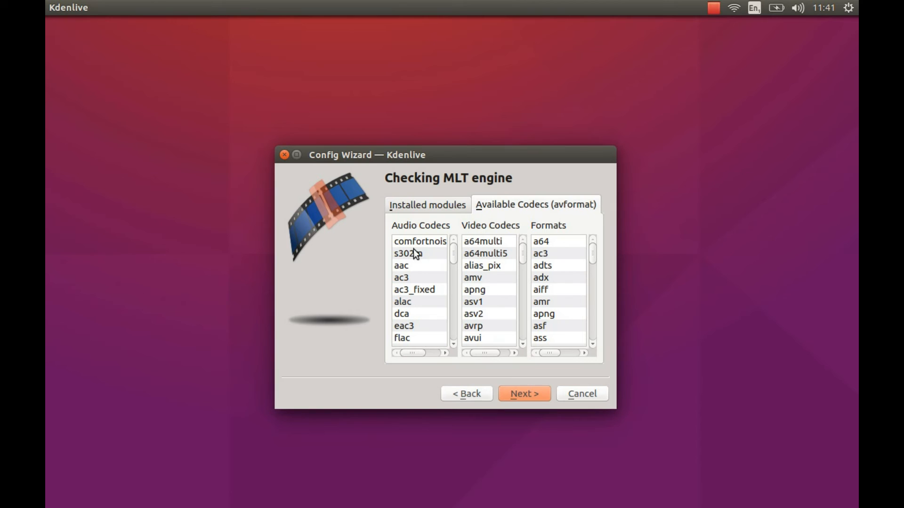
left_click(420, 241)
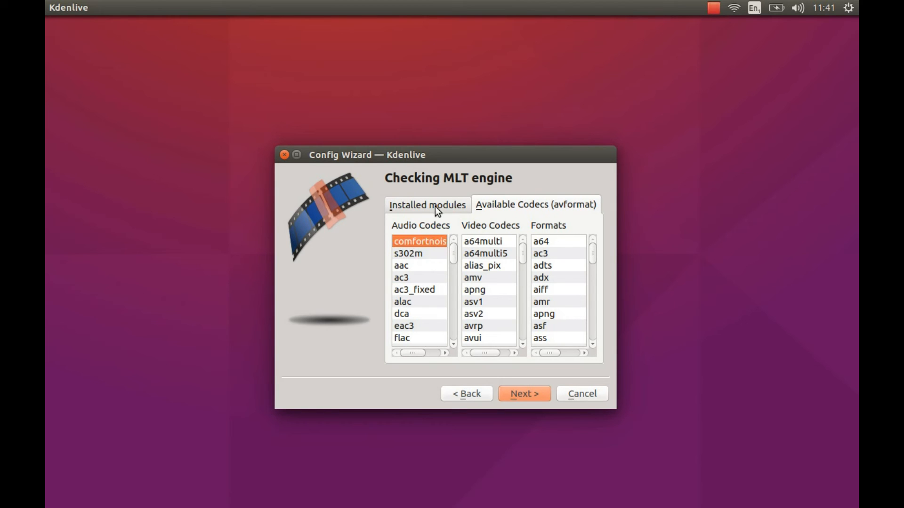
left_click(485, 253)
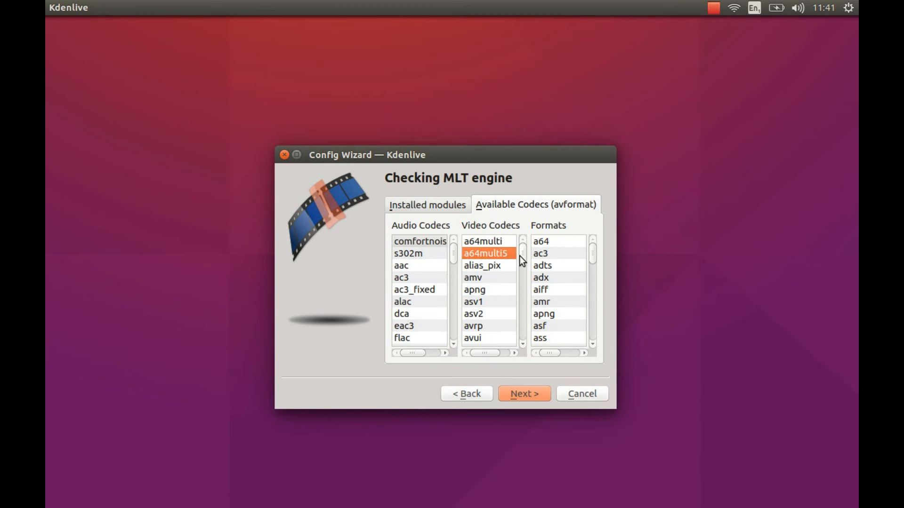
scroll("down", 3)
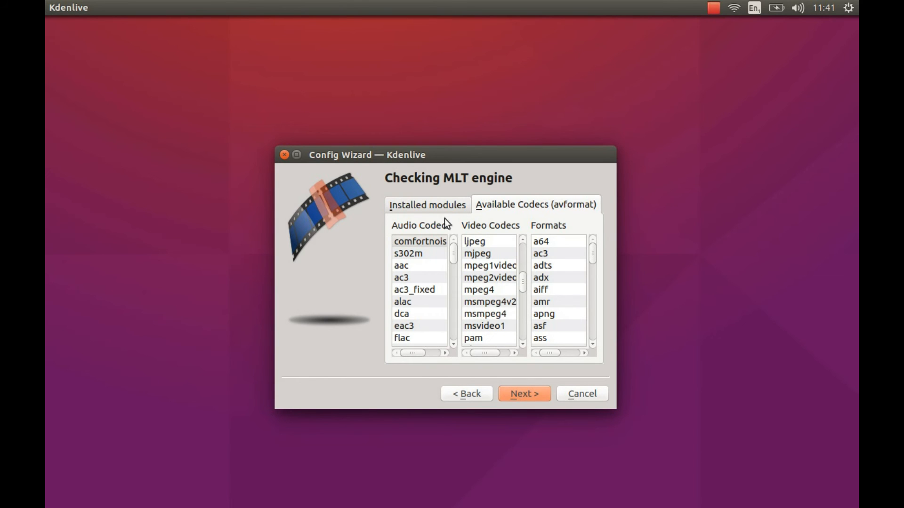
left_click(426, 205)
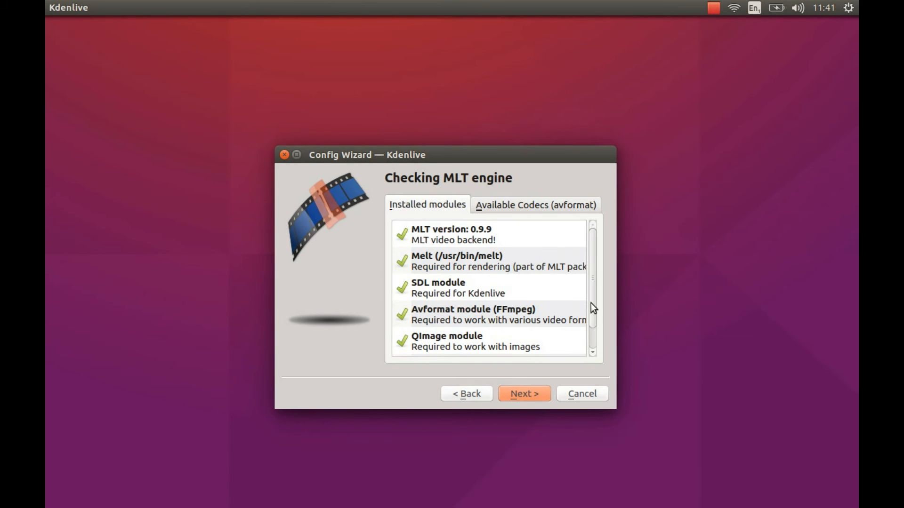
left_click(534, 204)
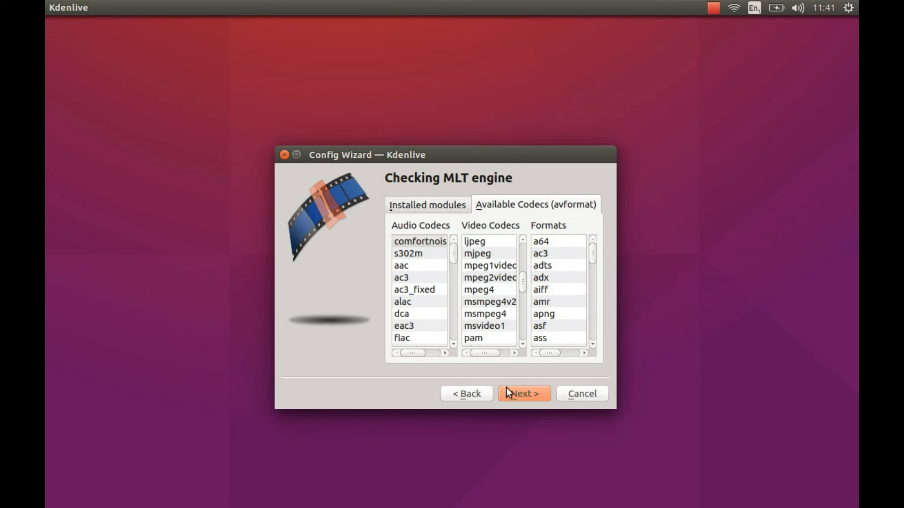
left_click(522, 393)
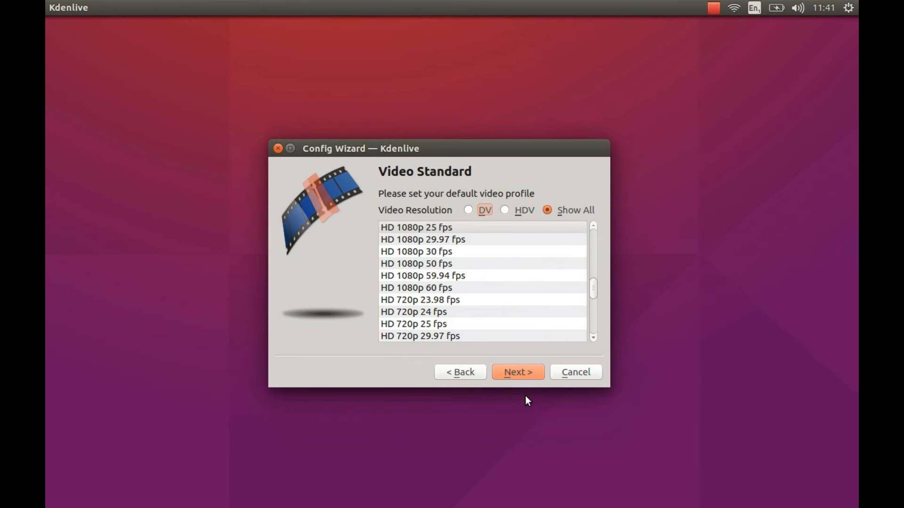
mouse_move(484, 287)
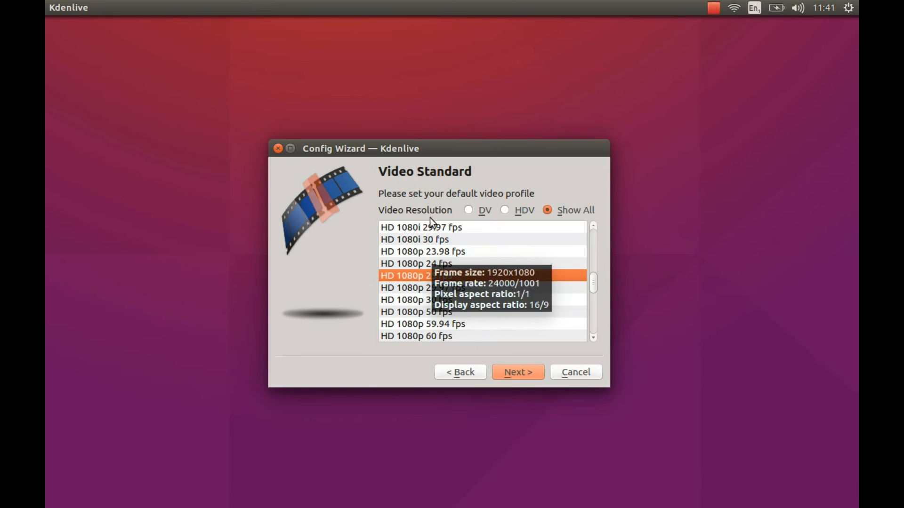
Filter profiles to HDV and choose HD 1080p 25 fps as the default.
left_click(416, 275)
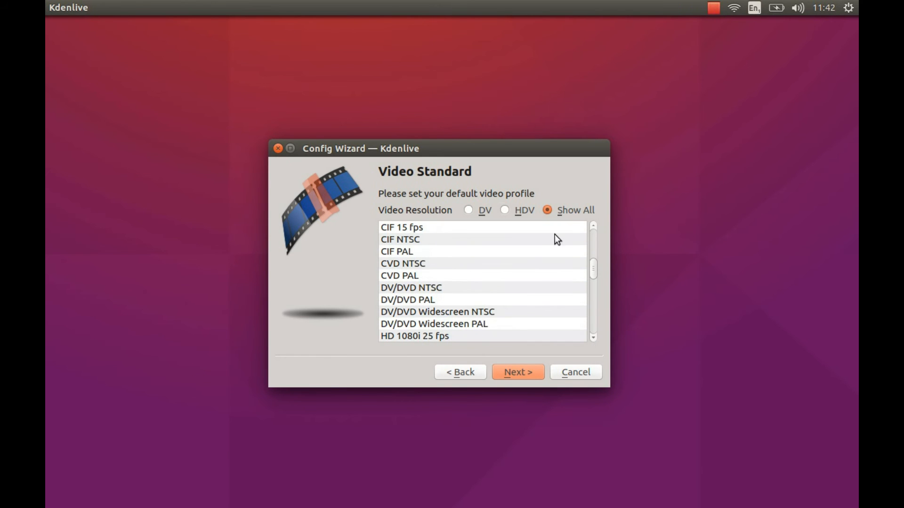
left_click(504, 210)
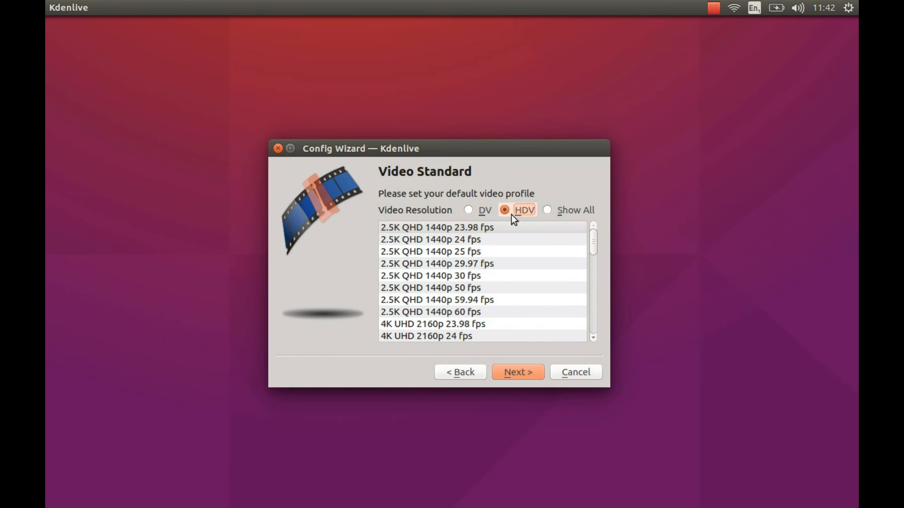
scroll("down", 3)
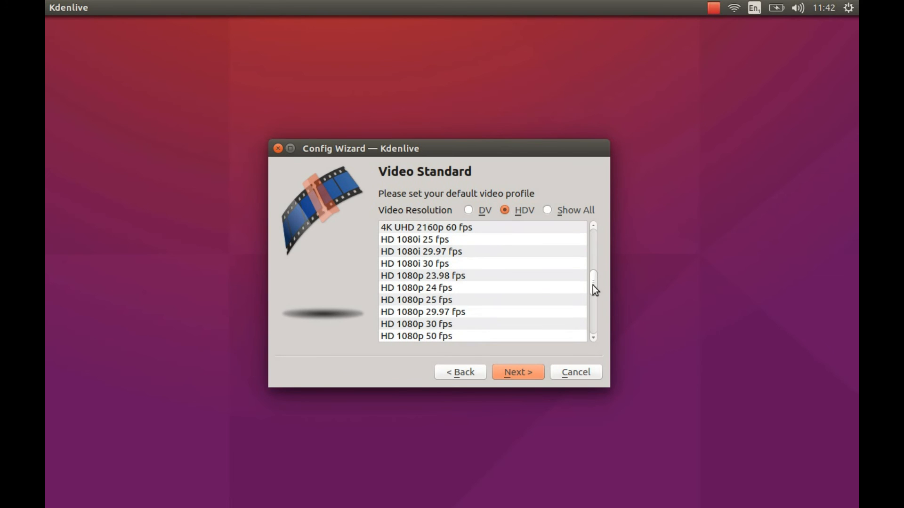
mouse_move(473, 242)
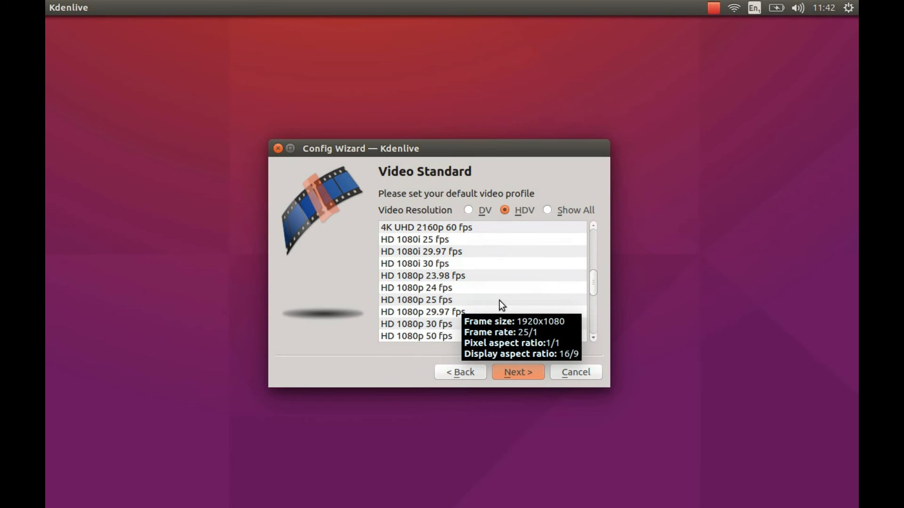
scroll("down", 3)
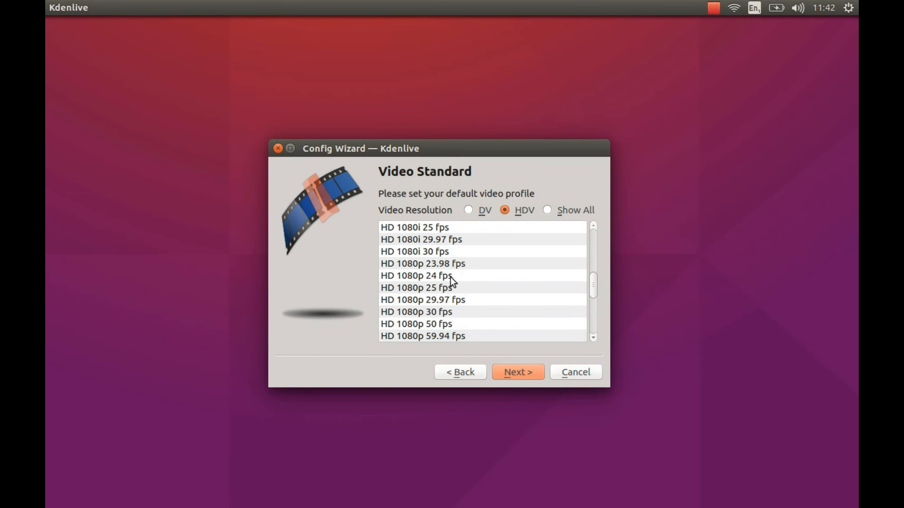
left_click(416, 287)
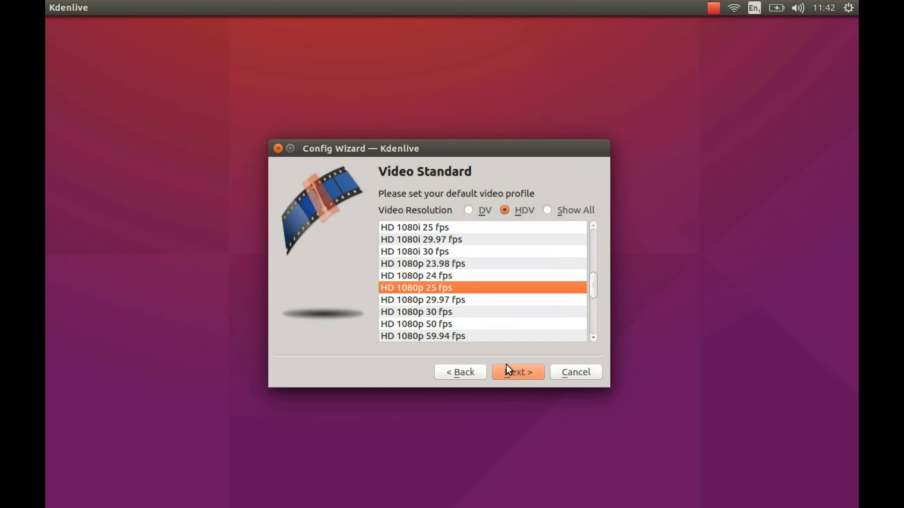
left_click(516, 372)
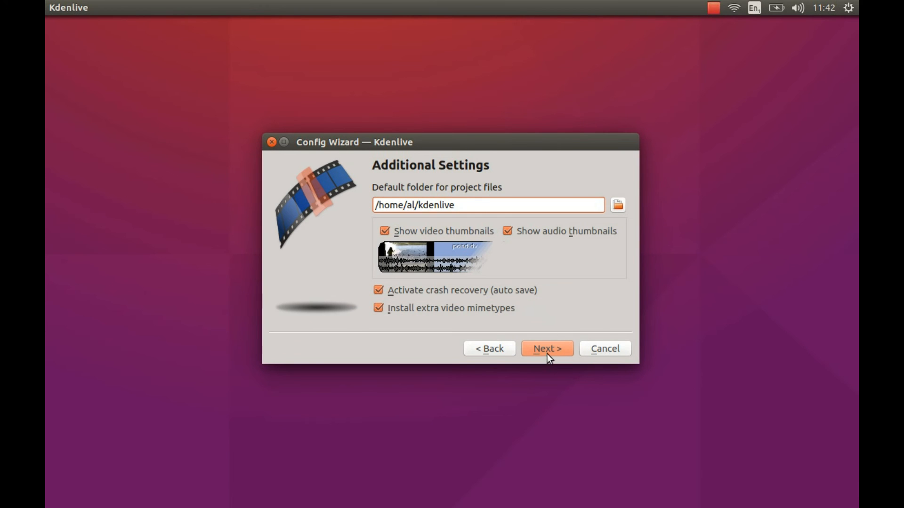
Pass the Additional Settings, Capture device and Checking system pages, then Finish.
left_click(545, 348)
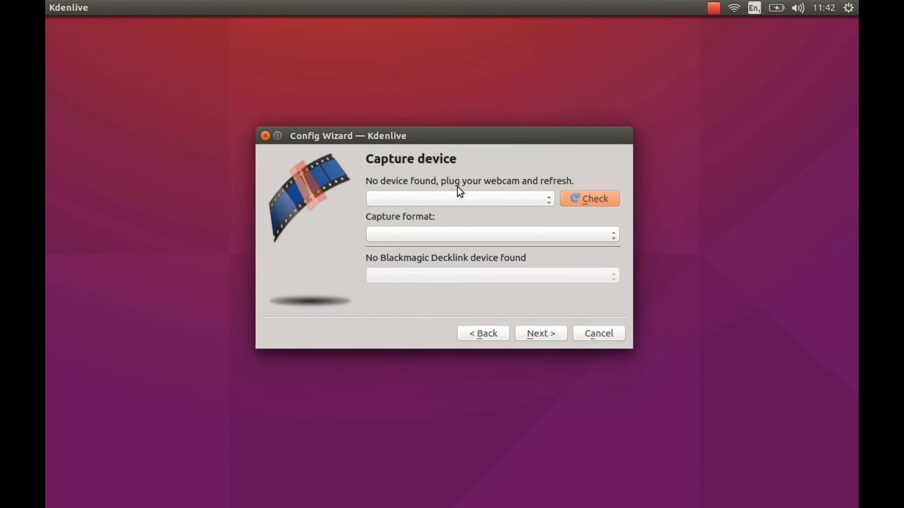
mouse_move(559, 201)
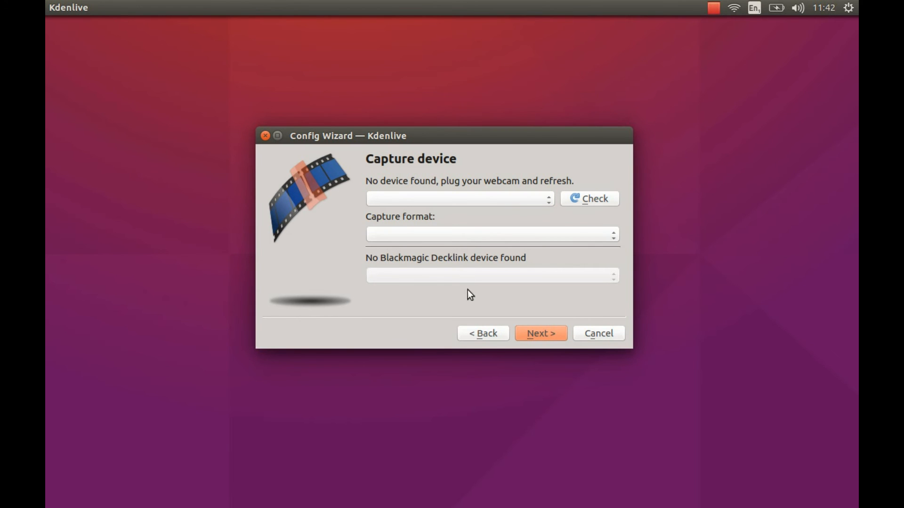
mouse_move(513, 321)
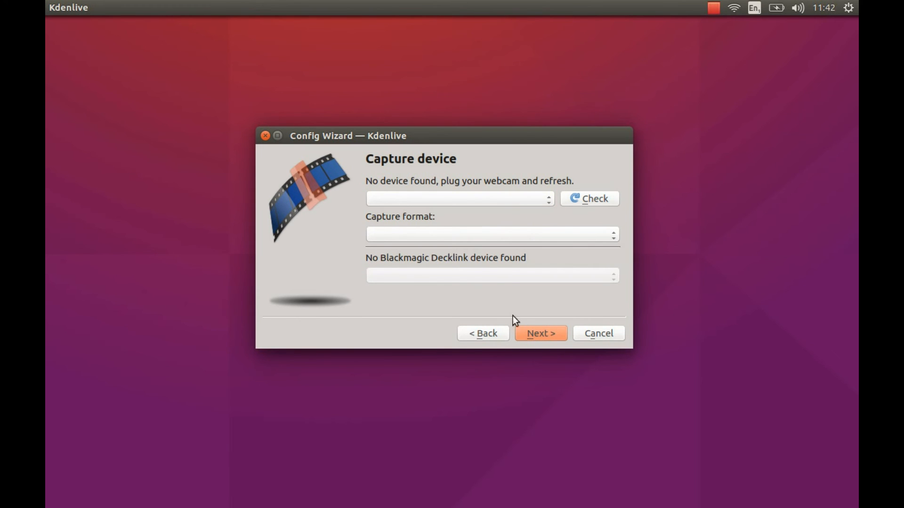
left_click(539, 333)
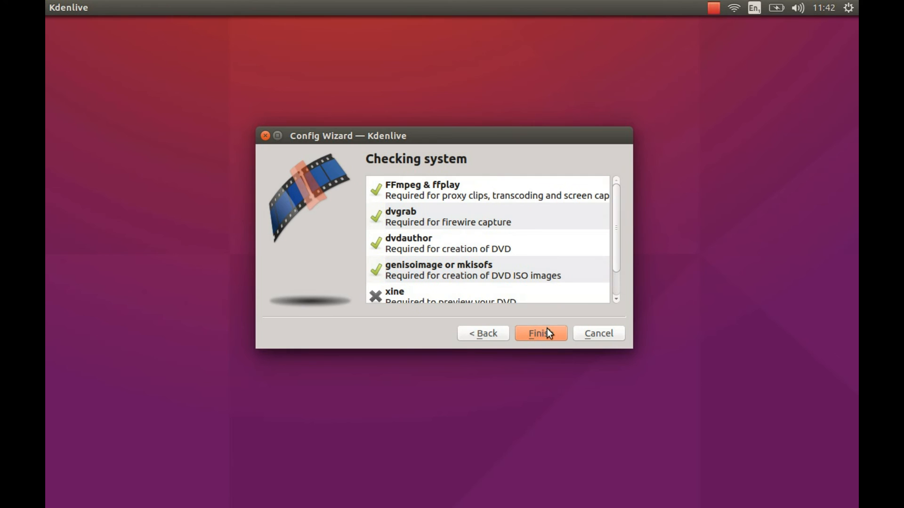
scroll("down", 3)
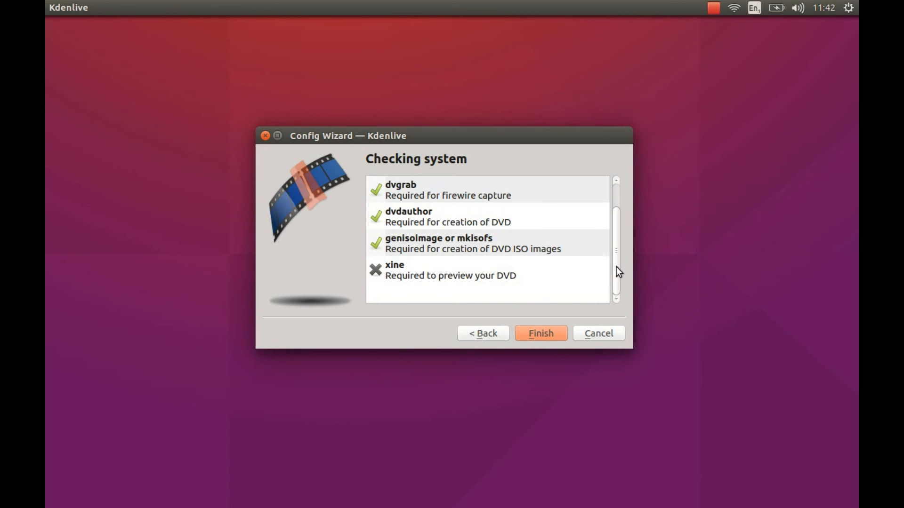
mouse_move(357, 260)
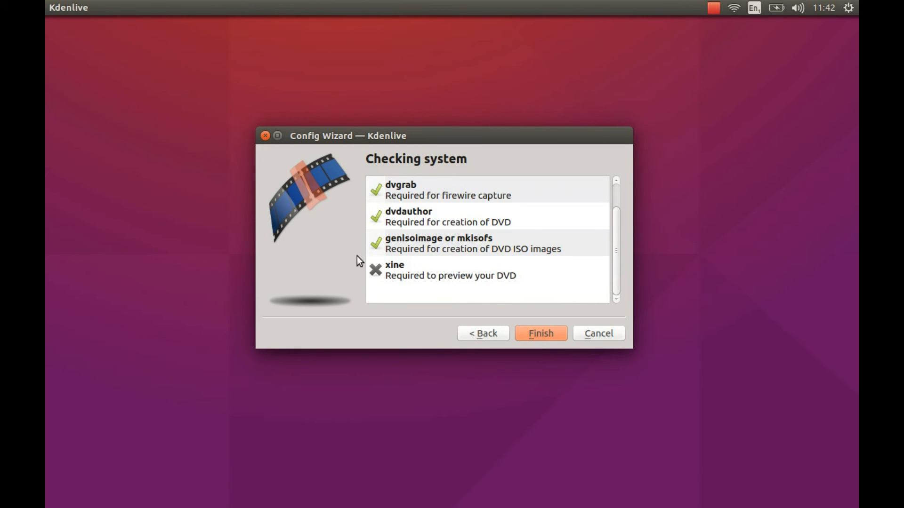
left_click(539, 334)
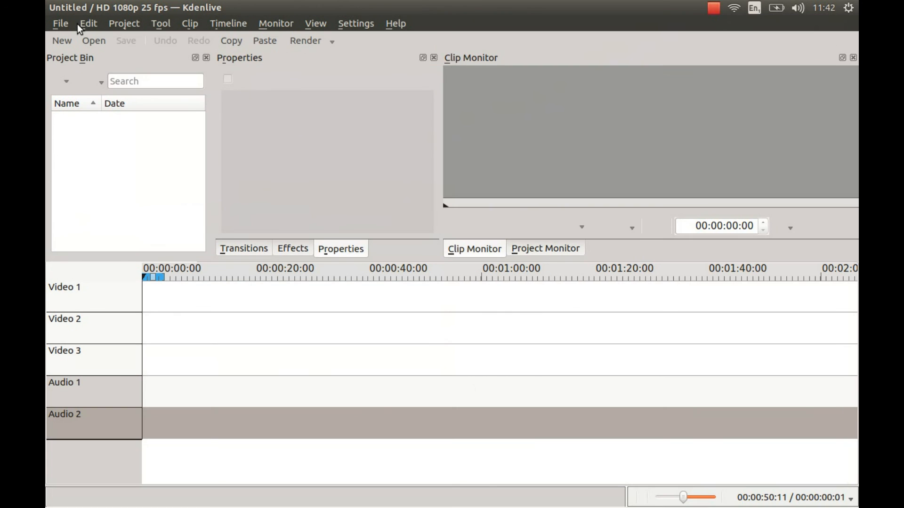
mouse_move(552, 215)
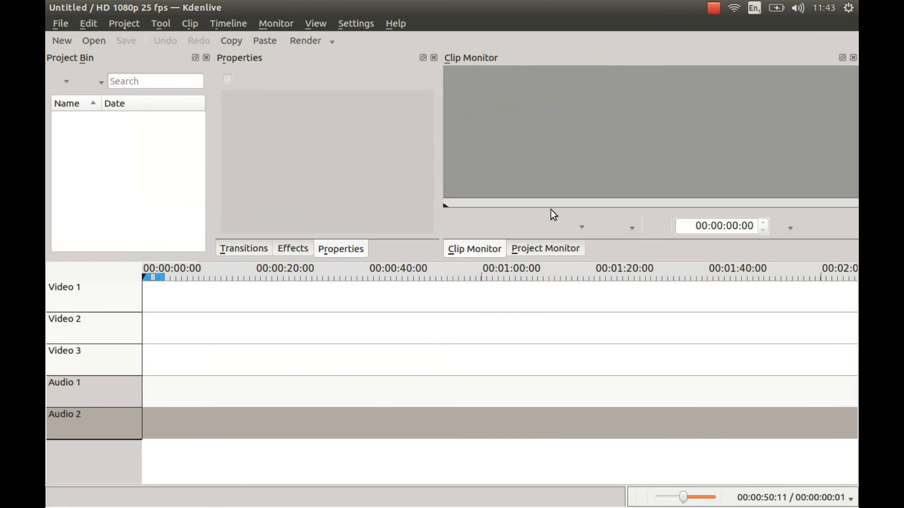
mouse_move(586, 245)
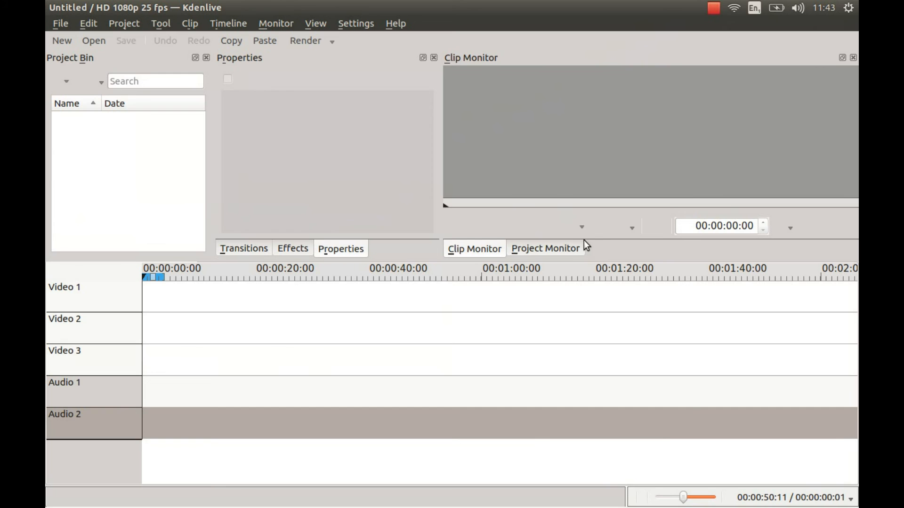
mouse_move(271, 83)
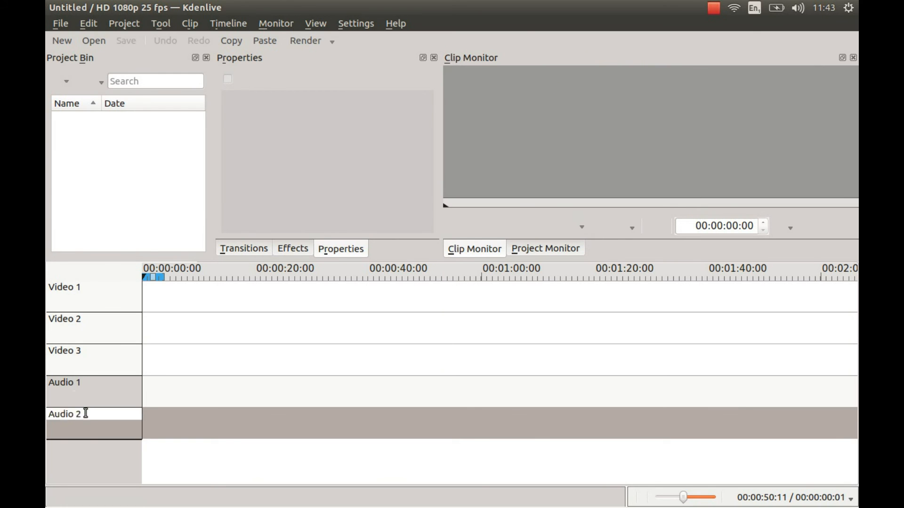
Finish the Audio 2 rename, glance at Monitor menu, then show Transitions and Effects lists.
left_click(59, 23)
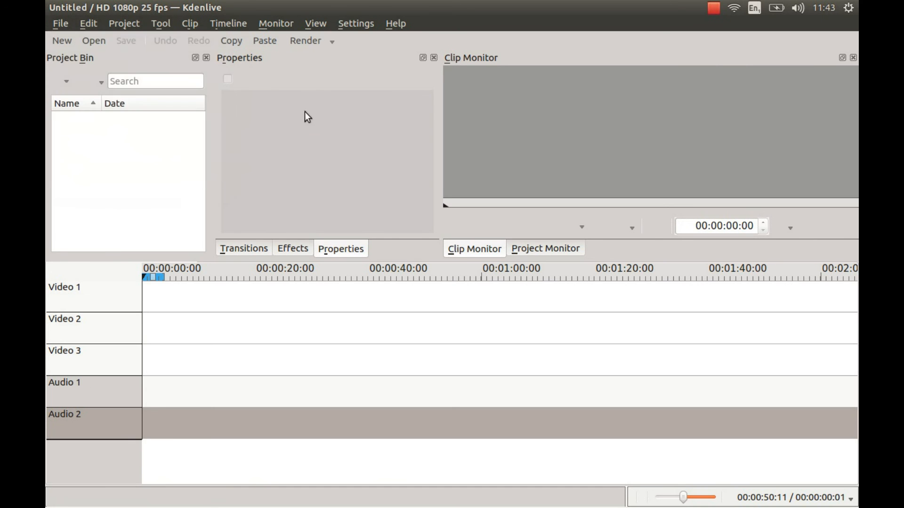
left_click(275, 23)
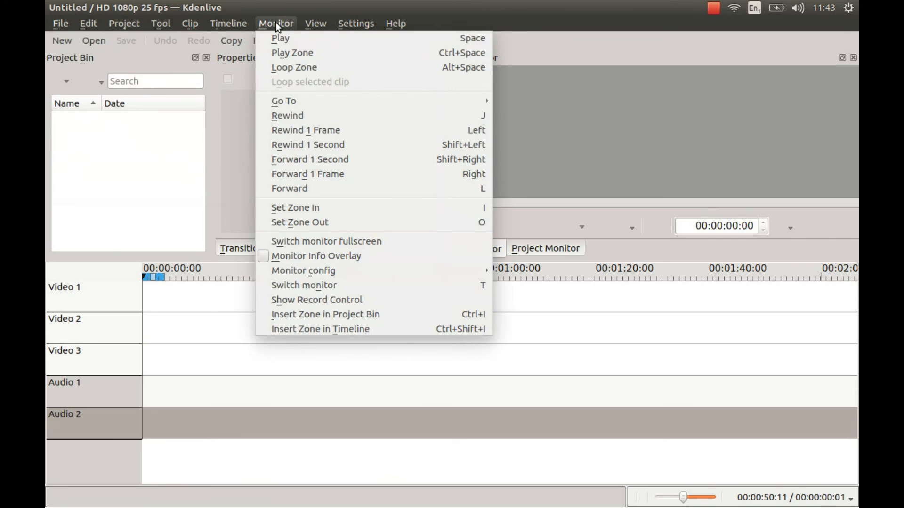
mouse_move(272, 202)
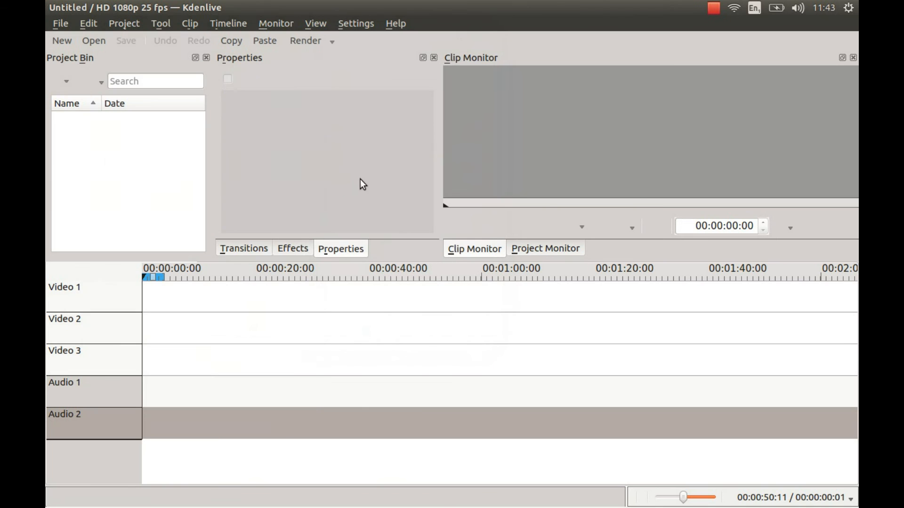
left_click(243, 248)
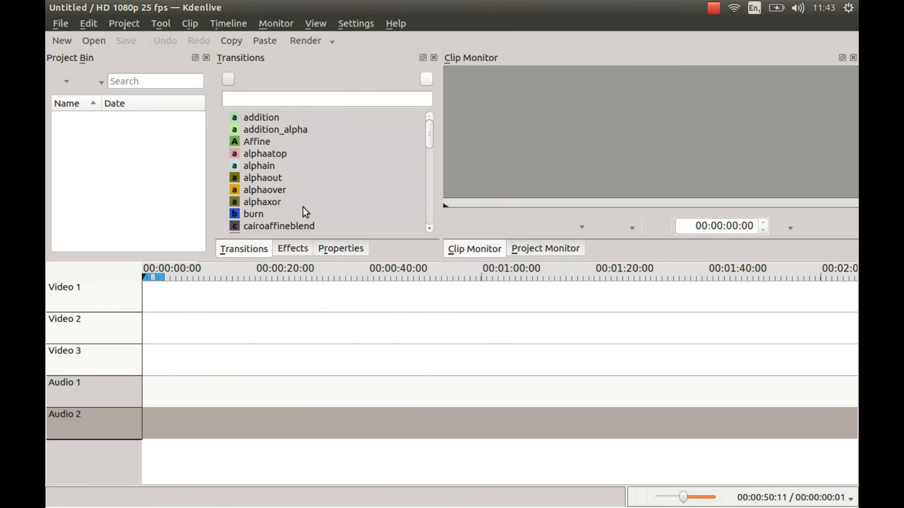
left_click(293, 248)
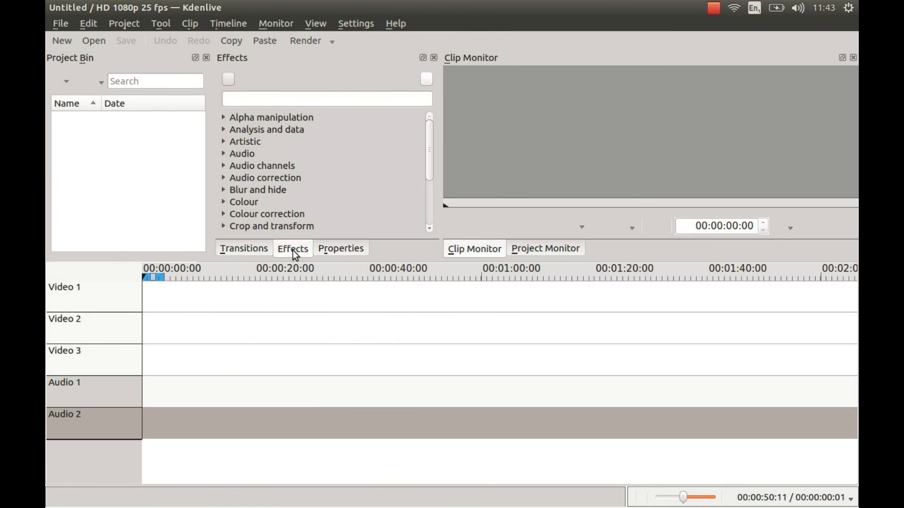
left_click(326, 98)
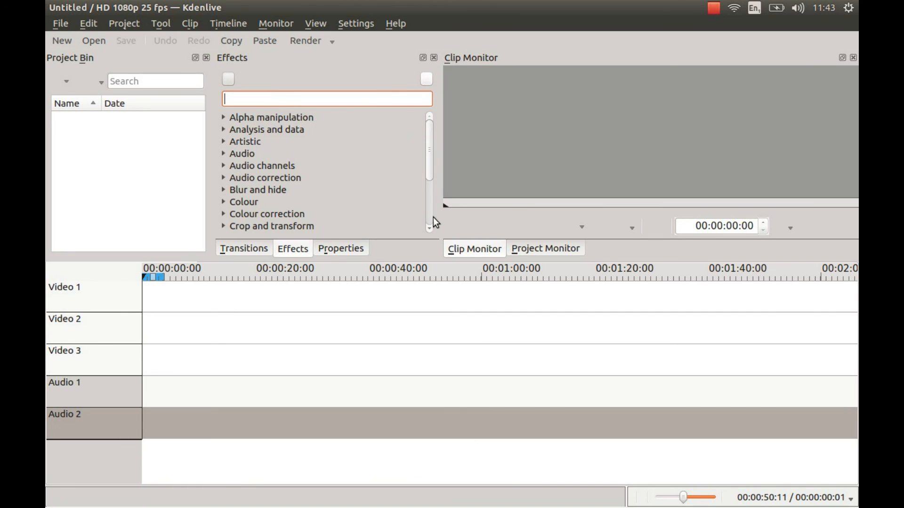
scroll("down", 3)
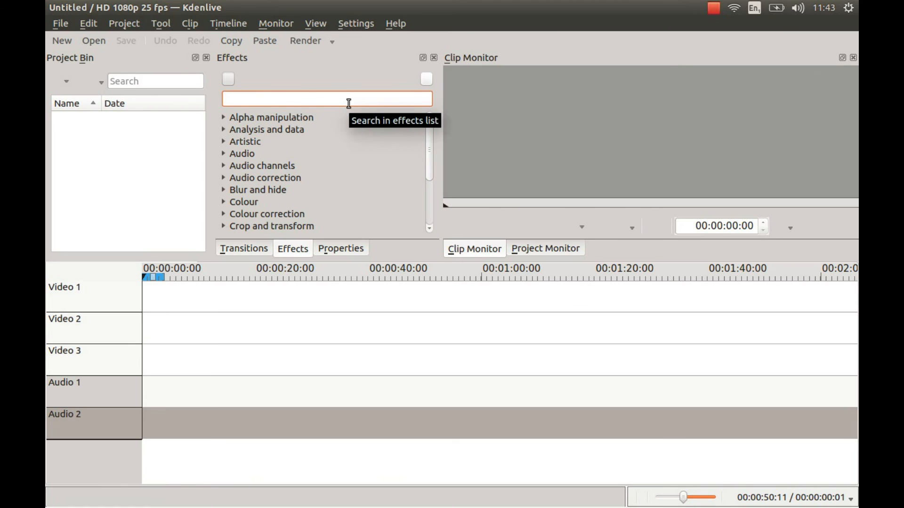
Open the Render dialog and browse MPEG-2, Matroska, Raw DV and image sequence presets.
left_click(306, 41)
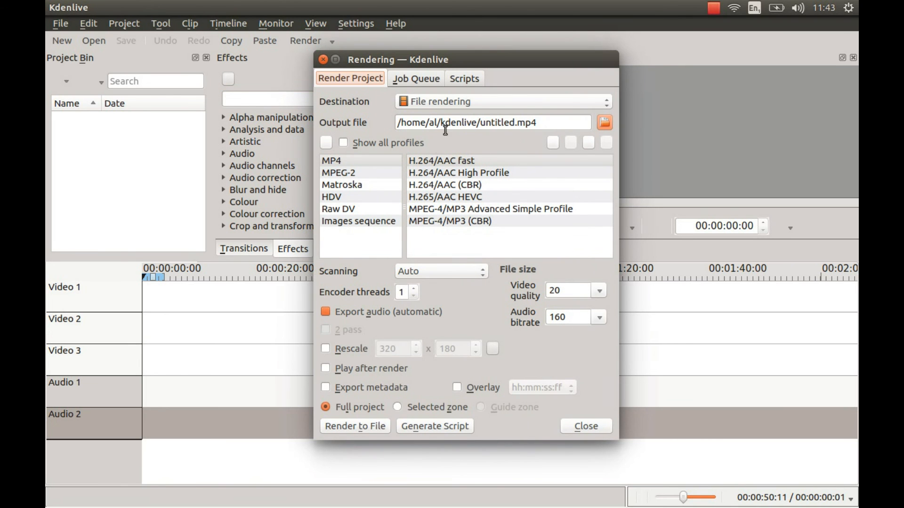
left_click(339, 172)
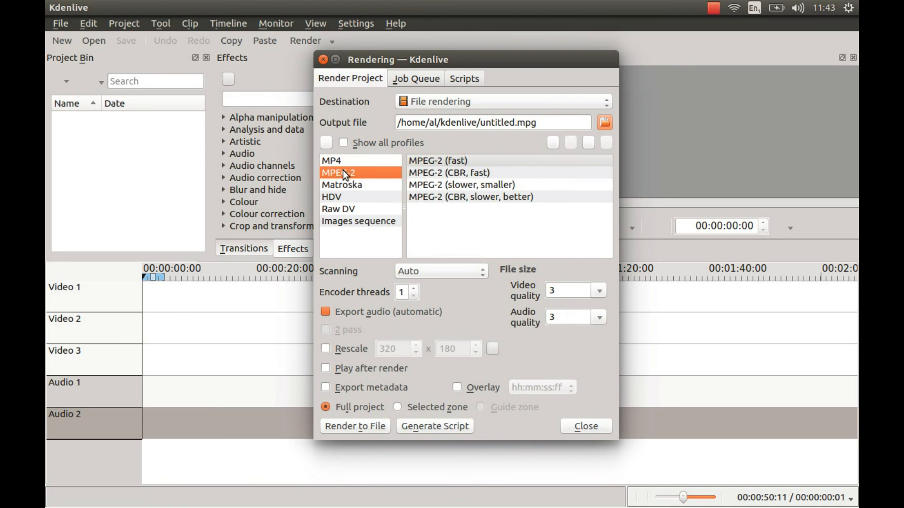
left_click(341, 185)
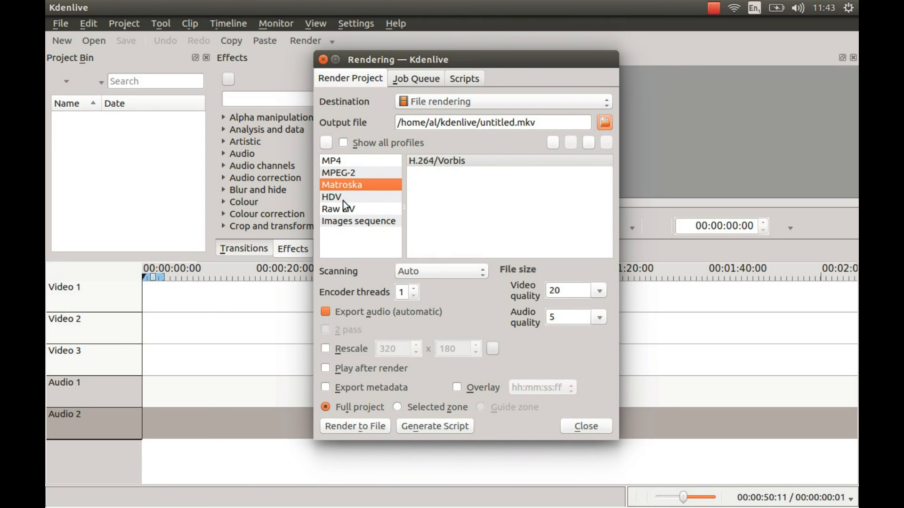
left_click(338, 209)
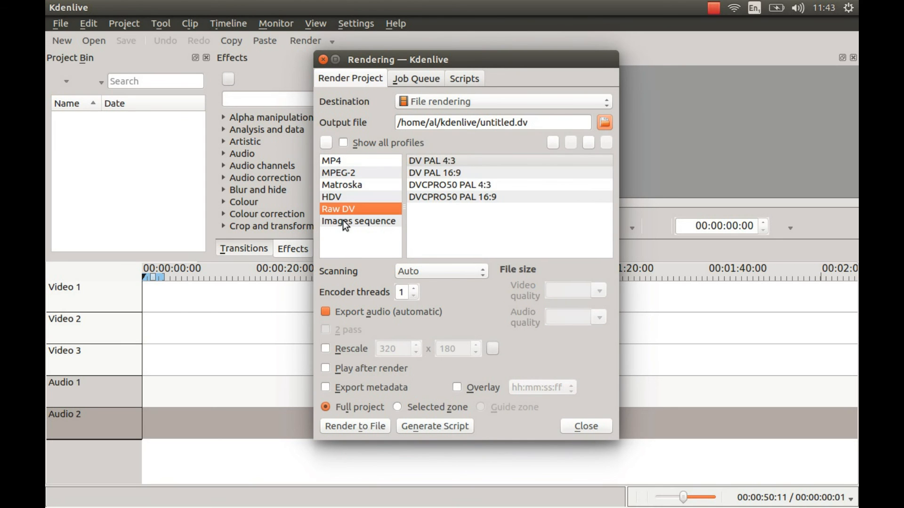
left_click(358, 220)
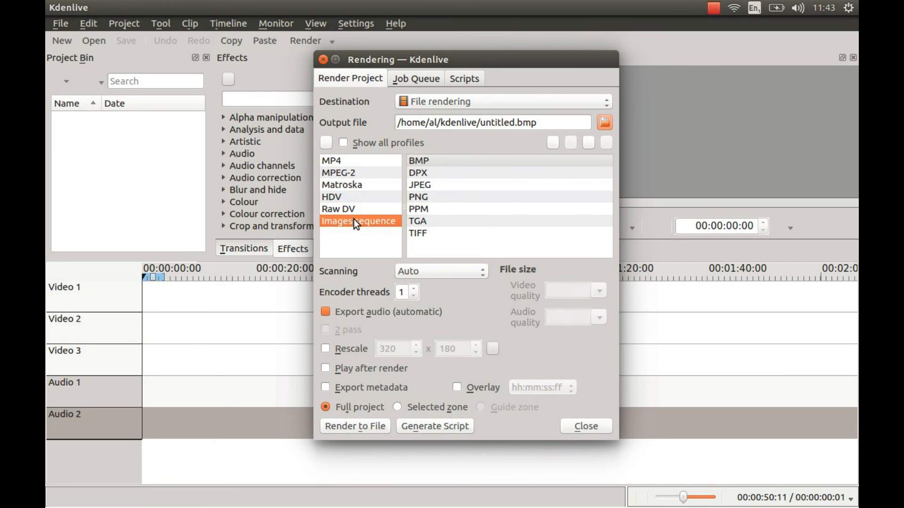
left_click(336, 160)
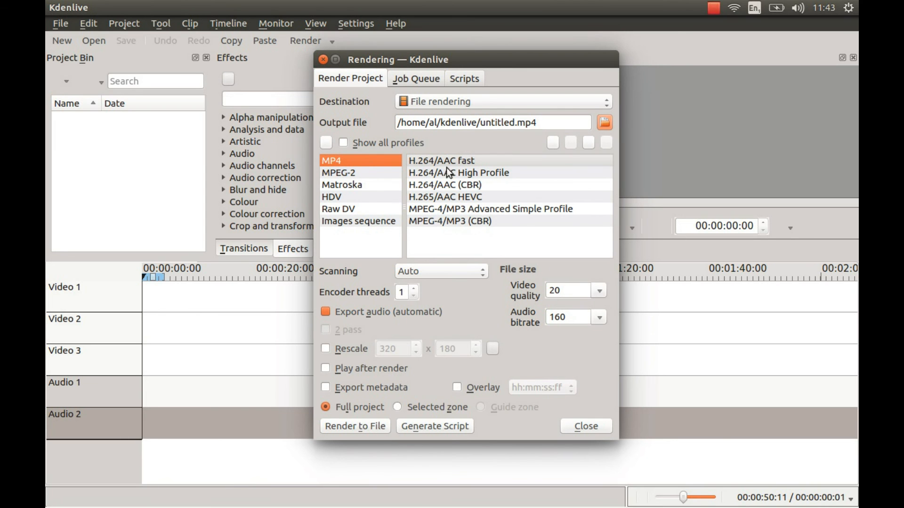
Select MP4 H.264/AAC fast and keep video quality at 20.
left_click(441, 161)
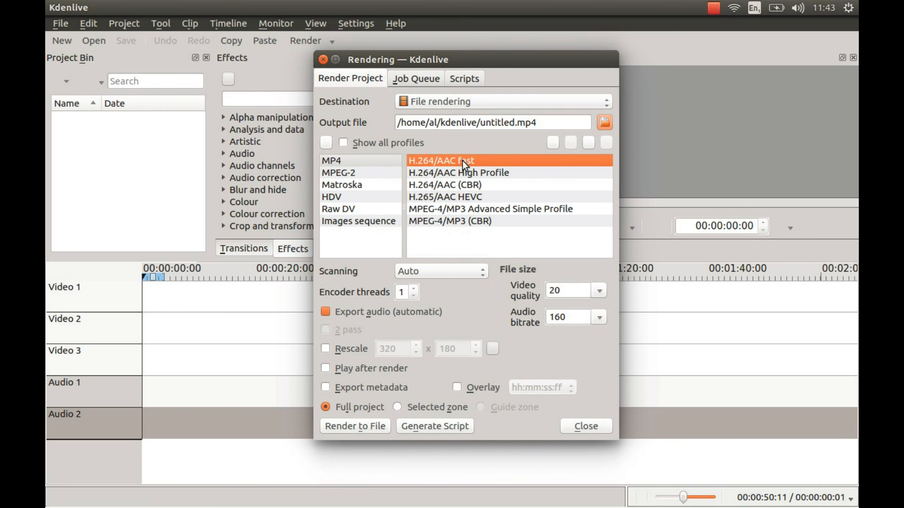
mouse_move(490, 249)
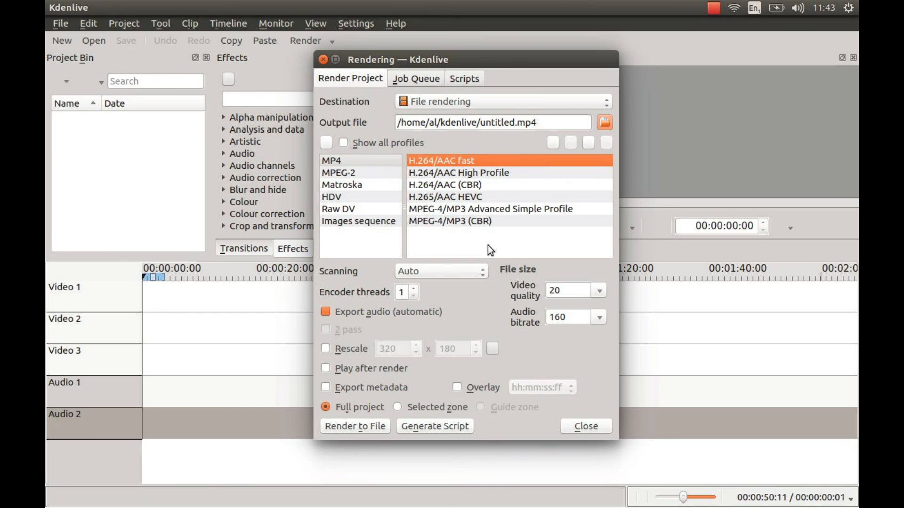
left_click(598, 290)
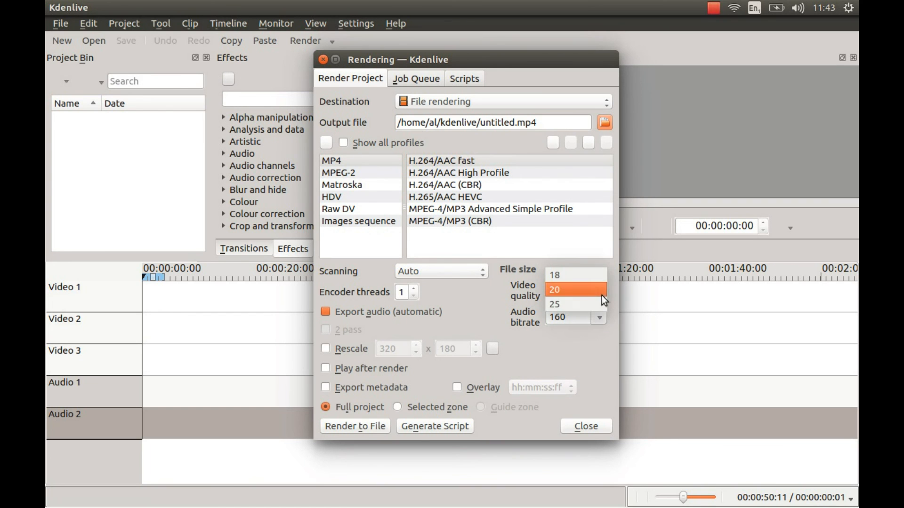
mouse_move(513, 303)
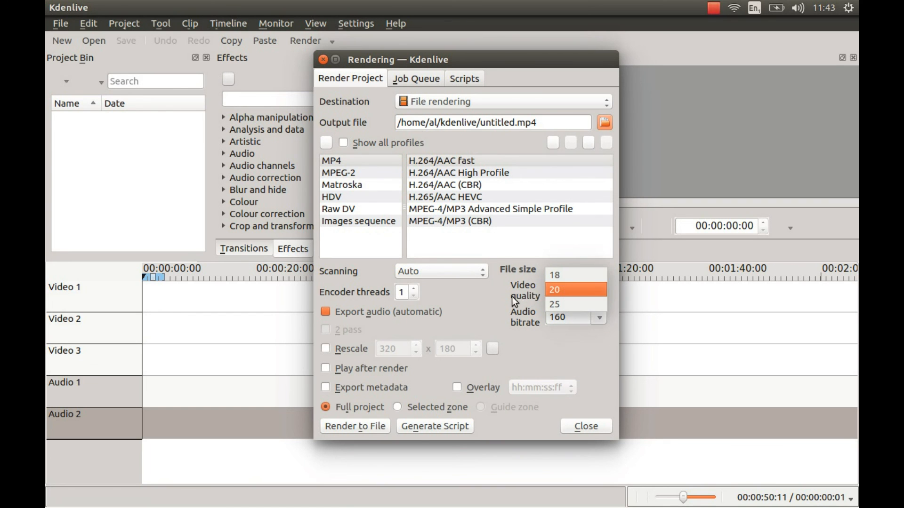
left_click(568, 290)
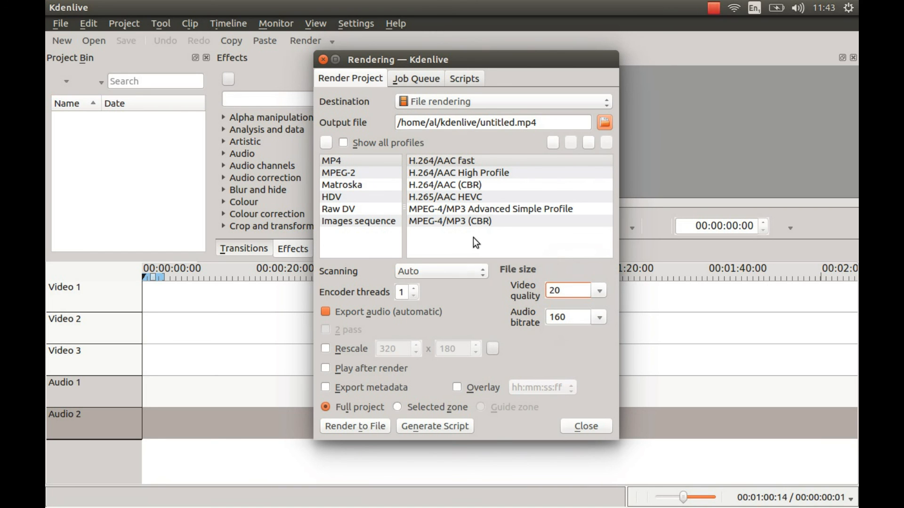
left_click(584, 426)
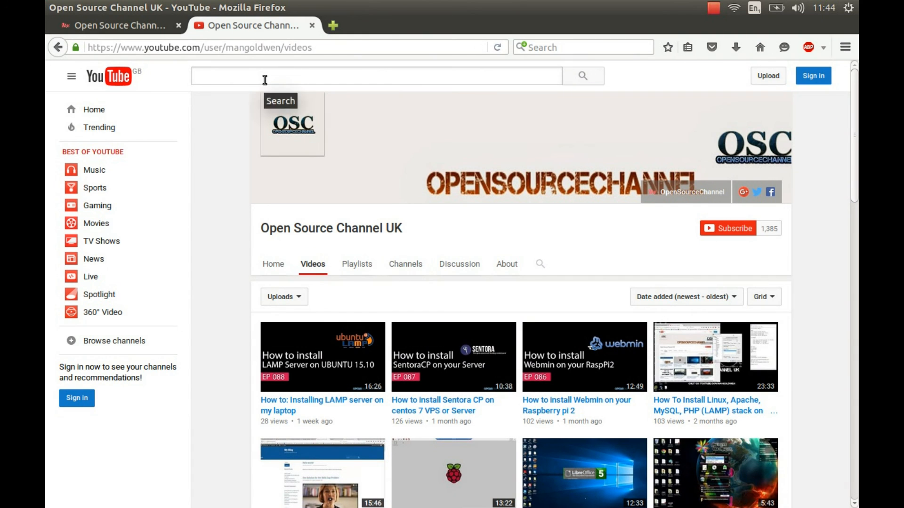
Search YouTube for 'xxlray' and open the T³ Tips Tricks Tests channel.
type("x")
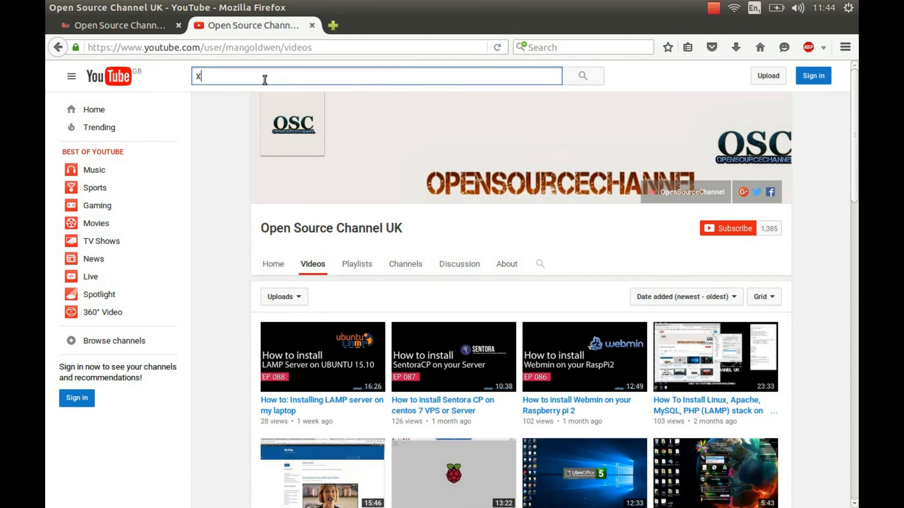
type("xlray")
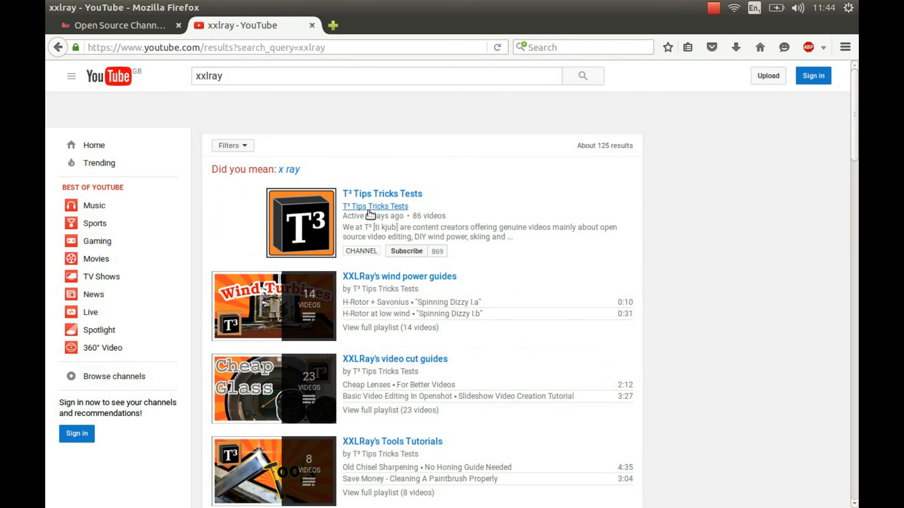
left_click(382, 194)
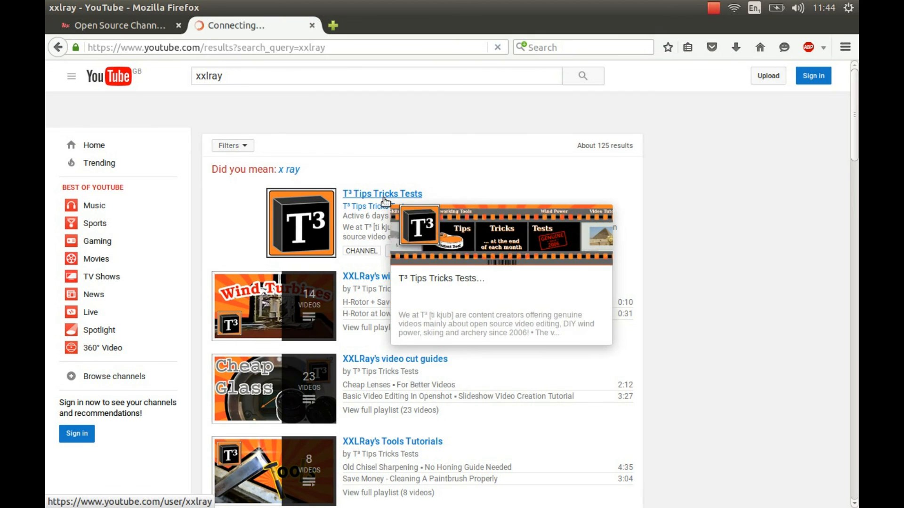
left_click(382, 193)
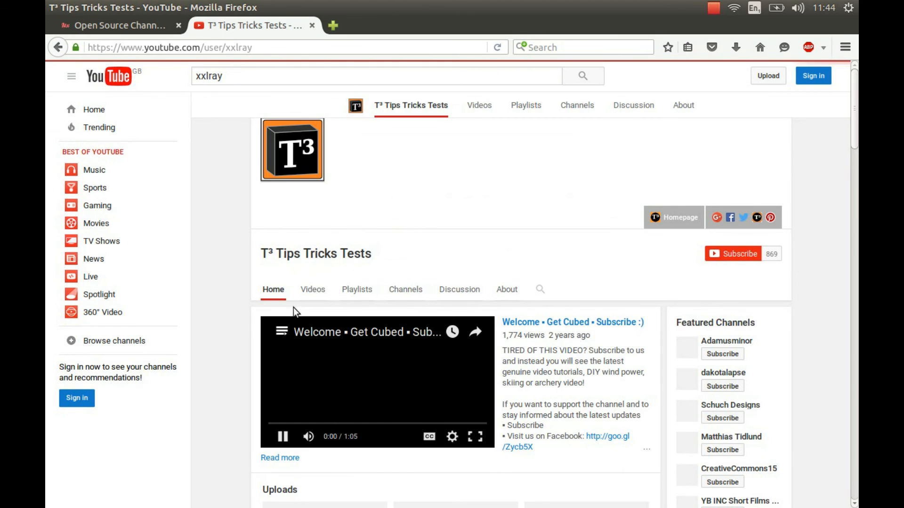
scroll("down", 3)
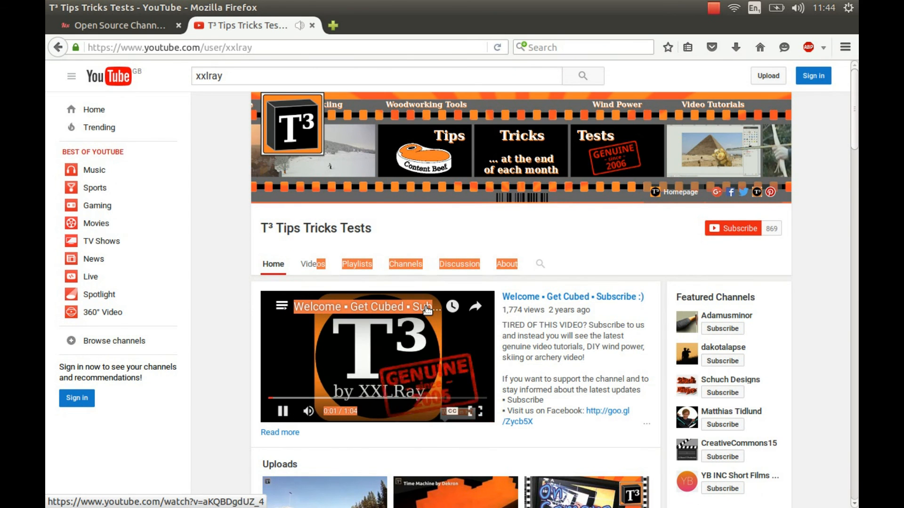
Show the channel's uploaded videos and scroll through the list.
left_click(312, 264)
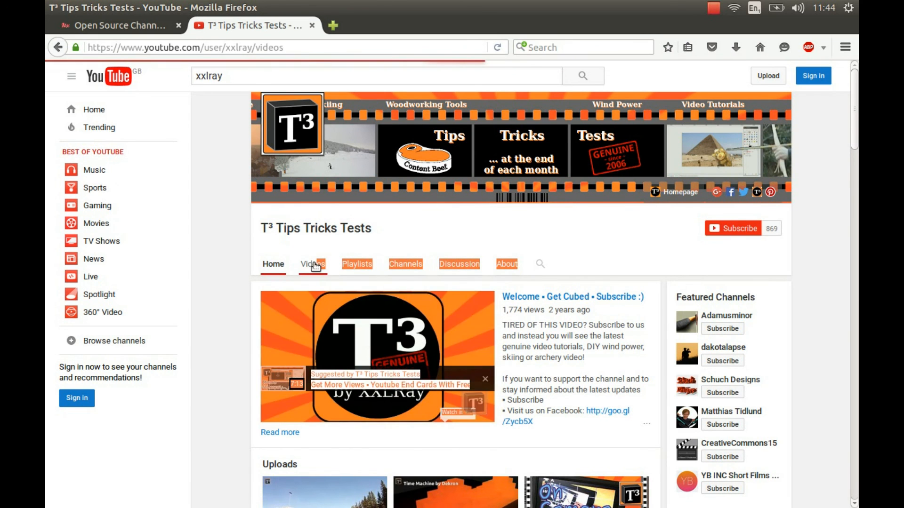
left_click(312, 264)
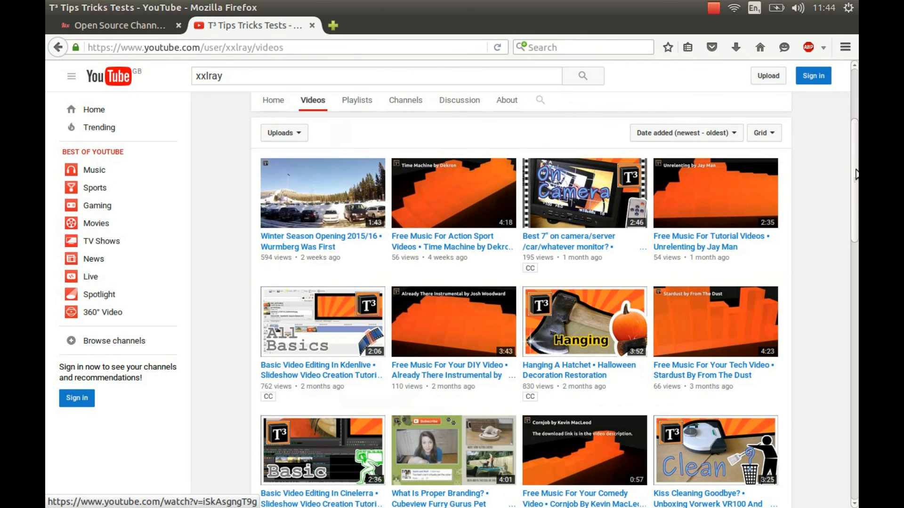
scroll("down", 3)
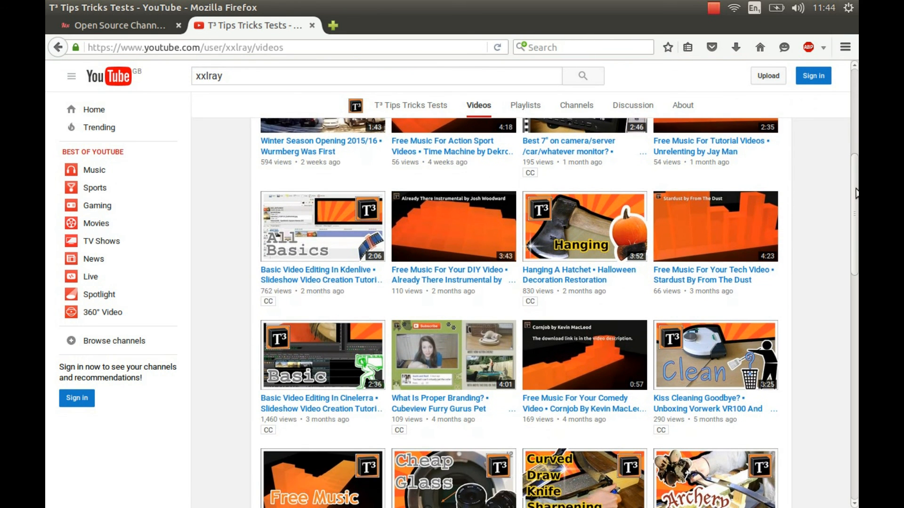
mouse_move(331, 234)
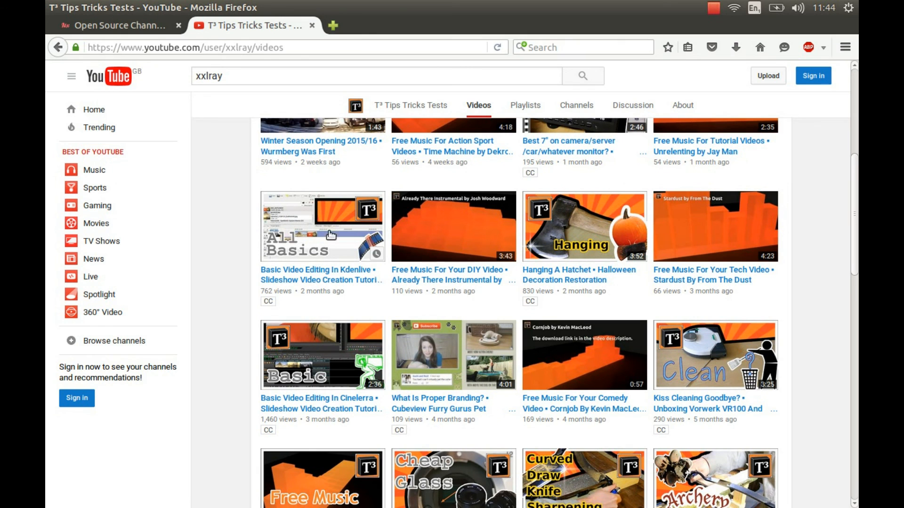
mouse_move(352, 280)
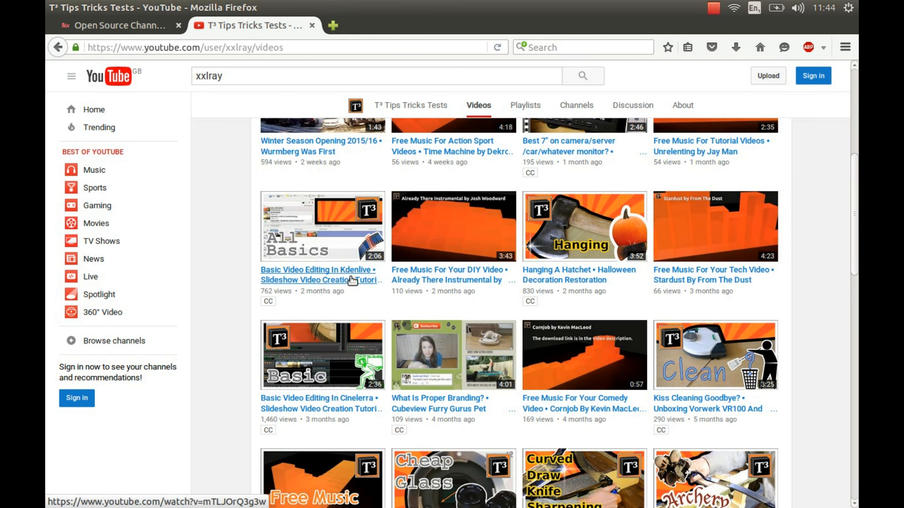
left_click(322, 275)
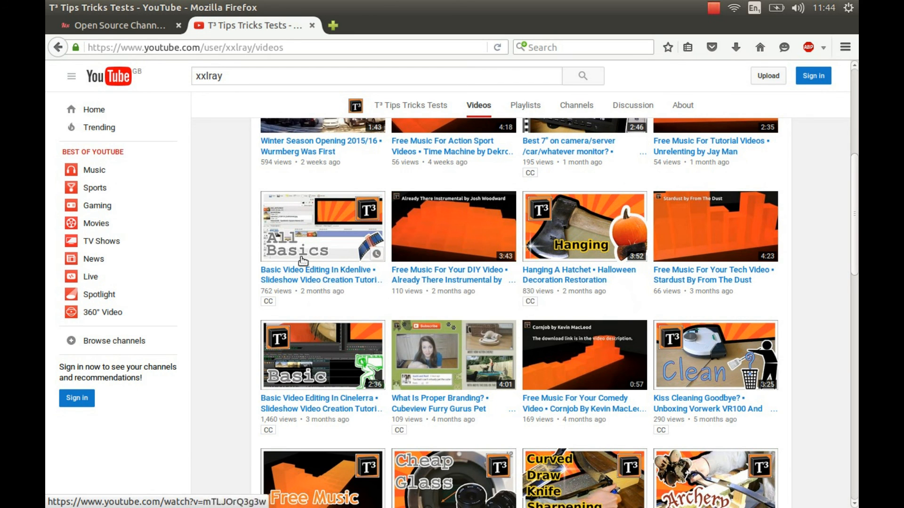
mouse_move(302, 260)
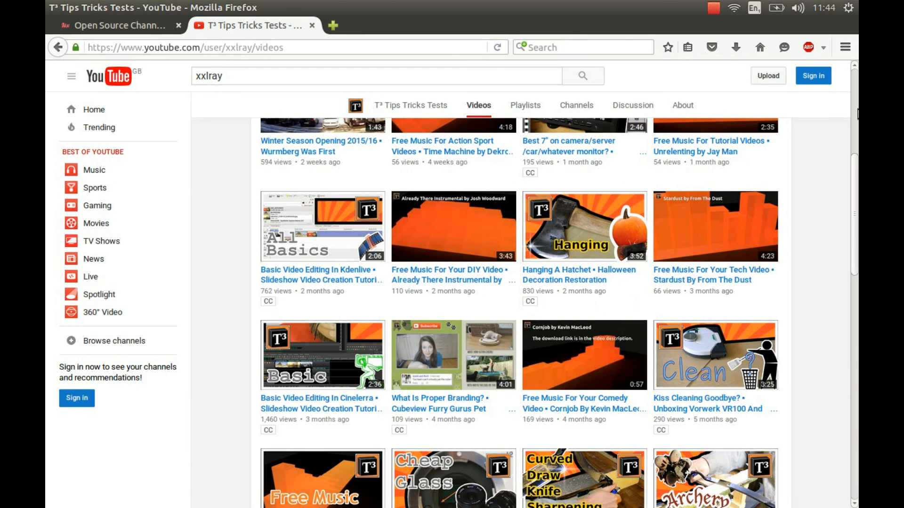
scroll("down", 3)
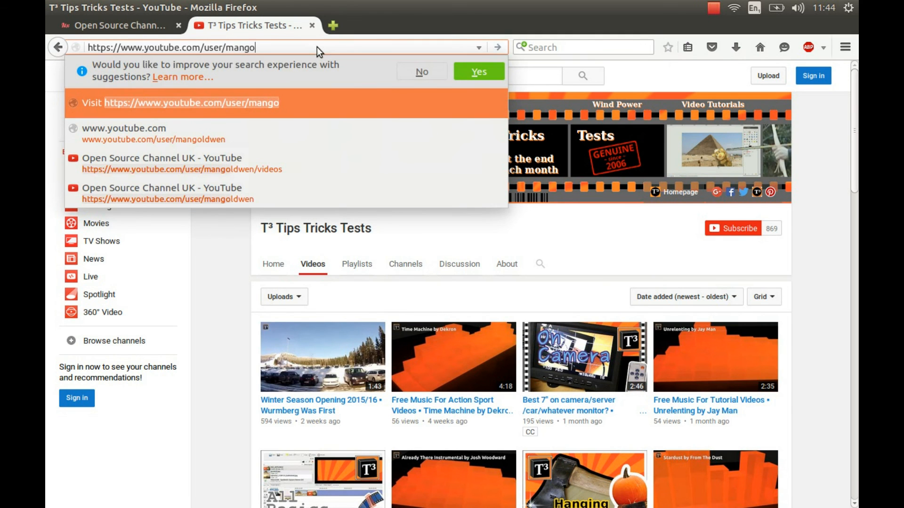
Go to youtube.com/user/mangoldwen, show its uploaded Videos, and close the second browser tab.
type("l")
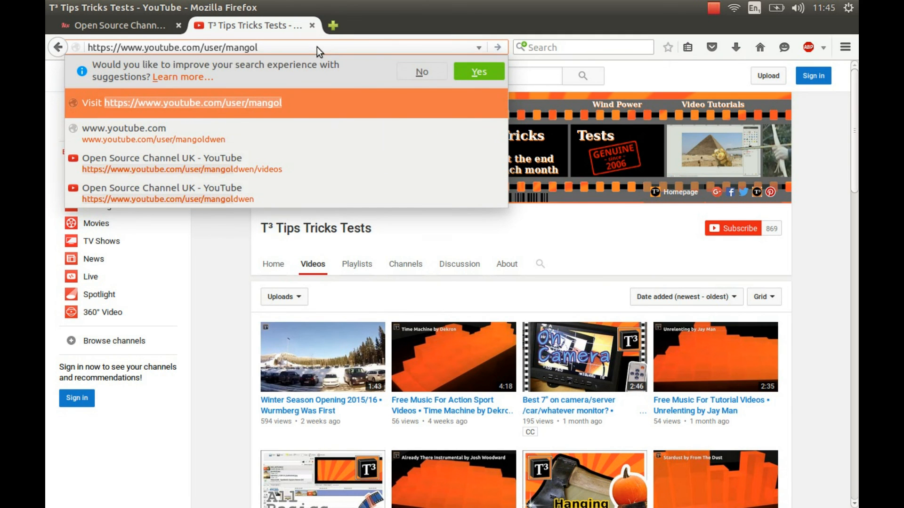
type("wen")
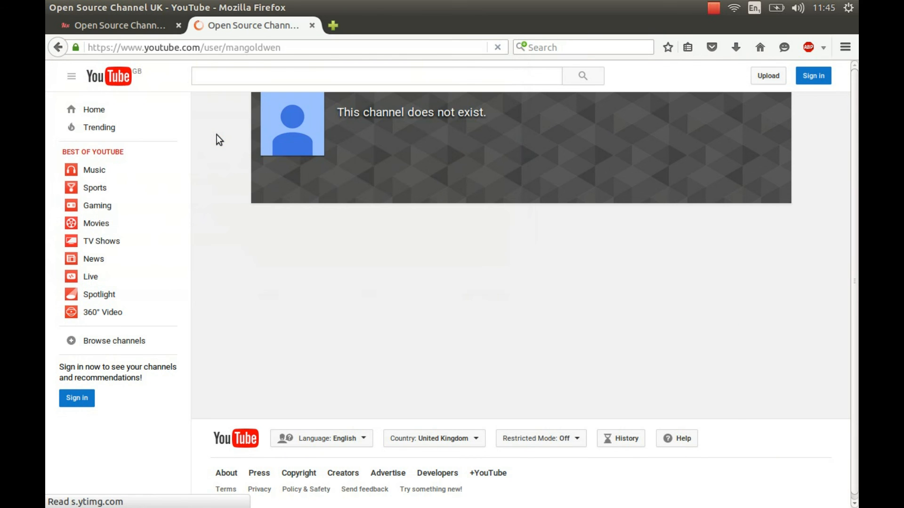
left_click(496, 47)
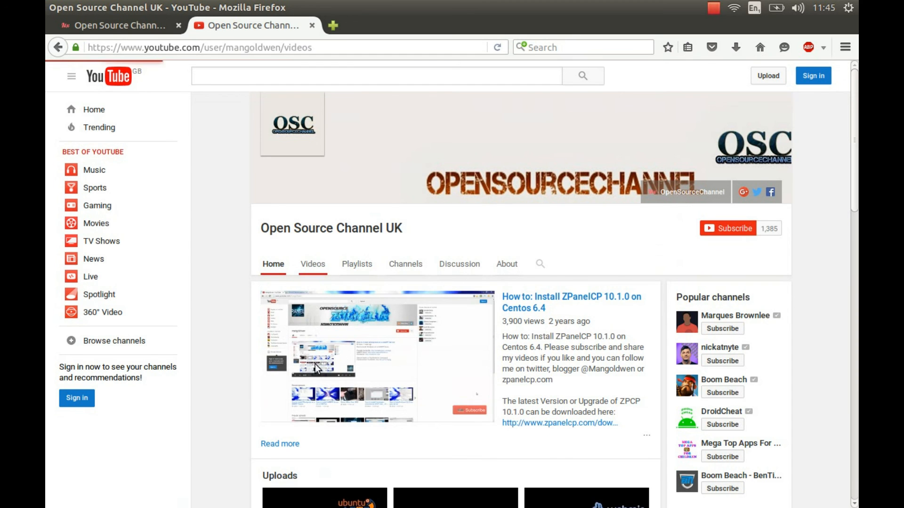
left_click(312, 263)
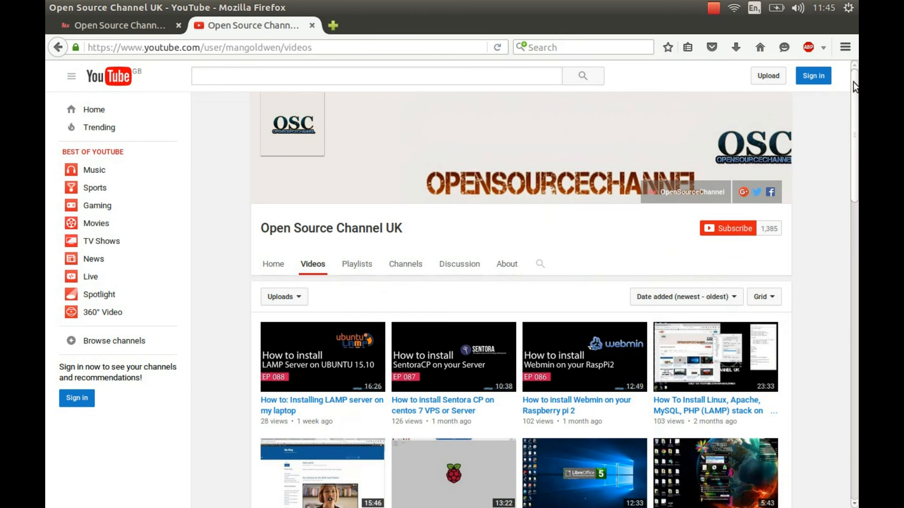
mouse_move(742, 192)
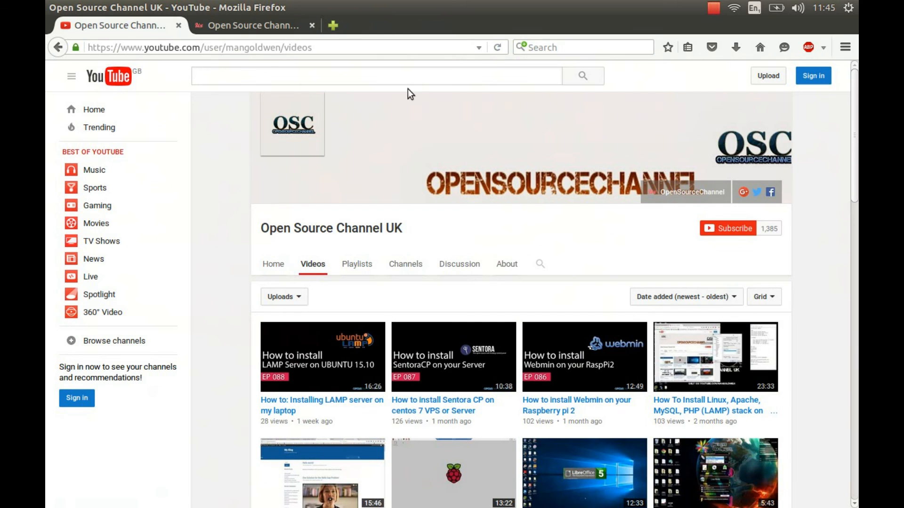
mouse_move(770, 192)
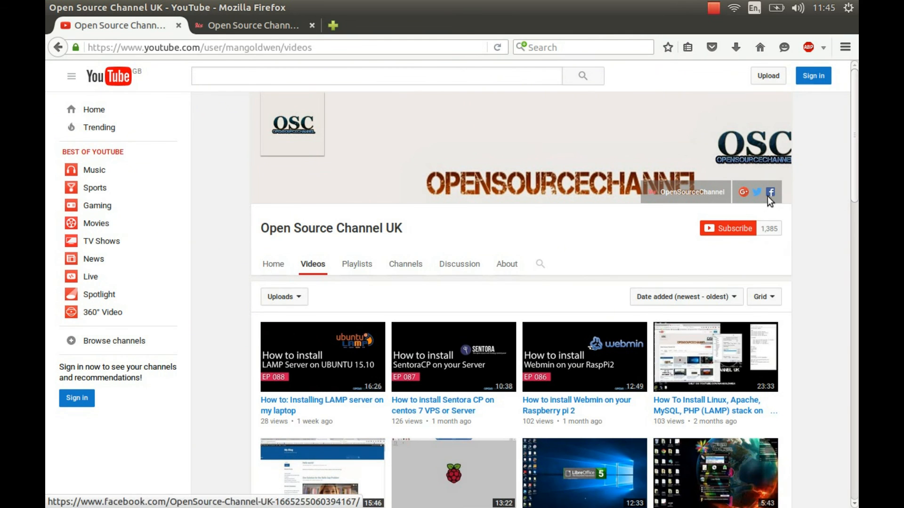
left_click(770, 192)
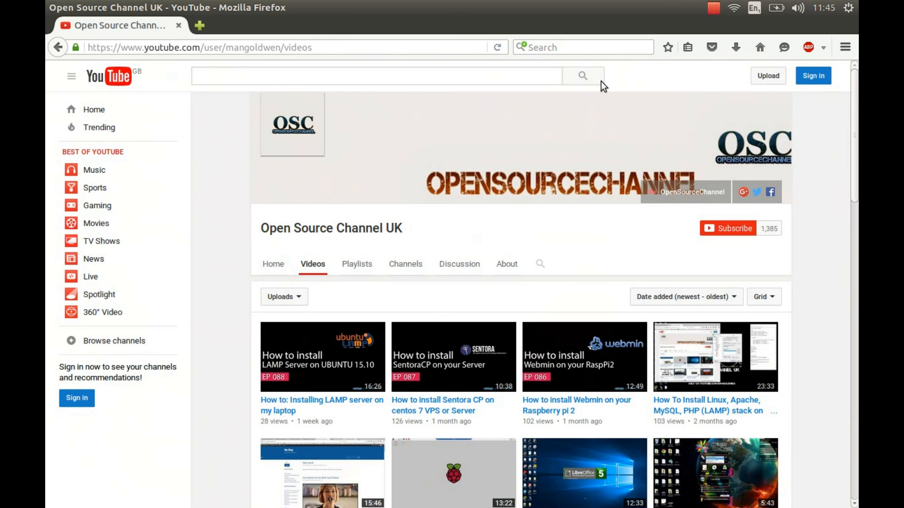
mouse_move(714, 12)
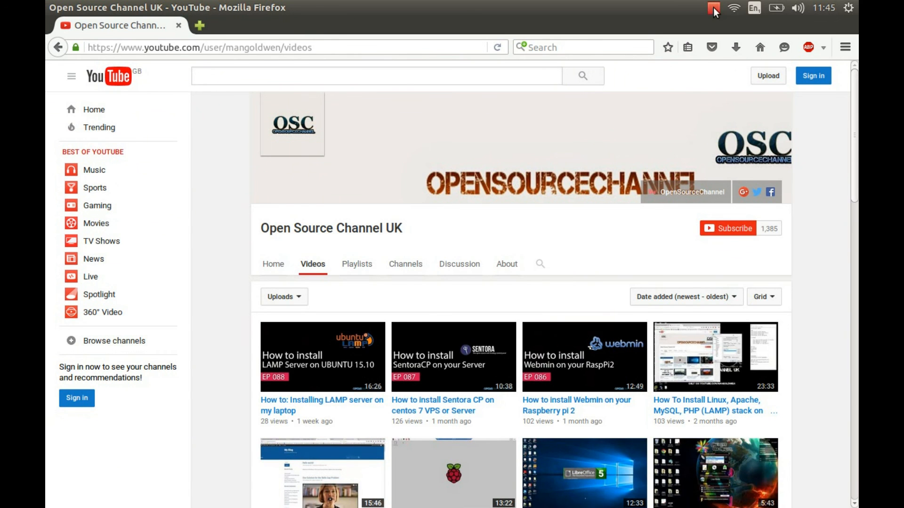
left_click(712, 8)
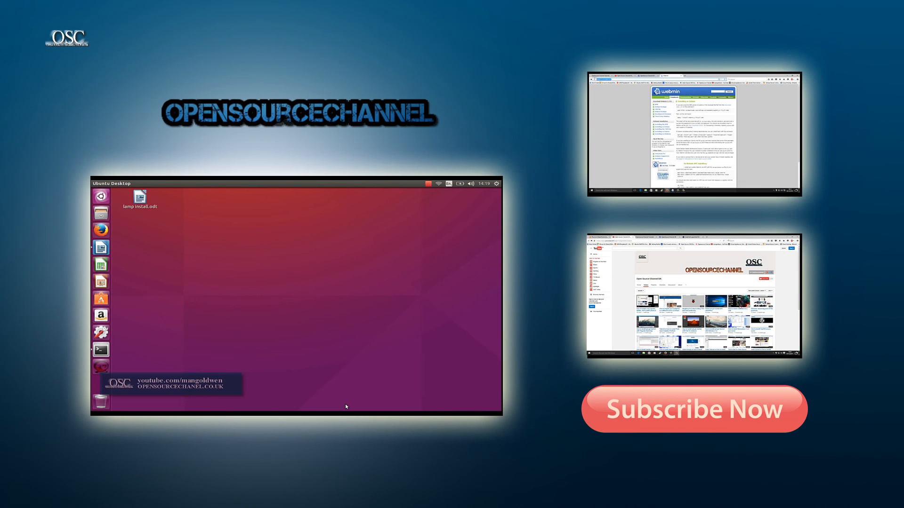
left_click(101, 350)
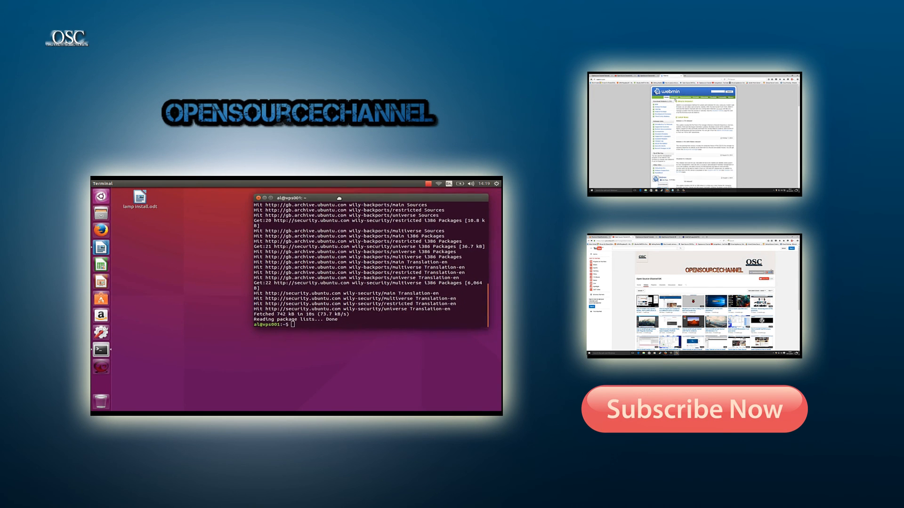
key("alt+tab")
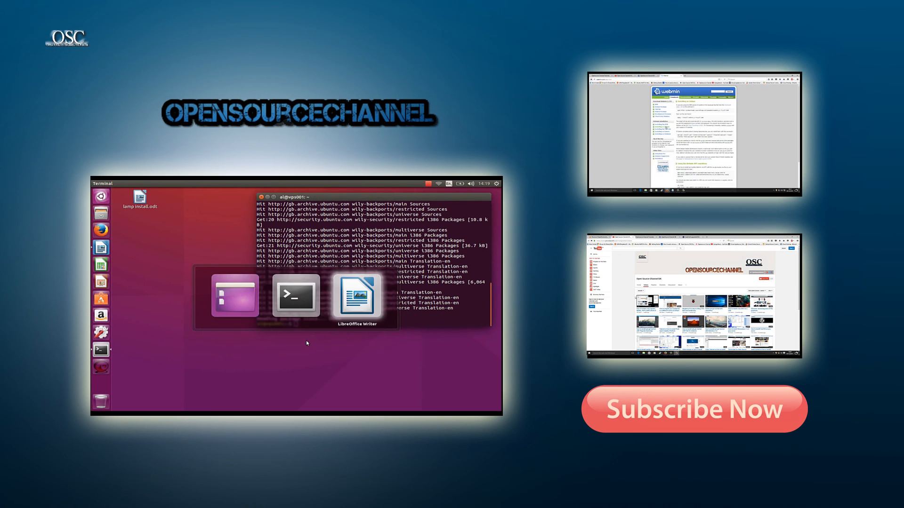
left_click(356, 295)
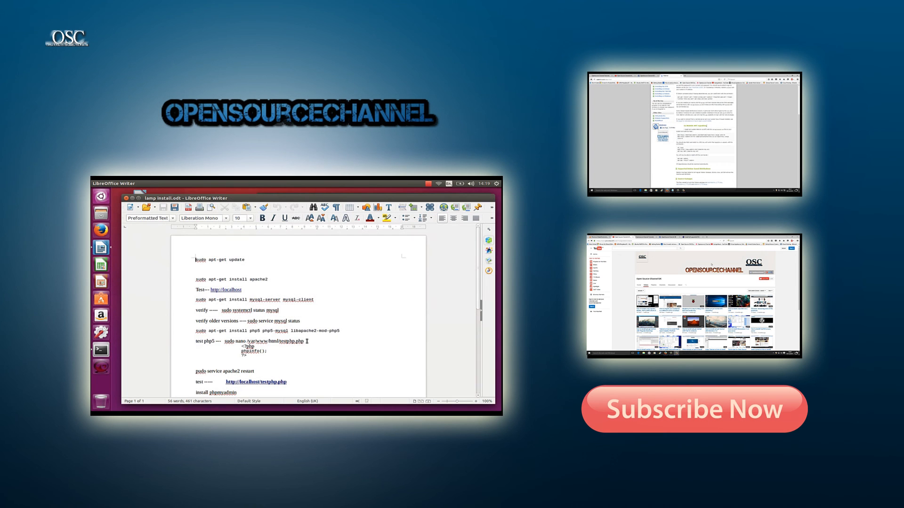